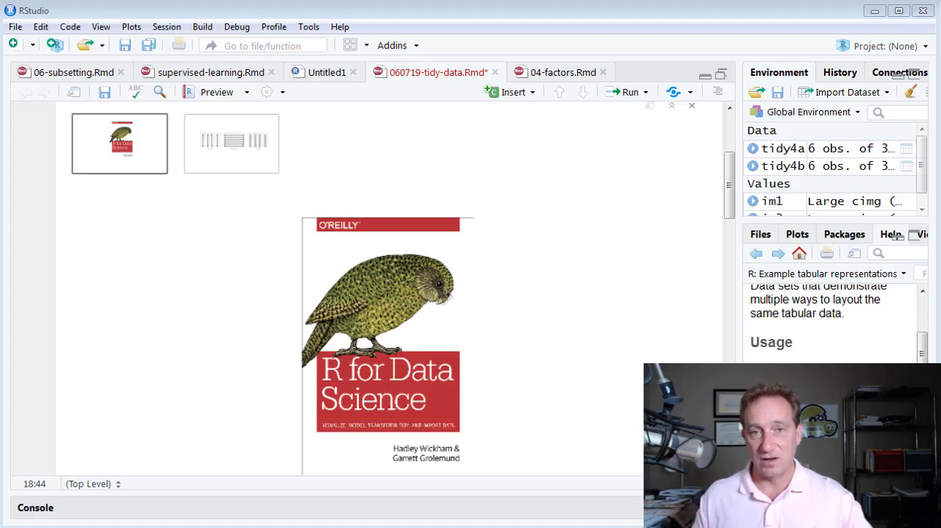
mouse_move(583, 407)
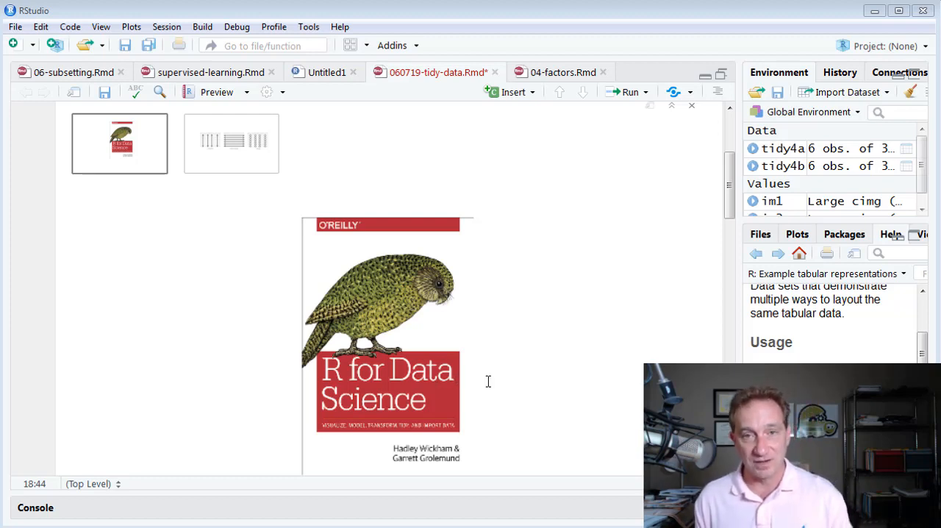
mouse_move(546, 390)
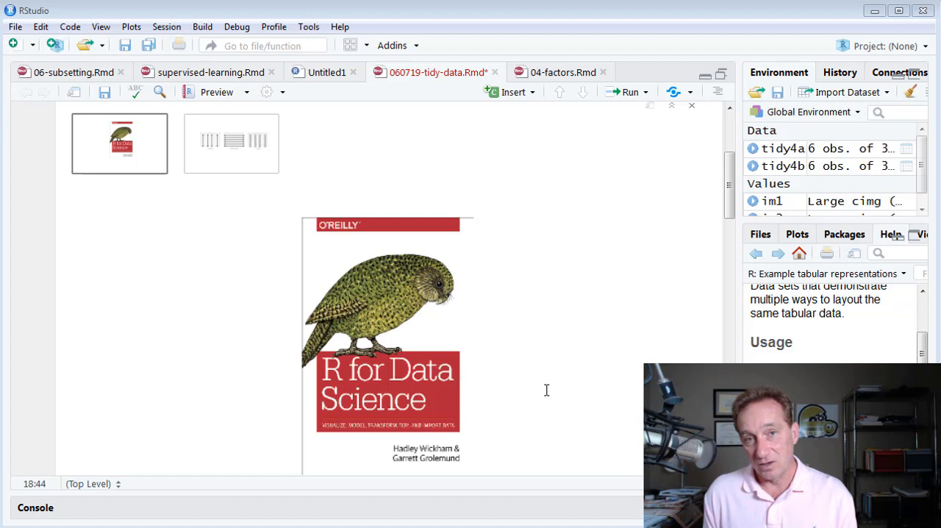
mouse_move(504, 430)
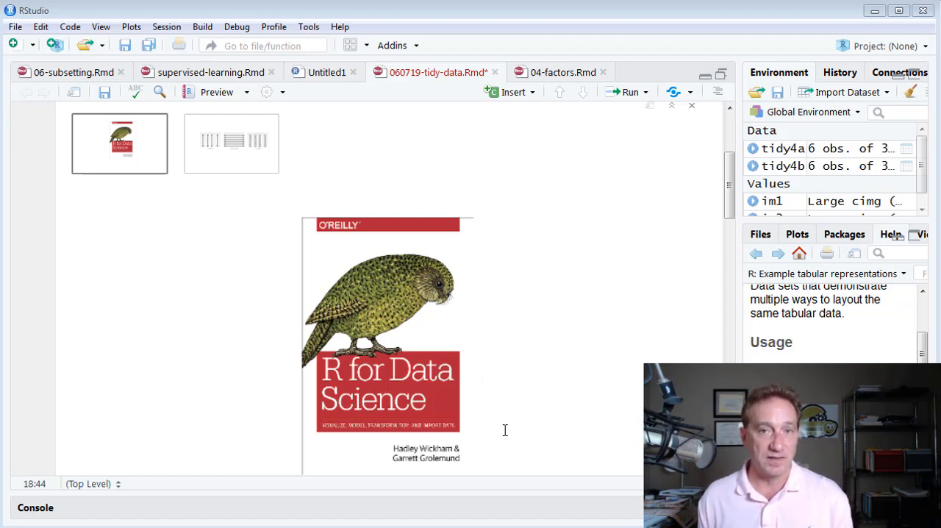
mouse_move(602, 397)
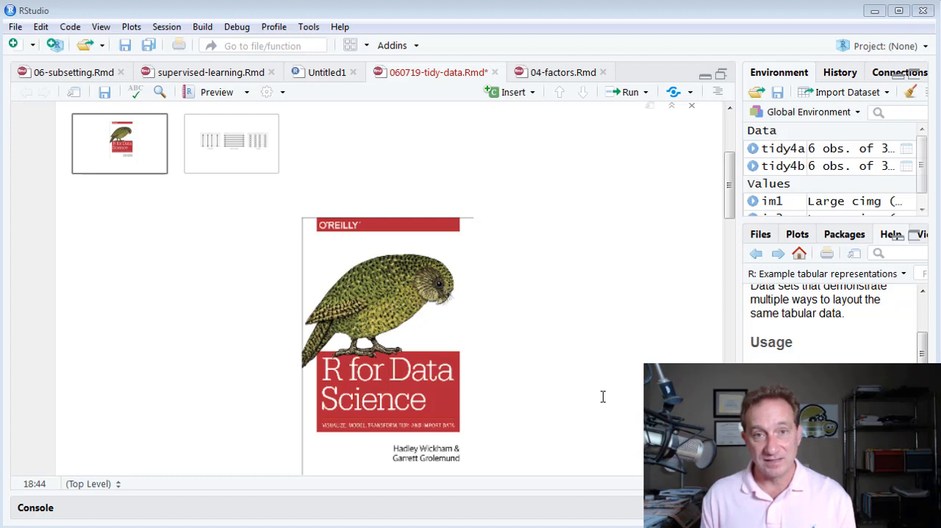
mouse_move(519, 411)
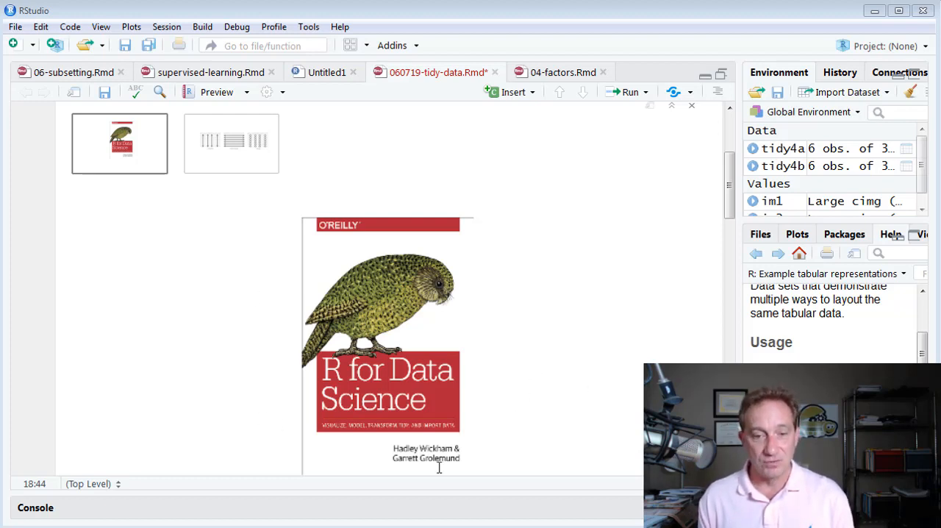
mouse_move(466, 412)
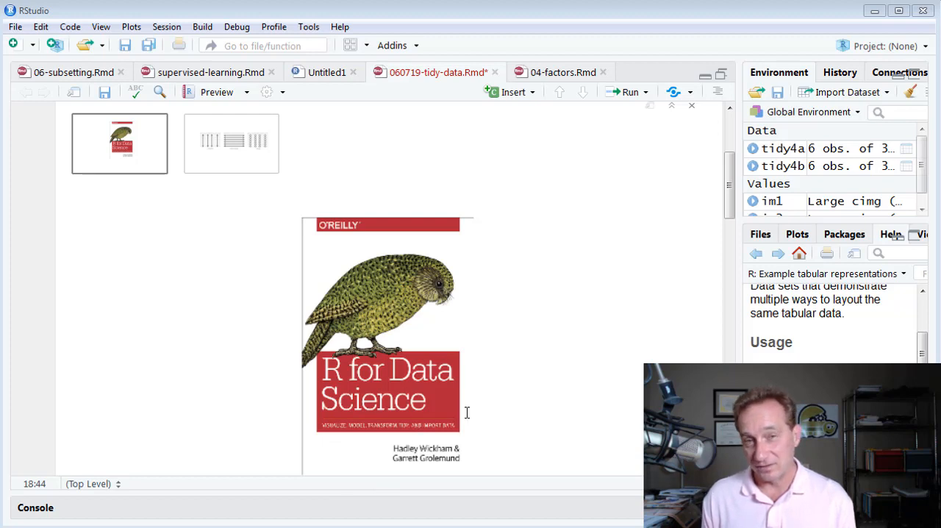
mouse_move(477, 407)
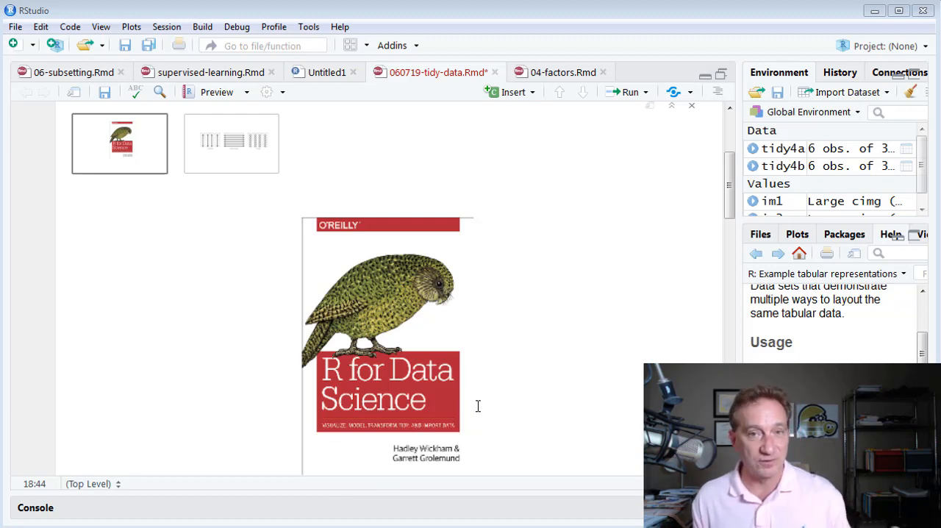
mouse_move(536, 423)
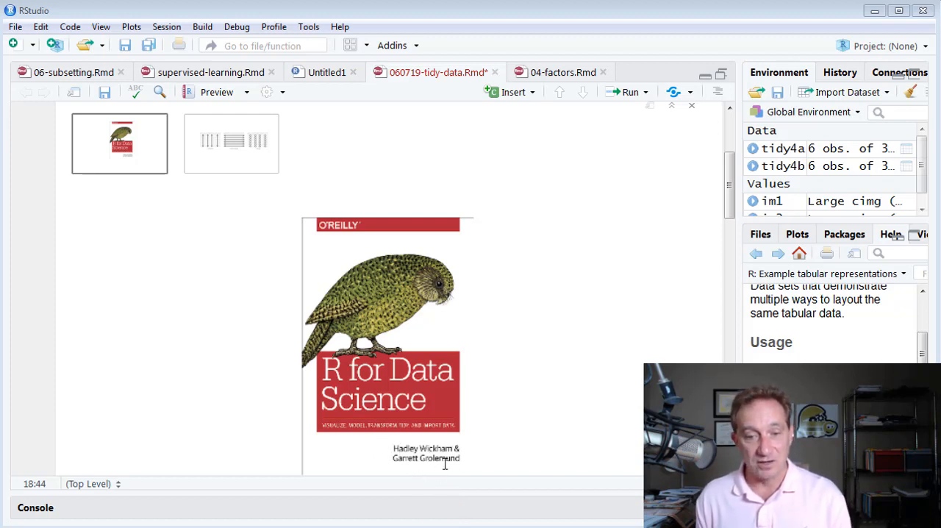
mouse_move(499, 380)
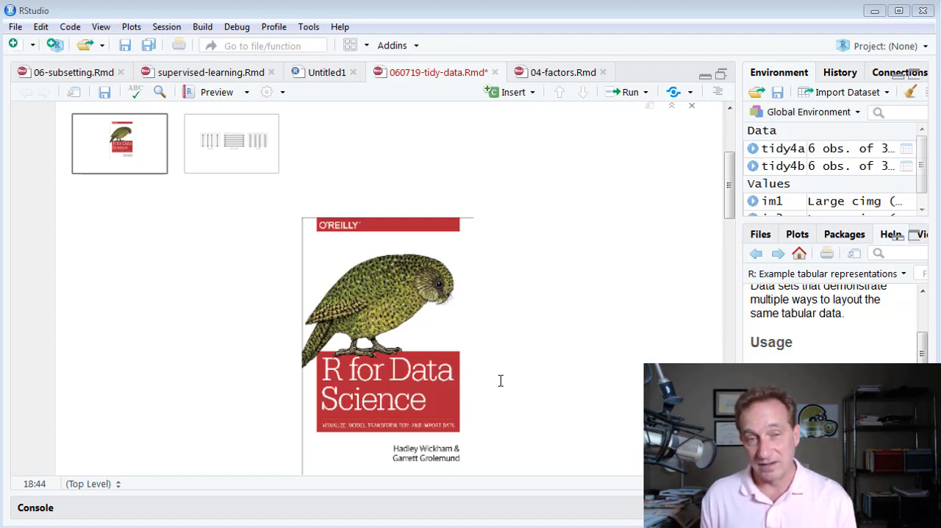
mouse_move(260, 231)
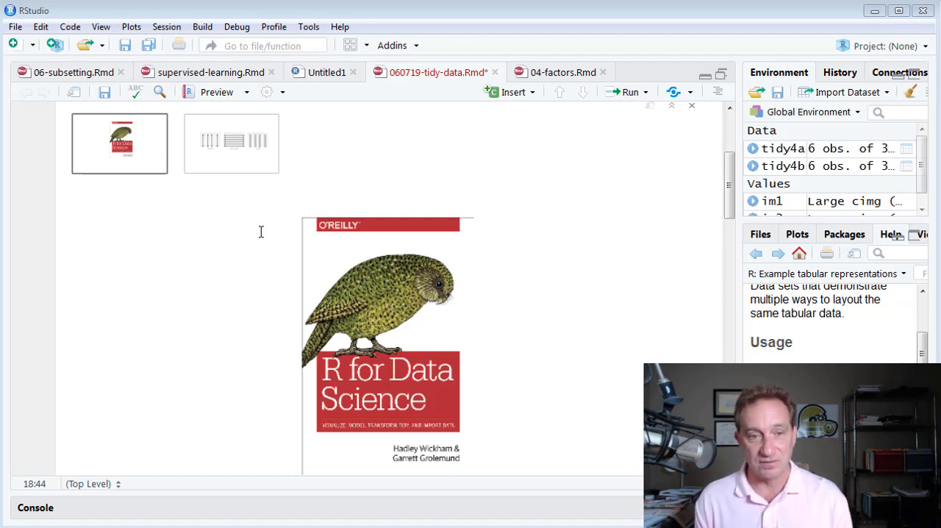
Step: Switch the image output to the tidy-data diagram and mark up its variables
click(231, 142)
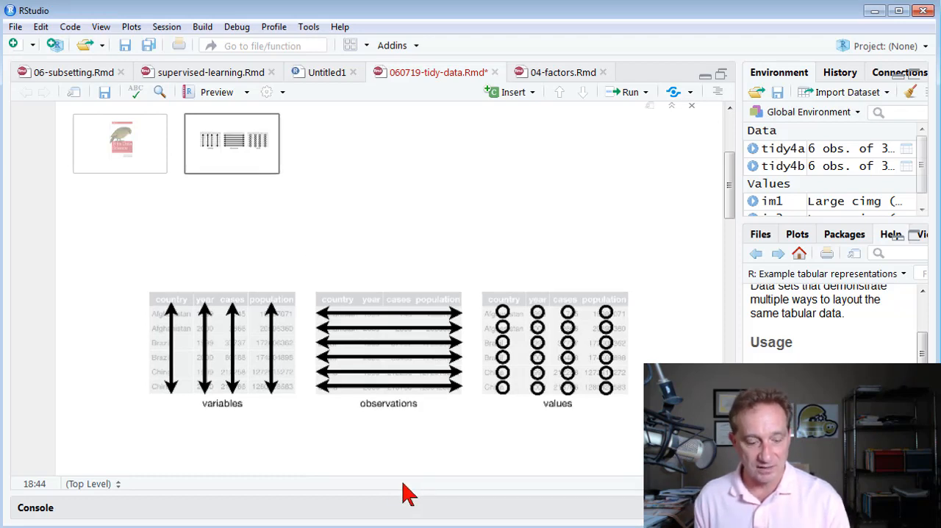
mouse_move(139, 352)
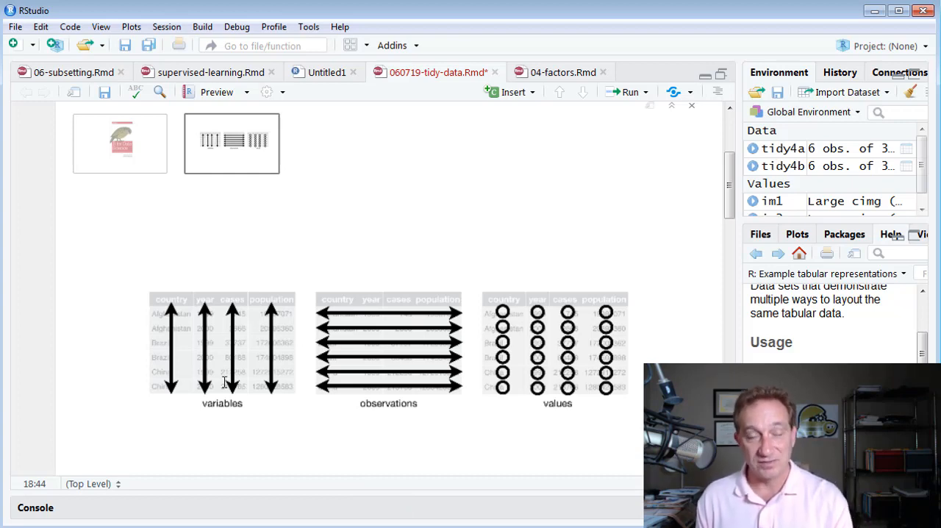
mouse_move(197, 403)
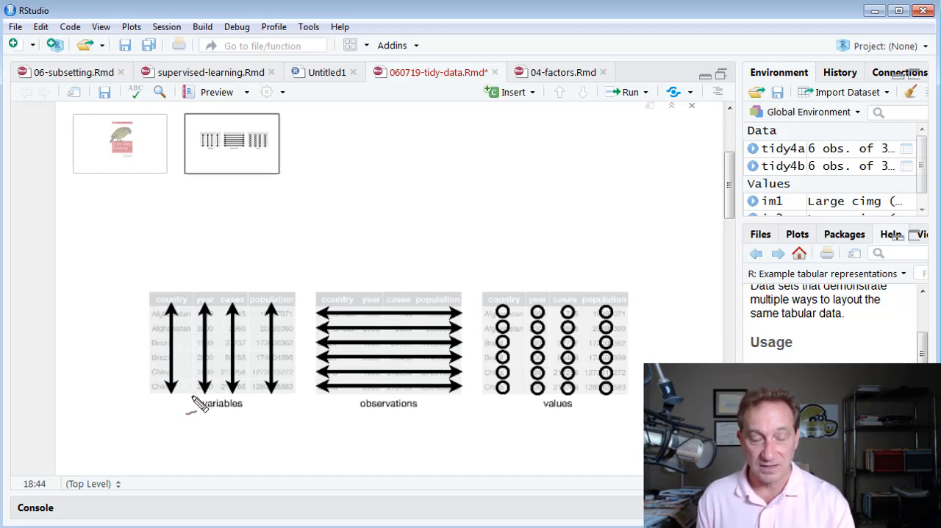
mouse_move(202, 389)
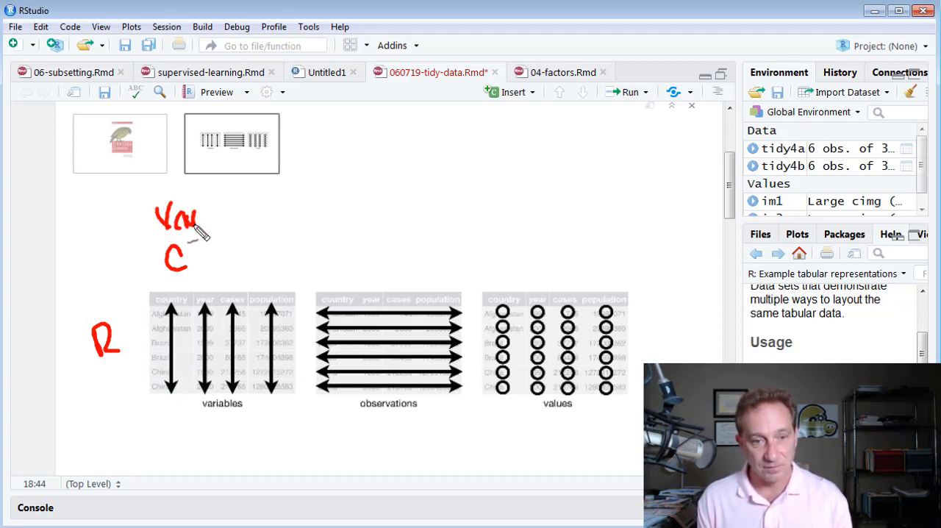
drag(198, 221, 287, 213)
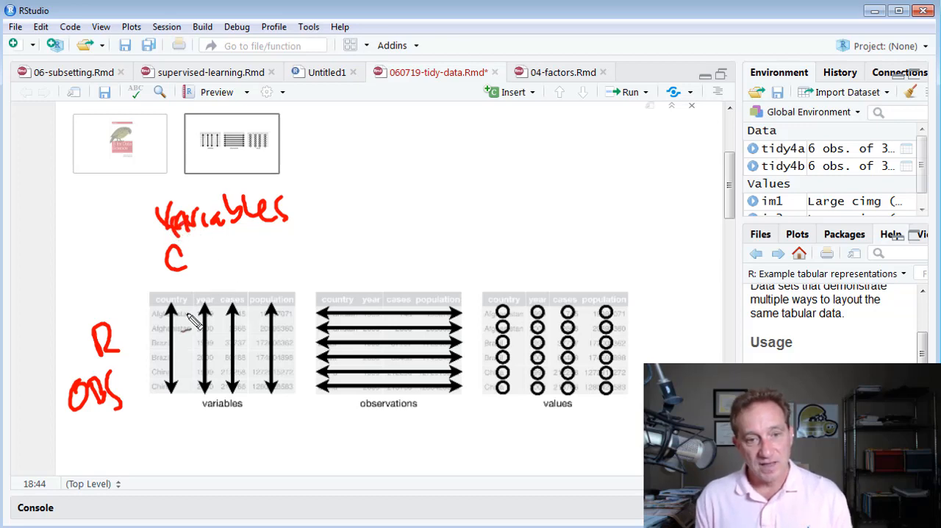
mouse_move(258, 250)
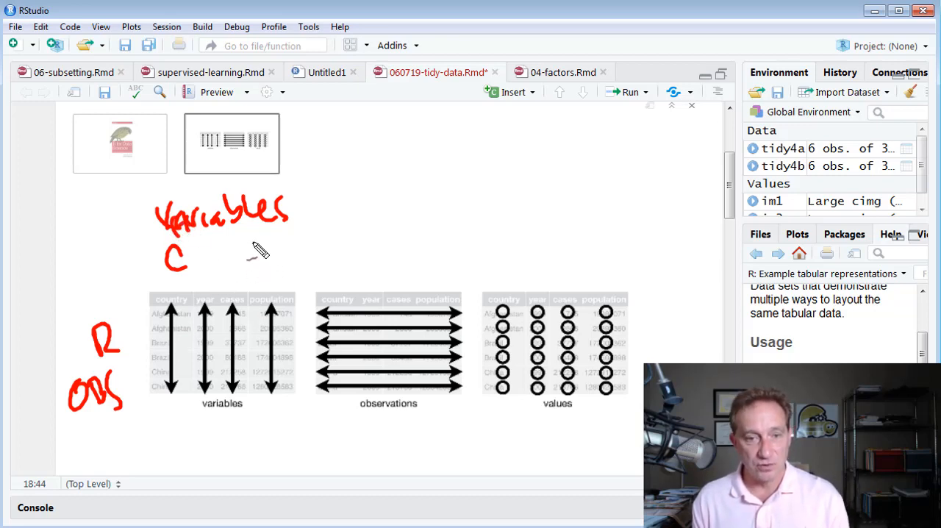
mouse_move(254, 256)
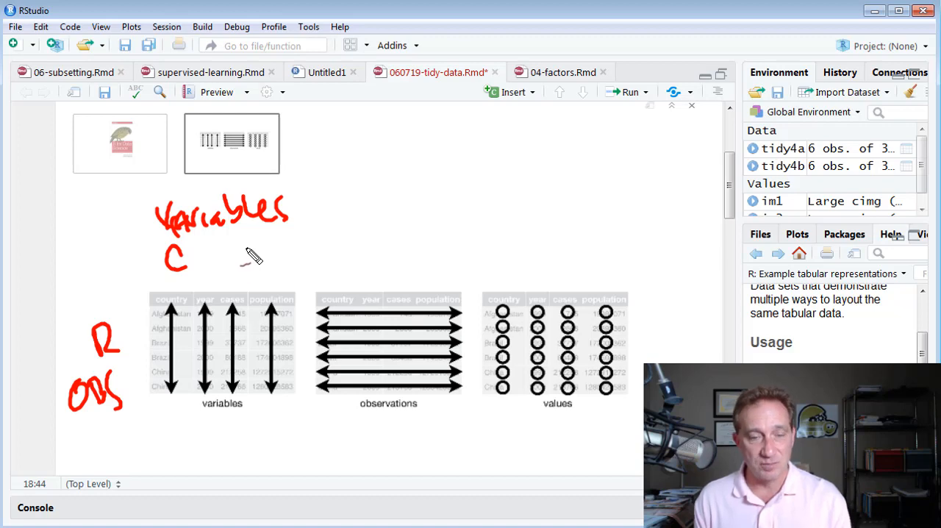
mouse_move(197, 239)
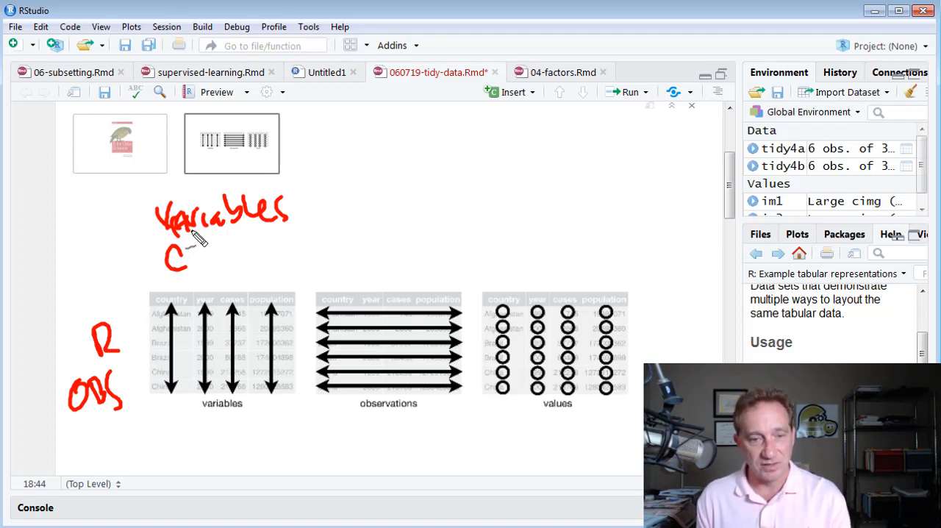
mouse_move(225, 389)
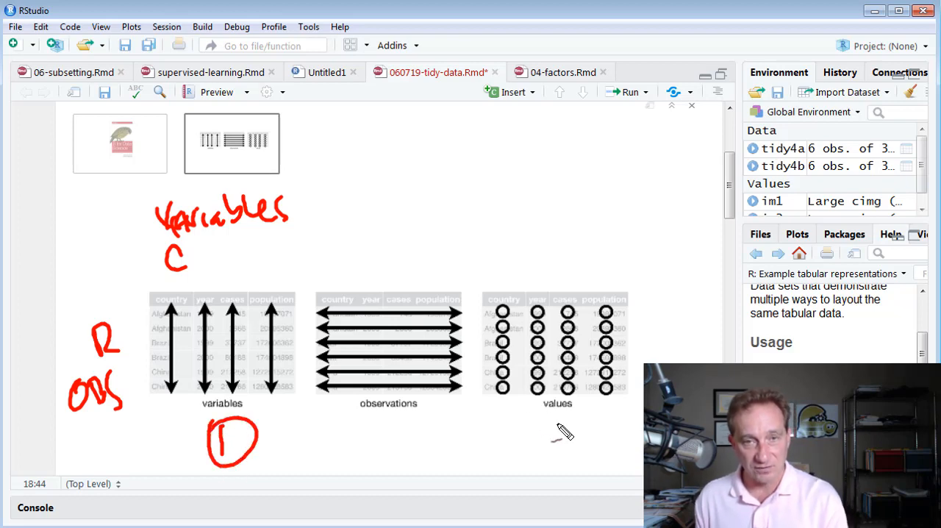
mouse_move(183, 316)
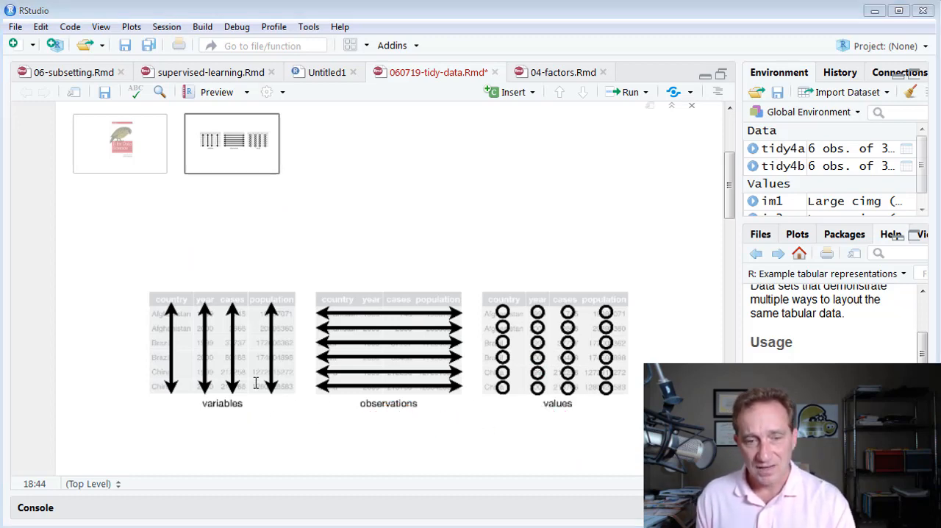
mouse_move(195, 327)
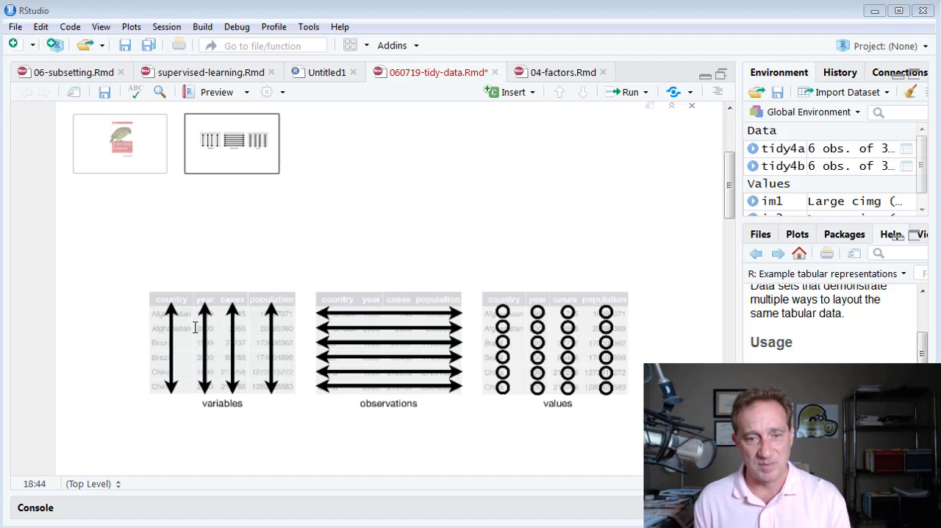
mouse_move(380, 358)
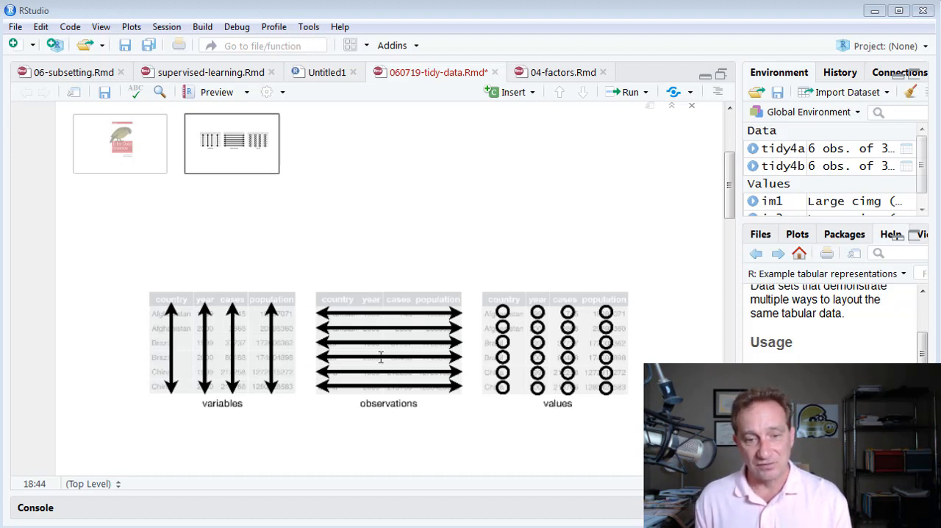
mouse_move(198, 302)
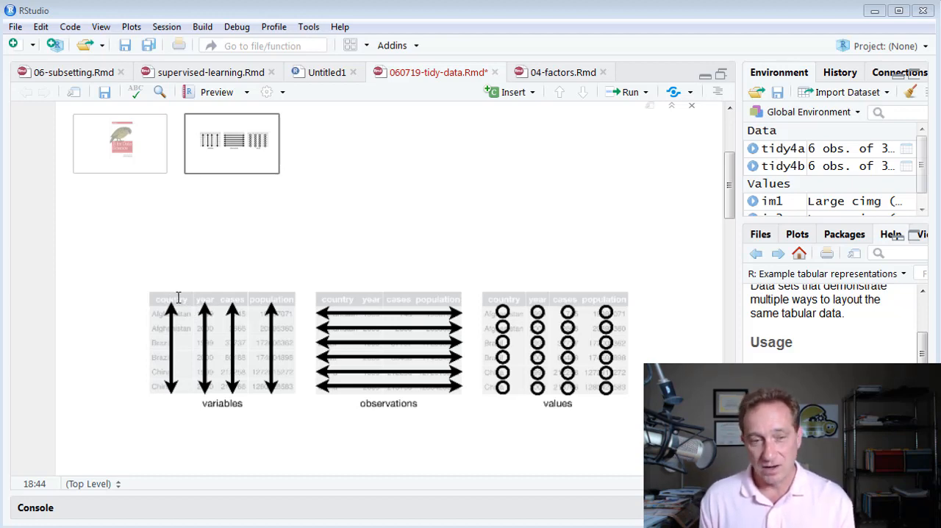
mouse_move(316, 260)
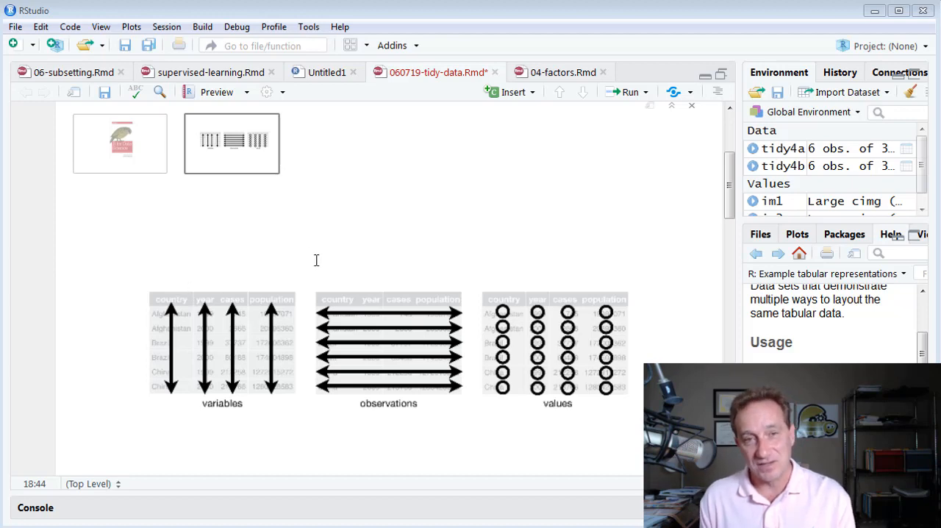
mouse_move(189, 302)
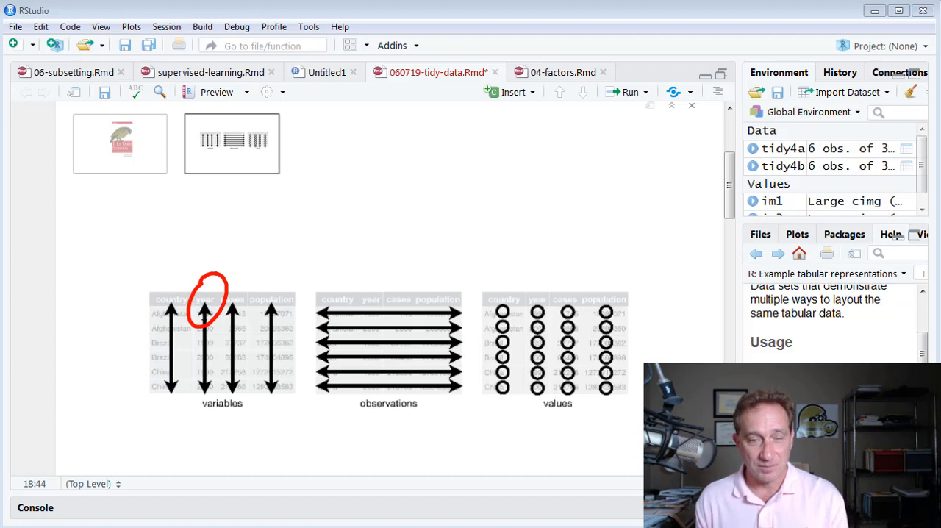
mouse_move(212, 371)
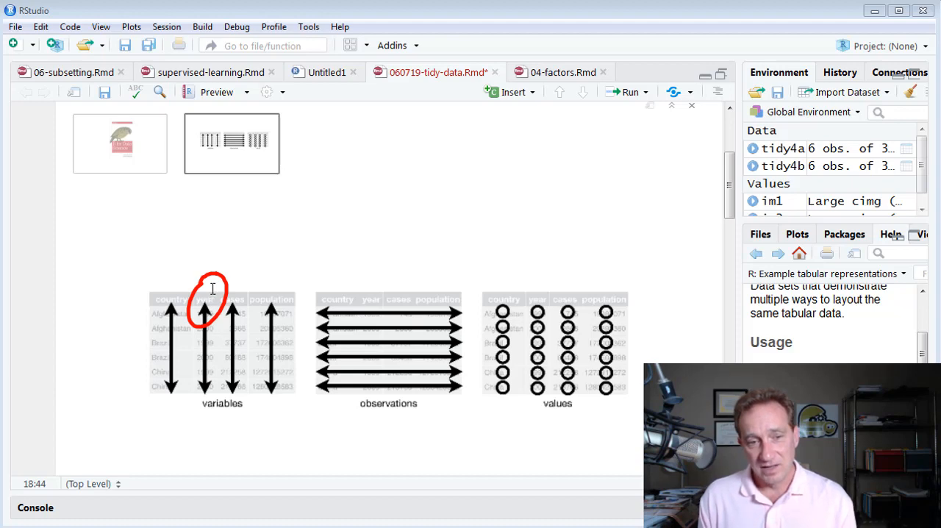
mouse_move(287, 293)
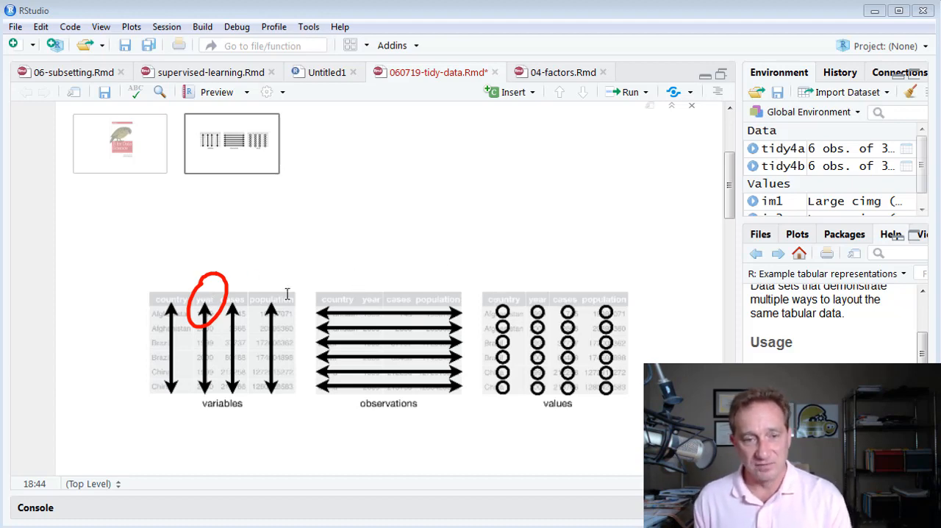
mouse_move(215, 285)
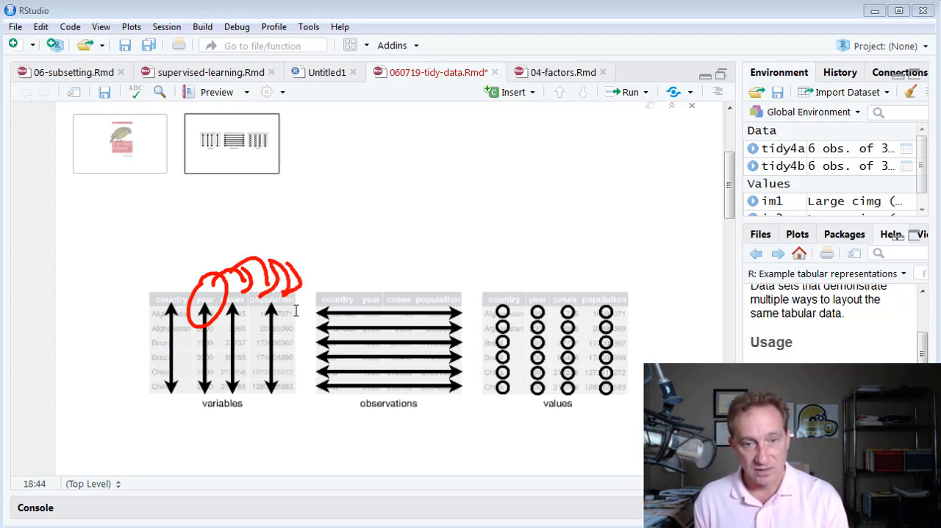
mouse_move(209, 301)
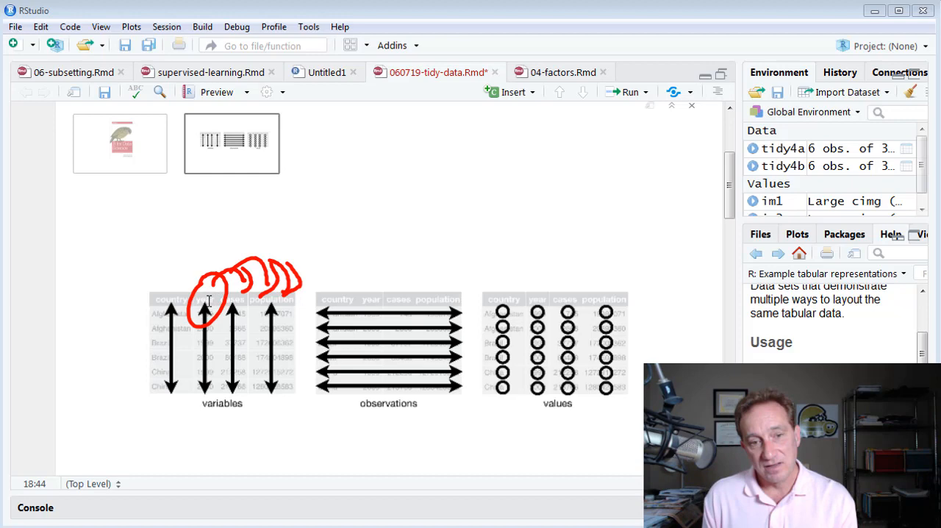
mouse_move(355, 286)
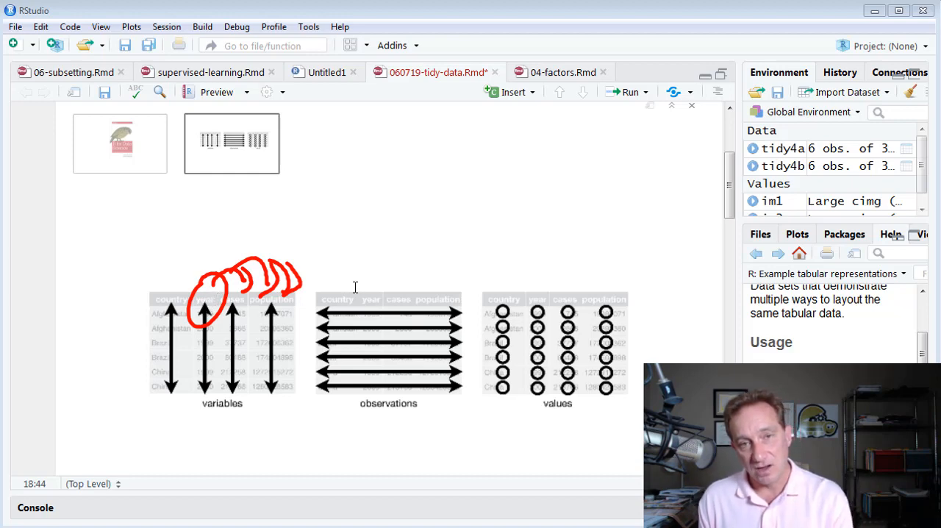
mouse_move(208, 356)
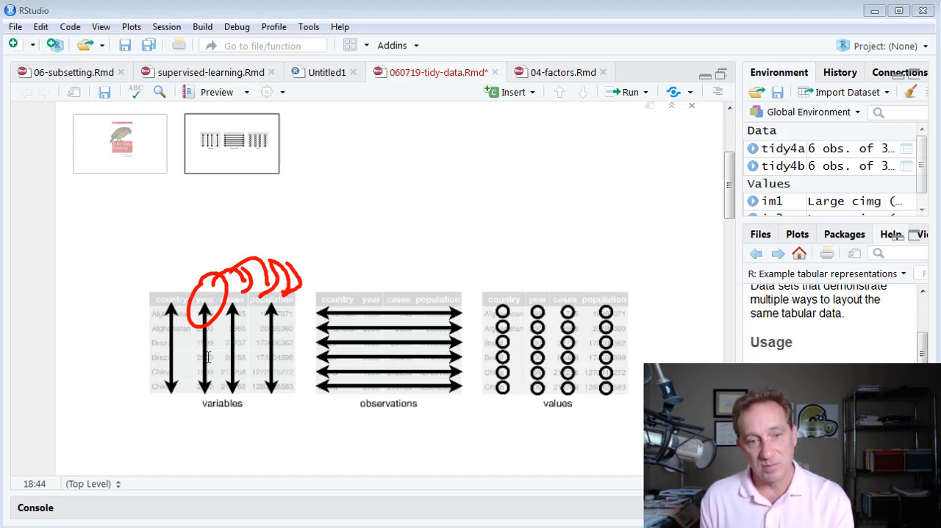
mouse_move(216, 365)
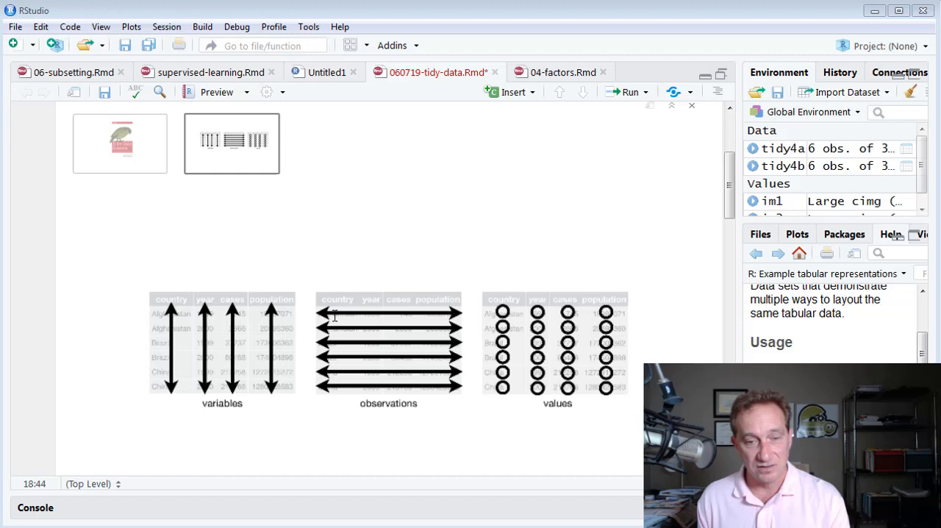
mouse_move(441, 310)
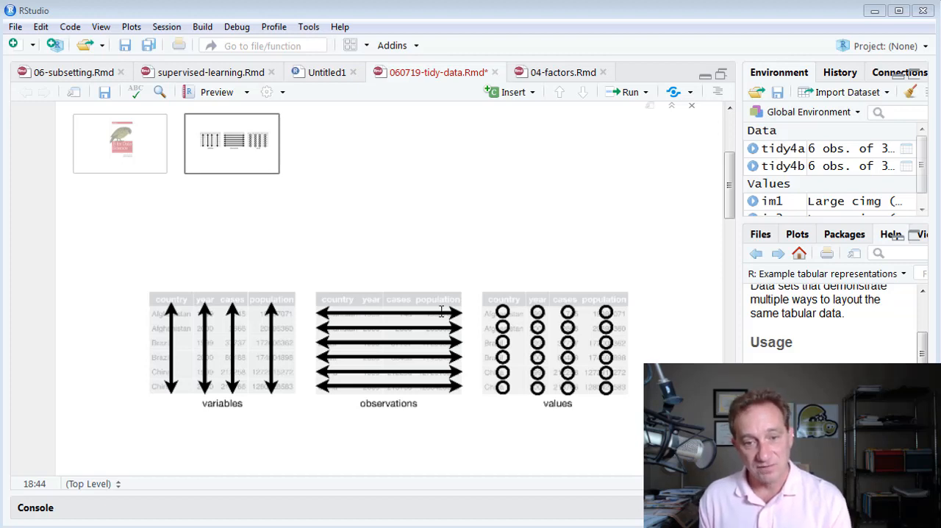
mouse_move(421, 320)
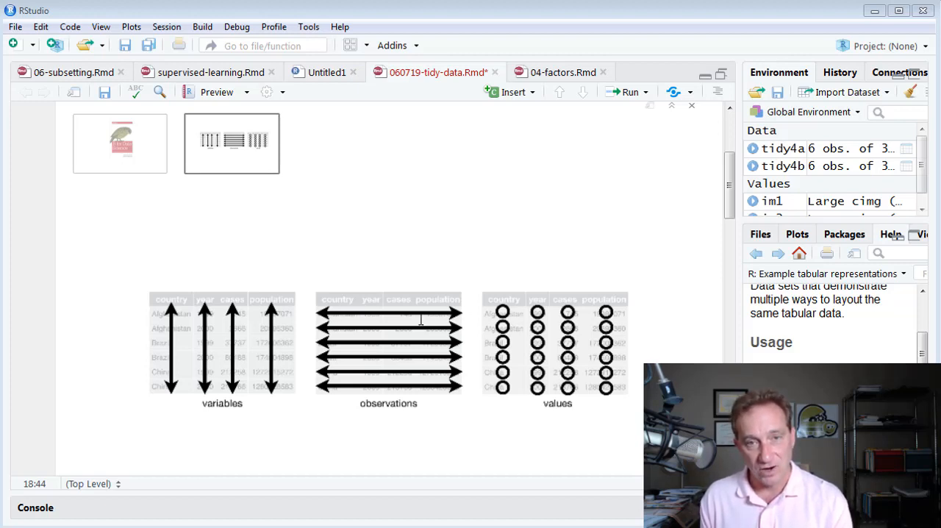
mouse_move(460, 323)
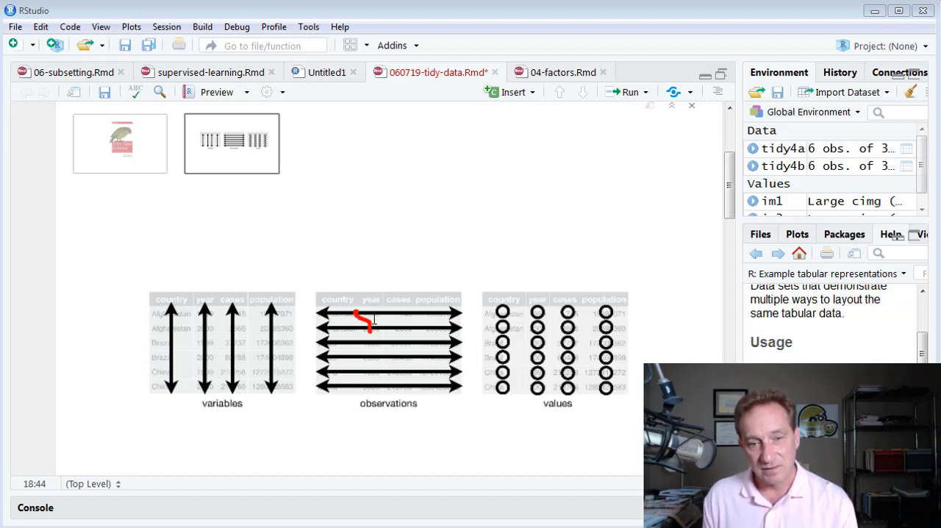
Step: Scribble over the observations rows in the tidy-data diagram
drag(360, 316, 411, 361)
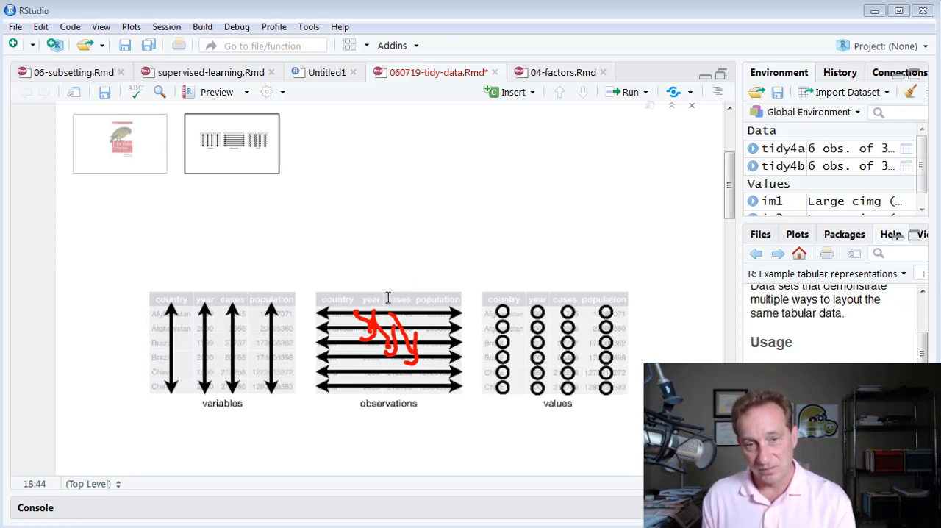
mouse_move(423, 382)
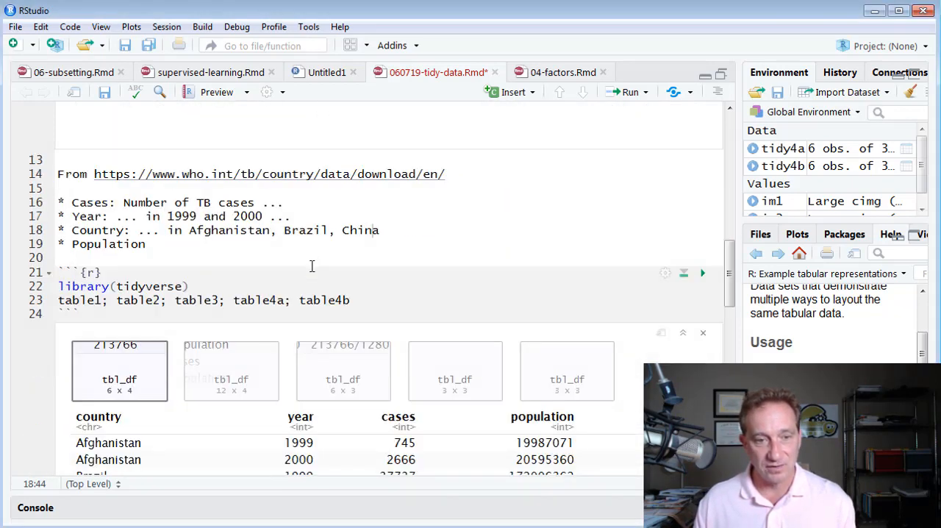
Step: Scroll up to the data-source notes and highlight the variable names in the bullet list
scroll(up, 3)
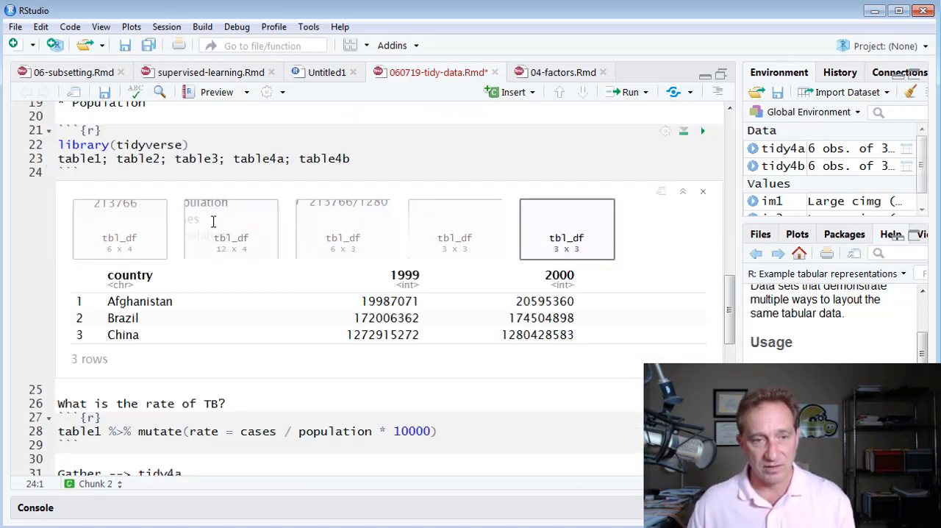
scroll(up, 3)
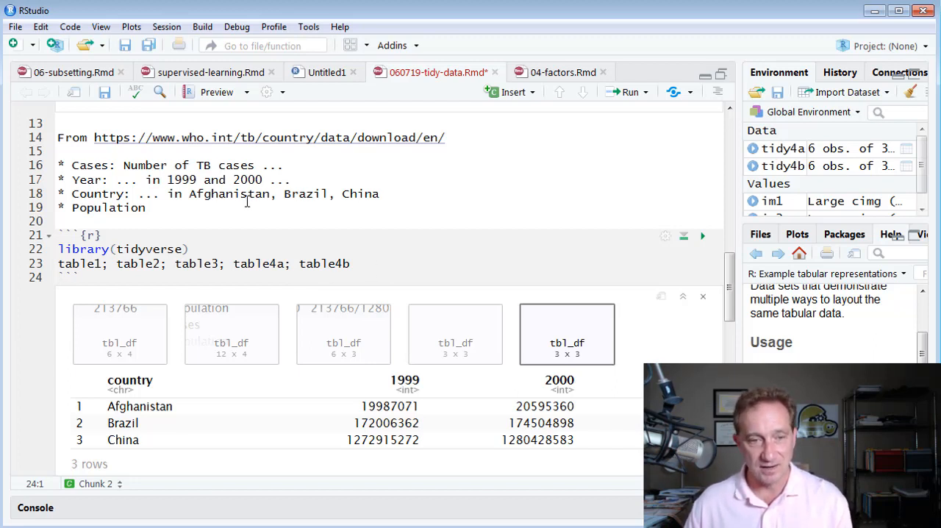
mouse_move(325, 209)
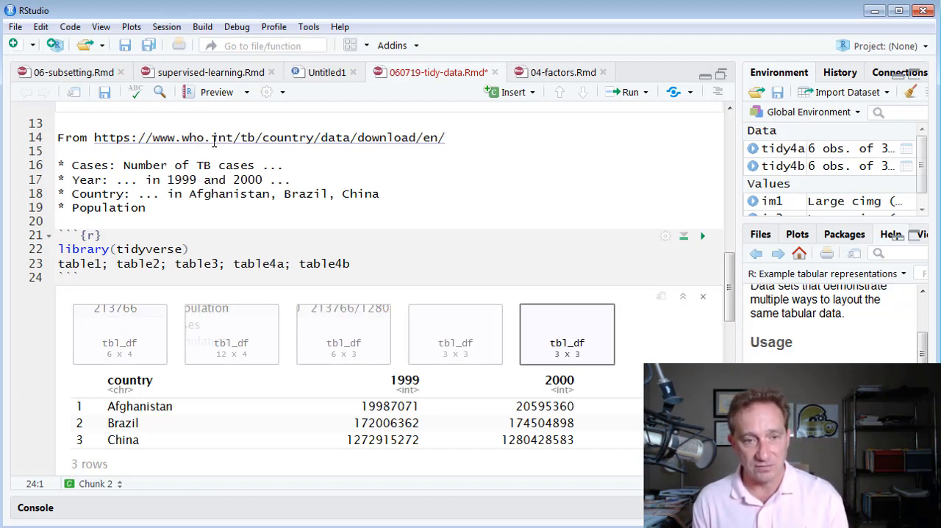
click(60, 165)
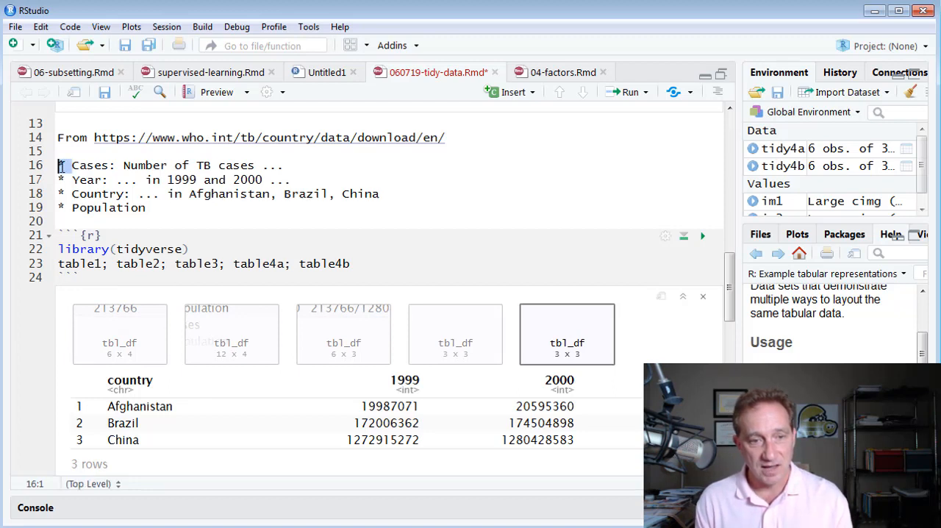
drag(59, 164, 146, 208)
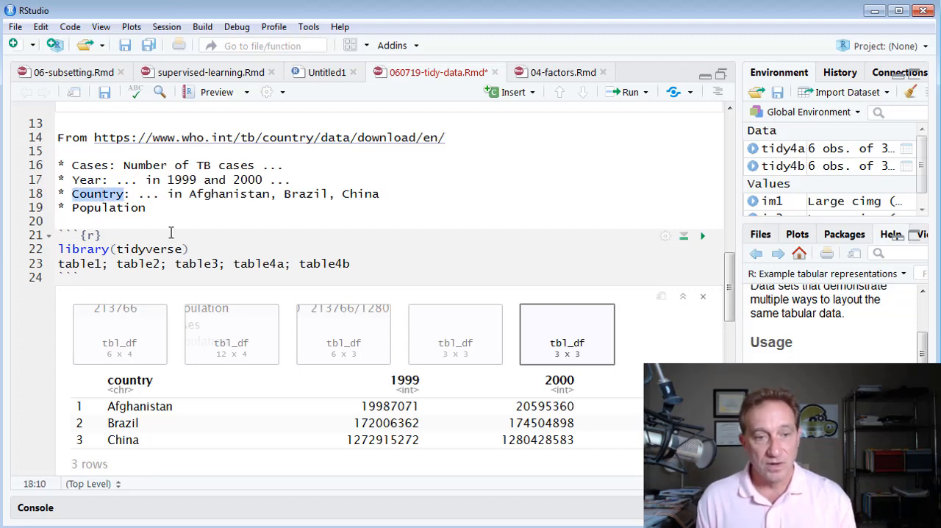
mouse_move(203, 194)
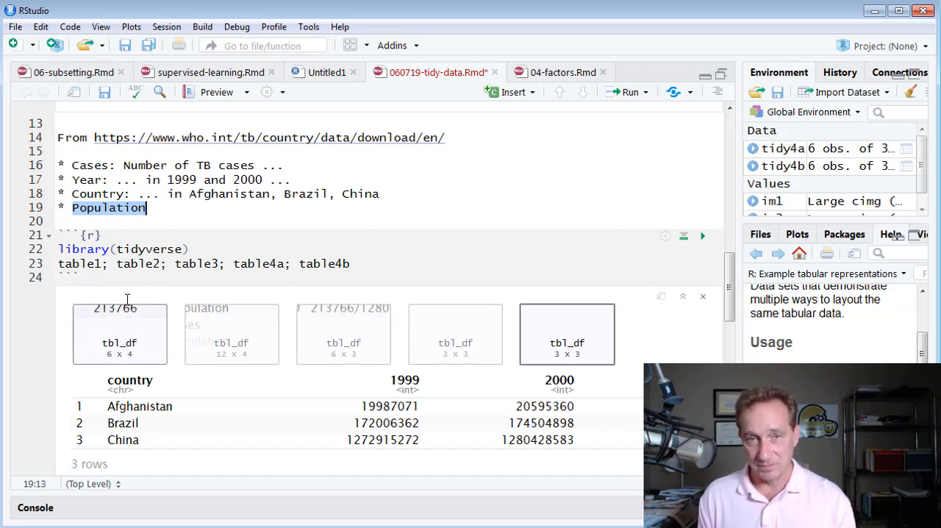
mouse_move(151, 332)
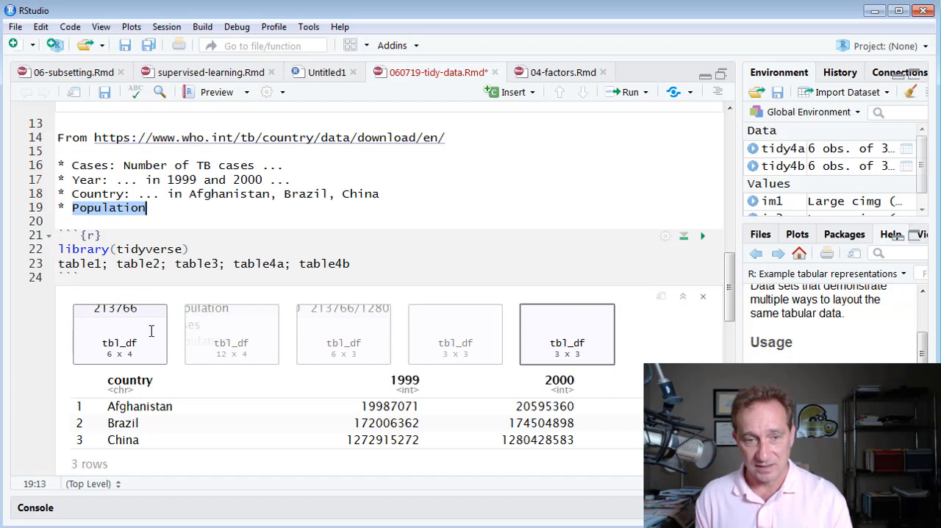
mouse_move(145, 343)
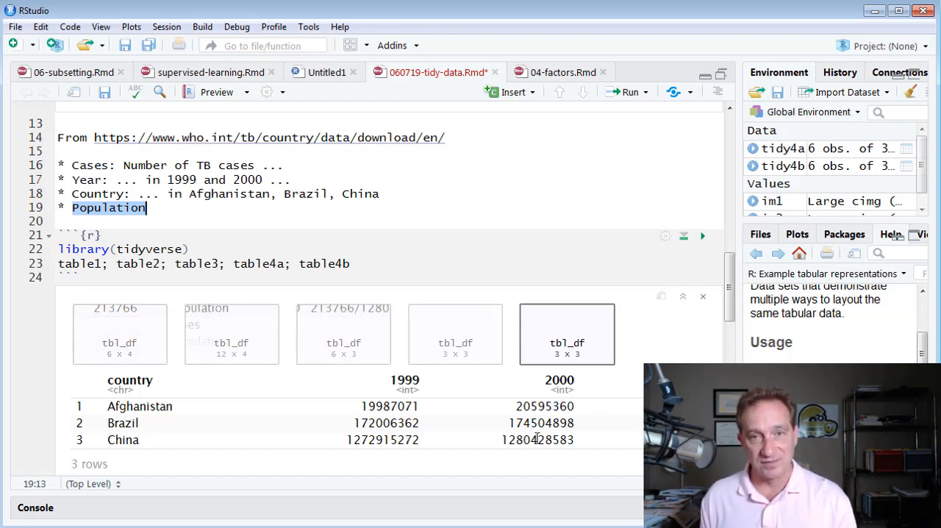
mouse_move(440, 474)
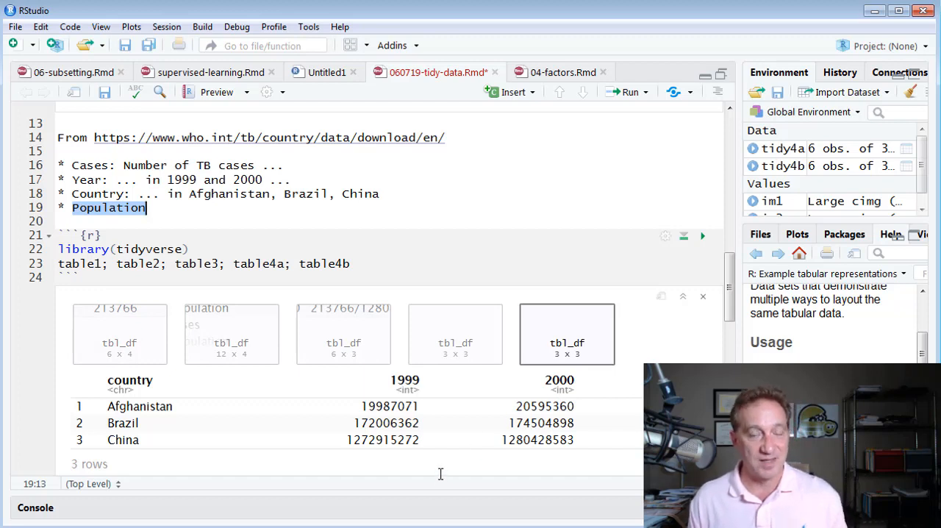
mouse_move(119, 326)
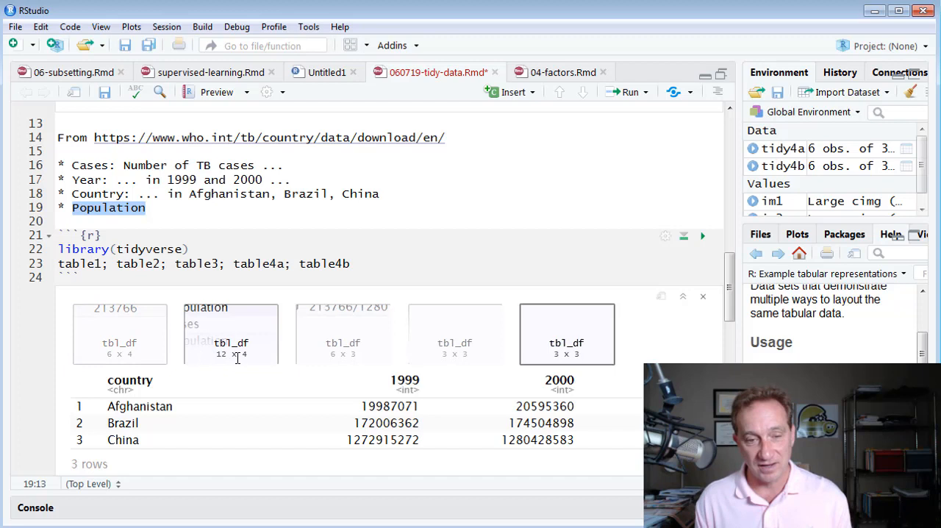
click(230, 333)
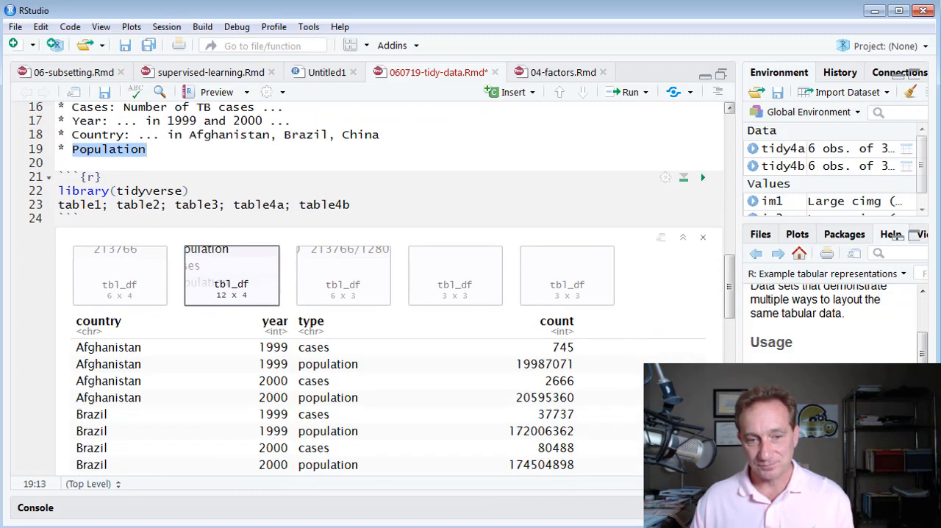
scroll(down, 3)
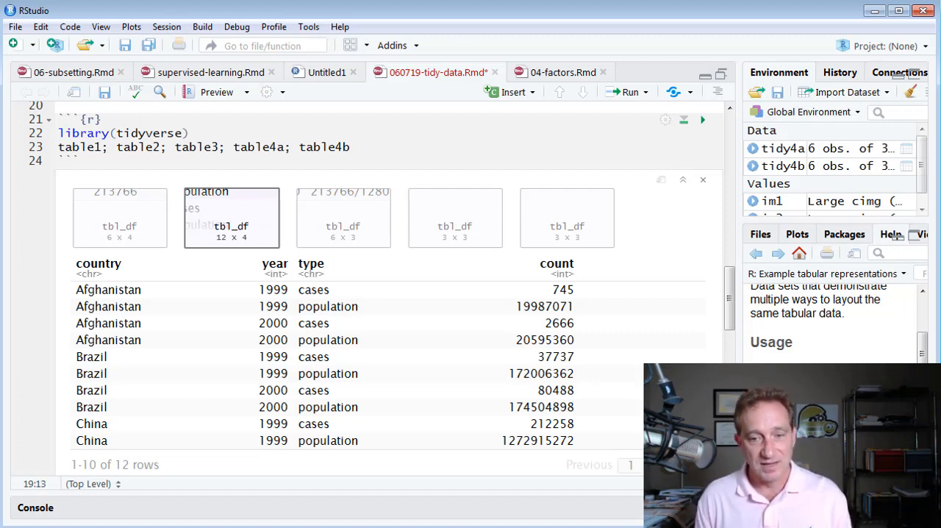
scroll(up, 3)
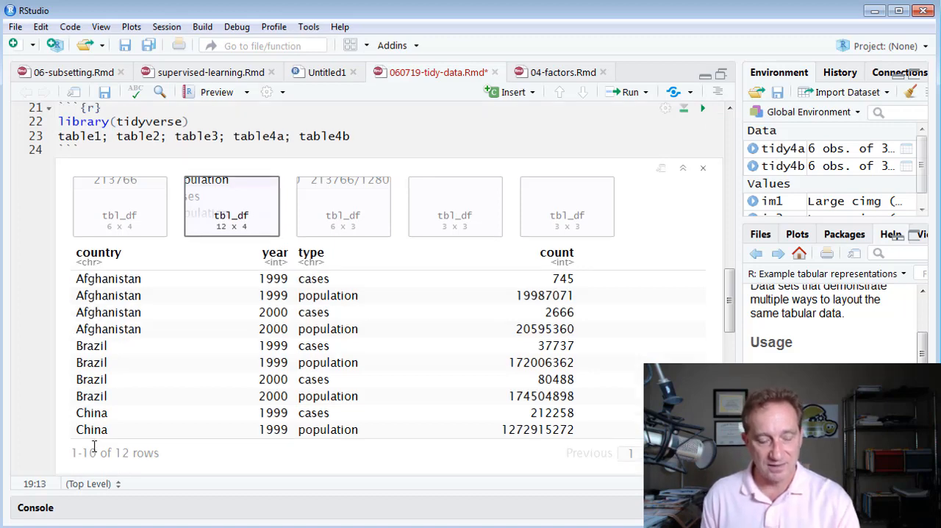
mouse_move(412, 289)
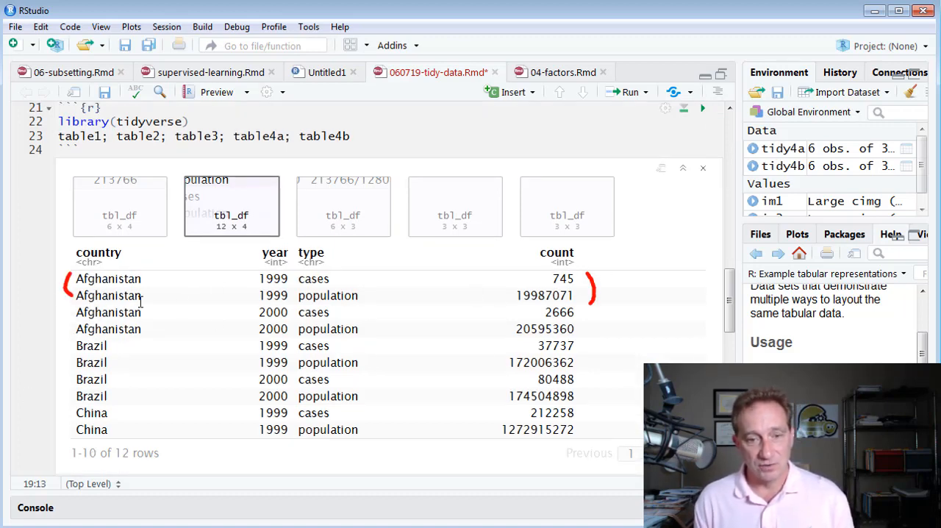
mouse_move(206, 270)
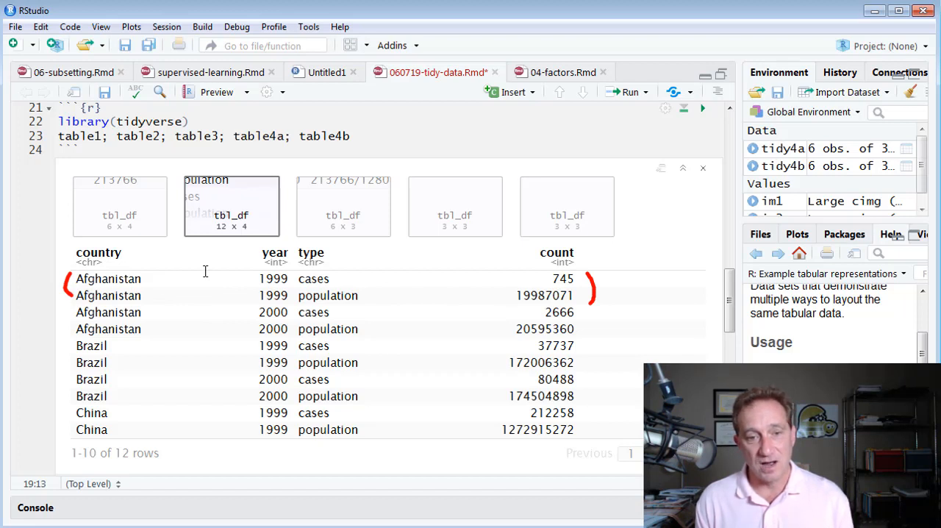
mouse_move(184, 288)
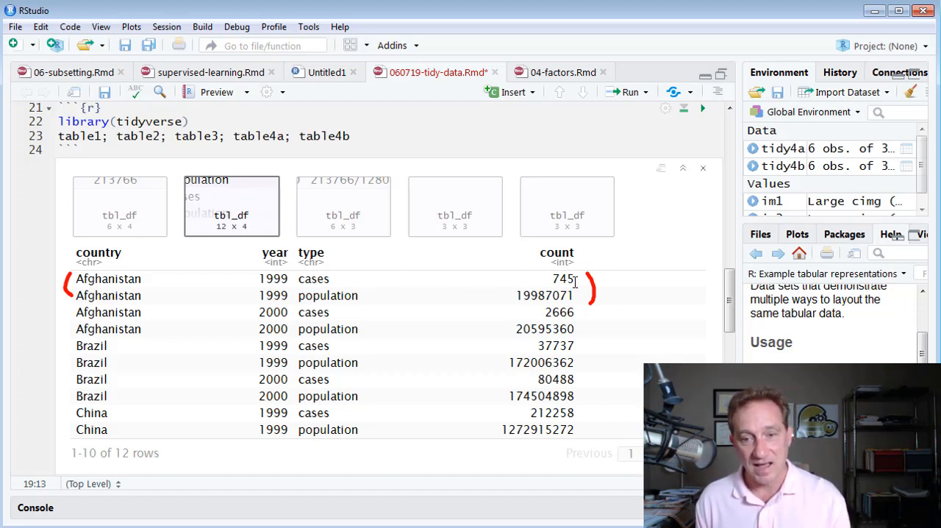
mouse_move(121, 294)
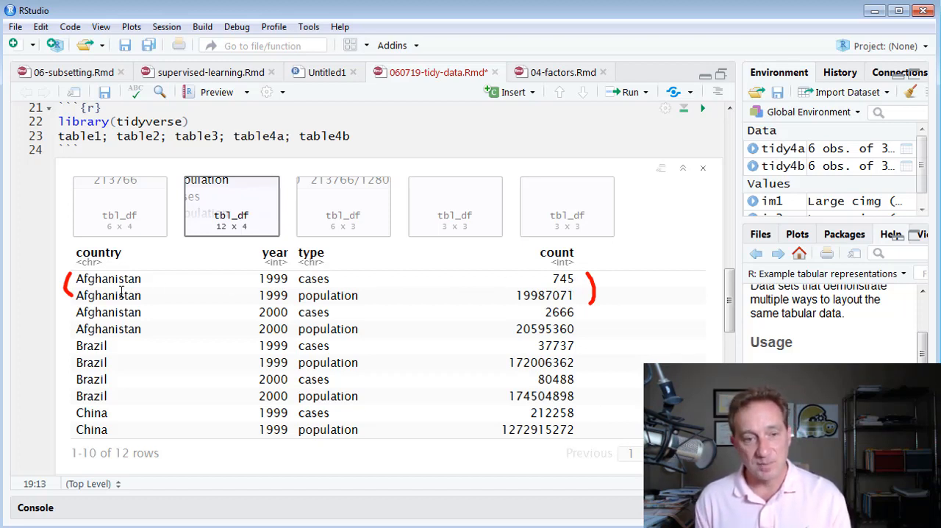
mouse_move(573, 301)
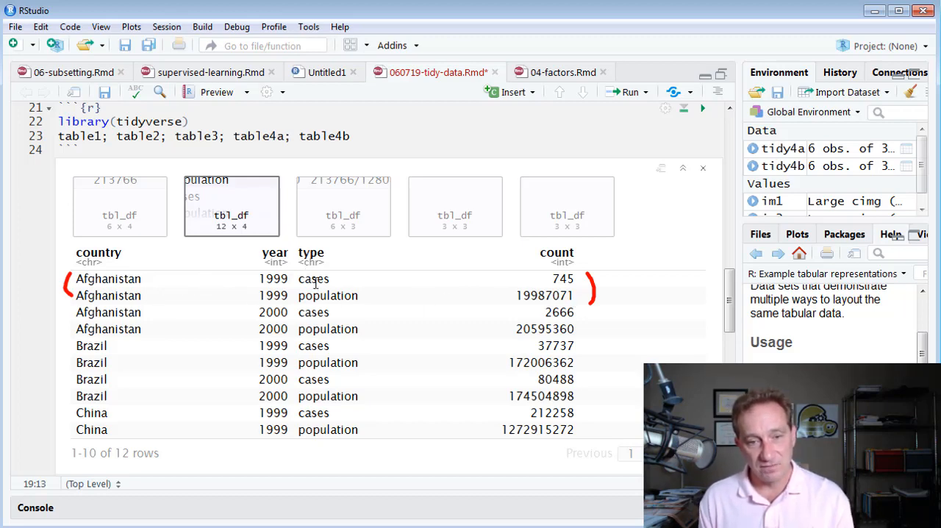
mouse_move(552, 301)
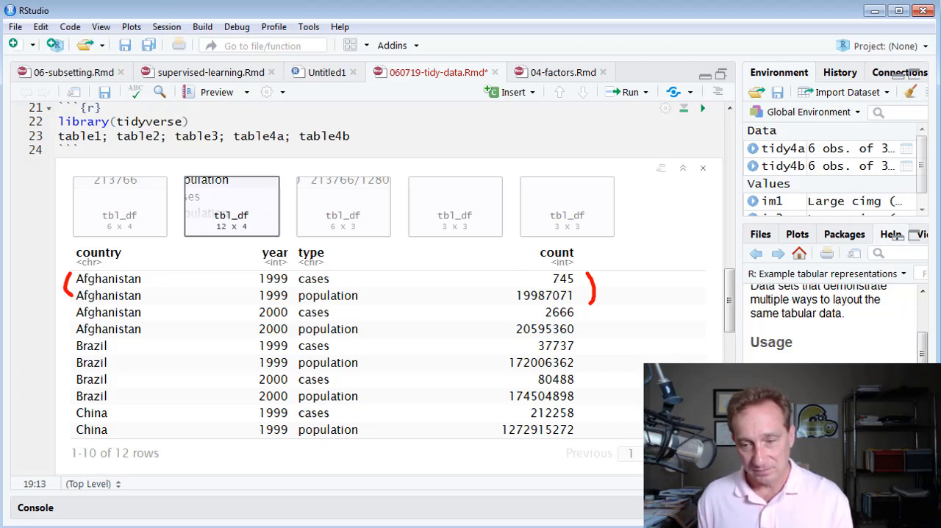
mouse_move(366, 266)
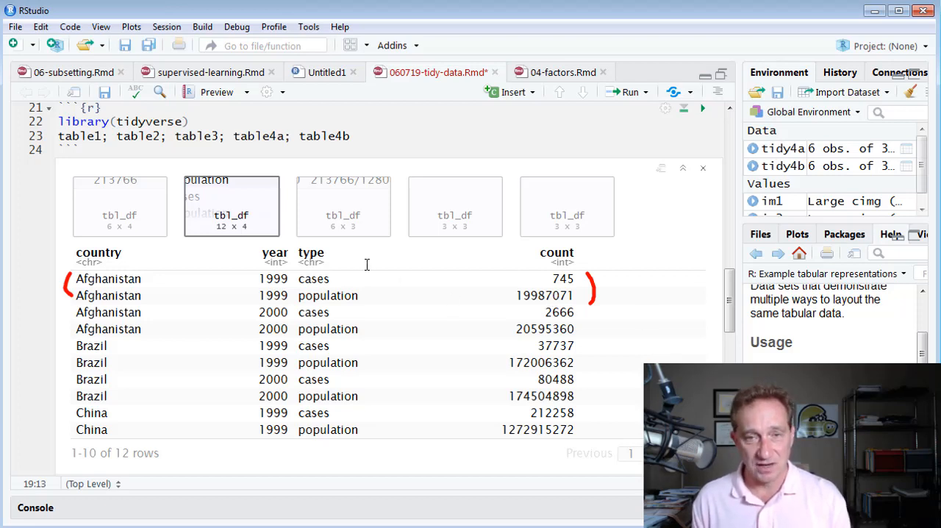
mouse_move(293, 273)
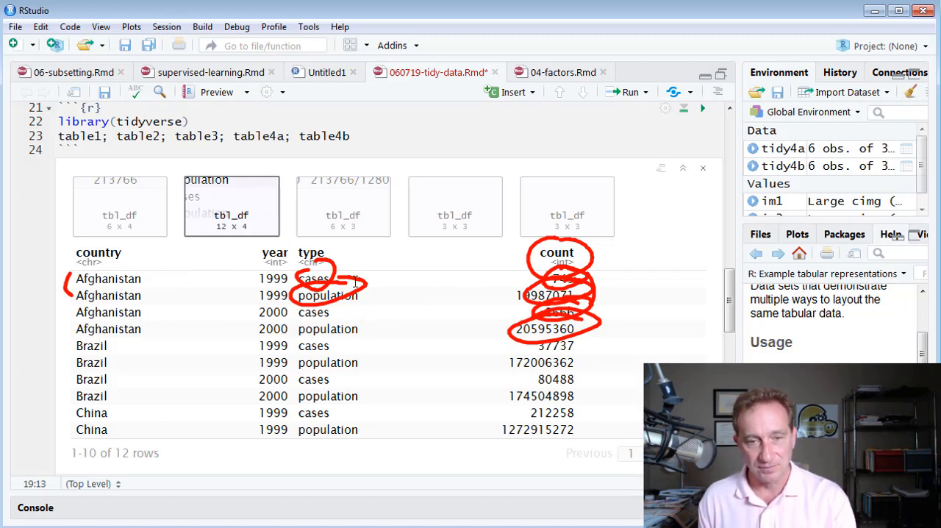
Step: Toggle between table4a case counts and table4b population outputs, ending on table4a
click(454, 206)
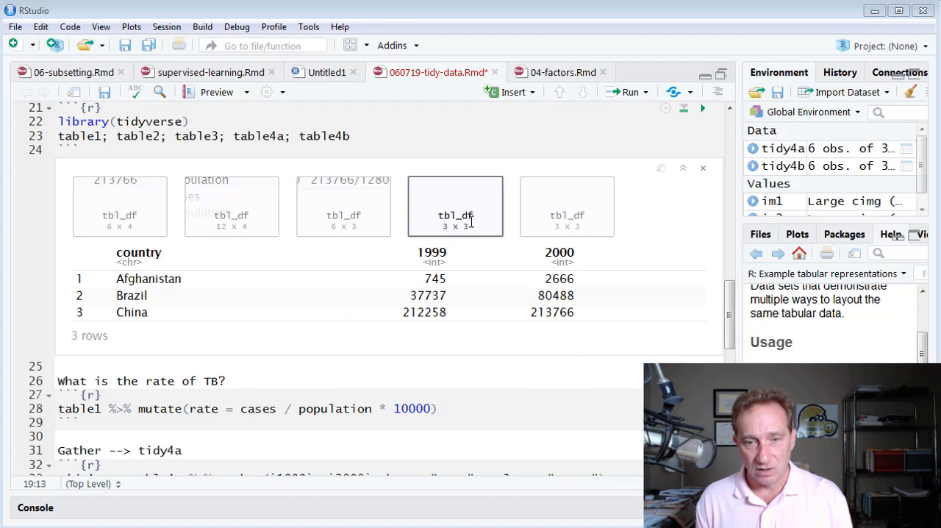
mouse_move(567, 209)
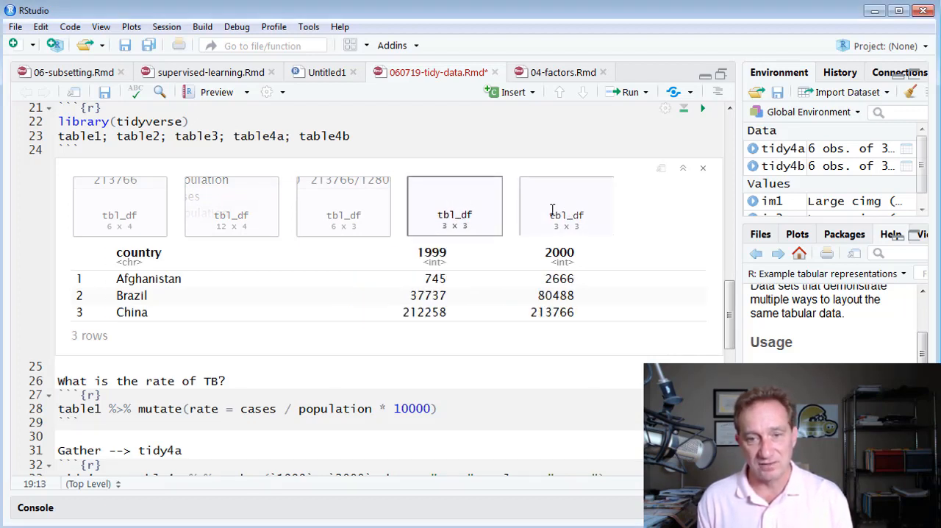
click(566, 206)
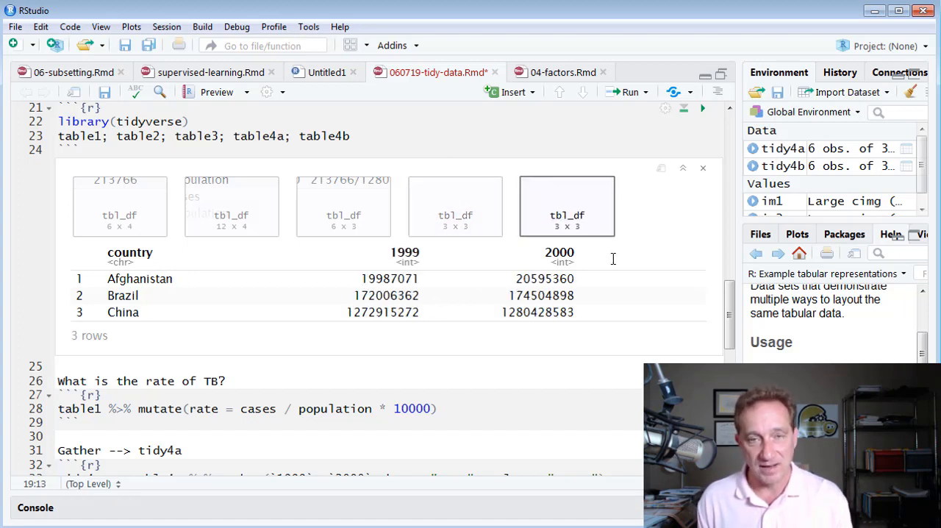
scroll(down, 3)
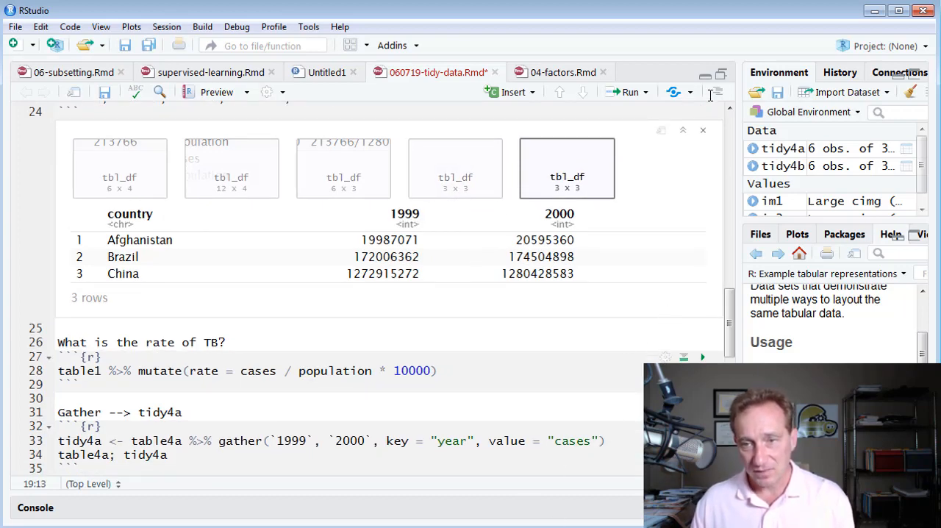
scroll(up, 3)
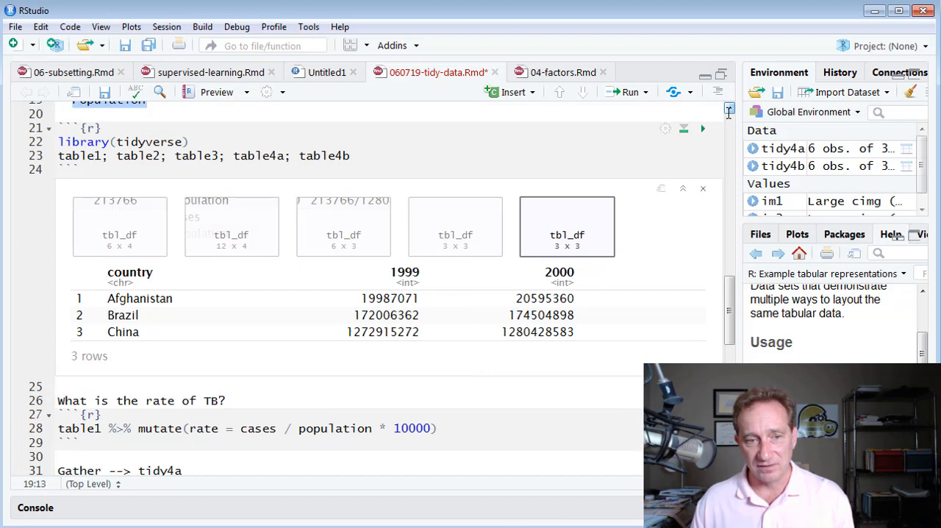
click(455, 225)
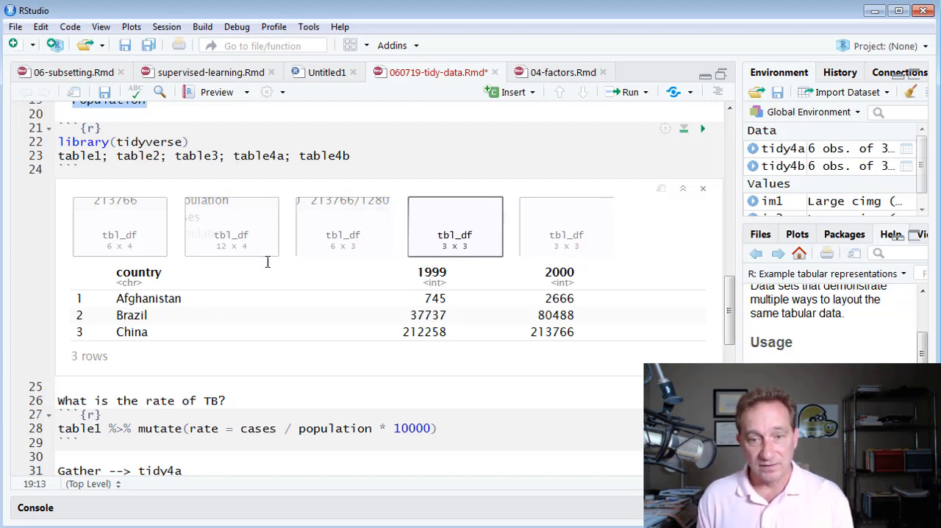
mouse_move(479, 349)
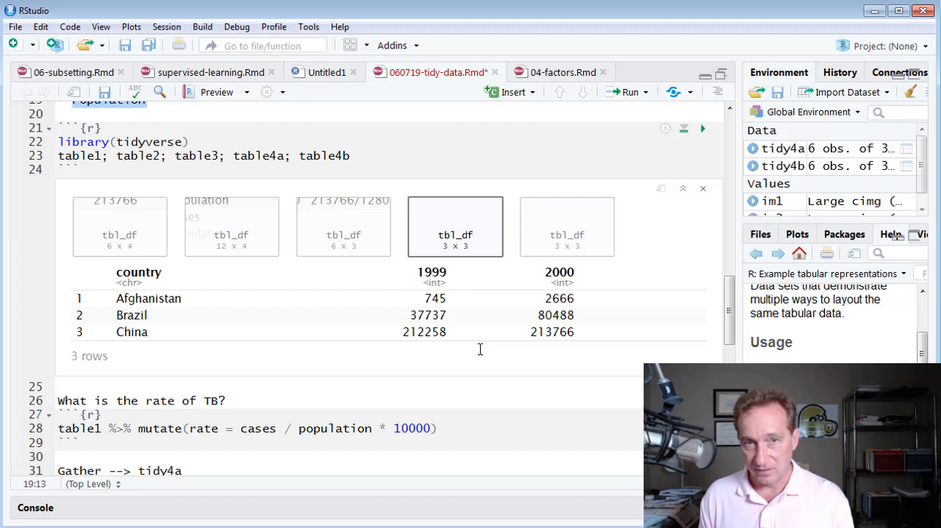
mouse_move(442, 287)
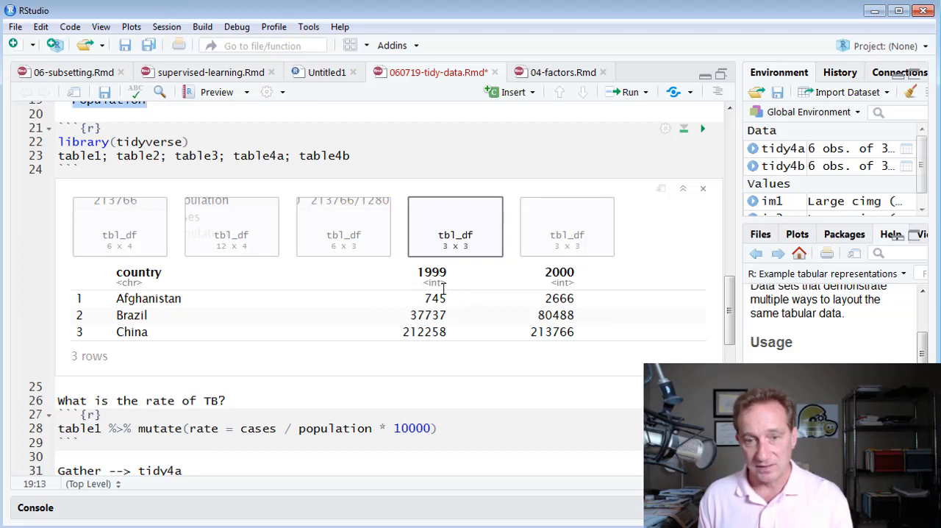
mouse_move(450, 304)
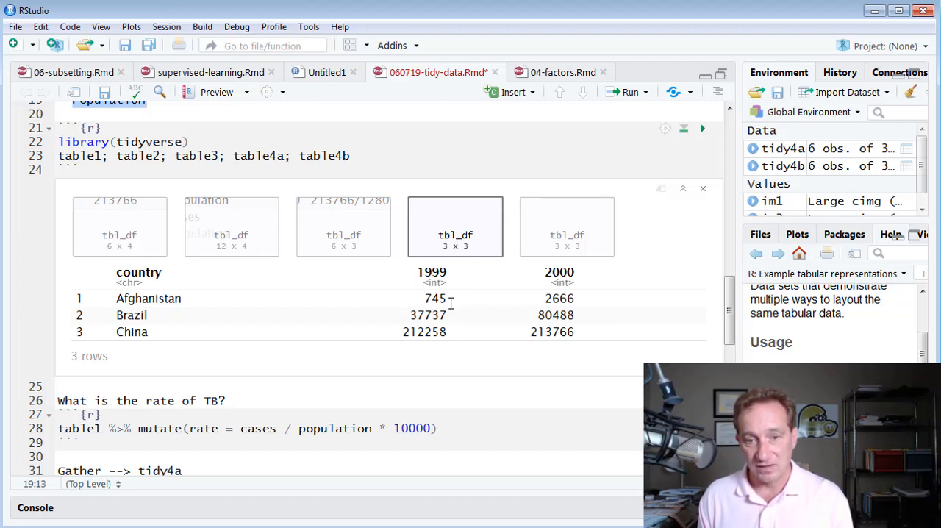
mouse_move(533, 298)
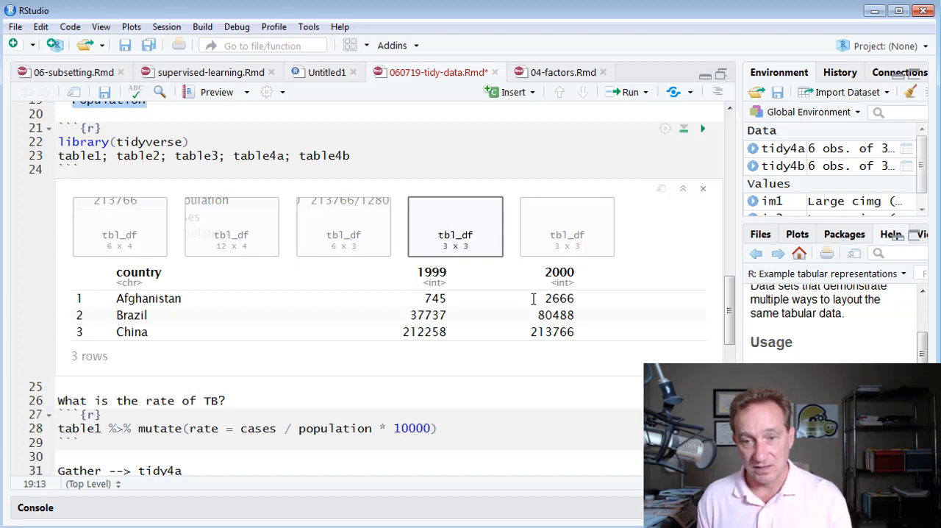
mouse_move(560, 307)
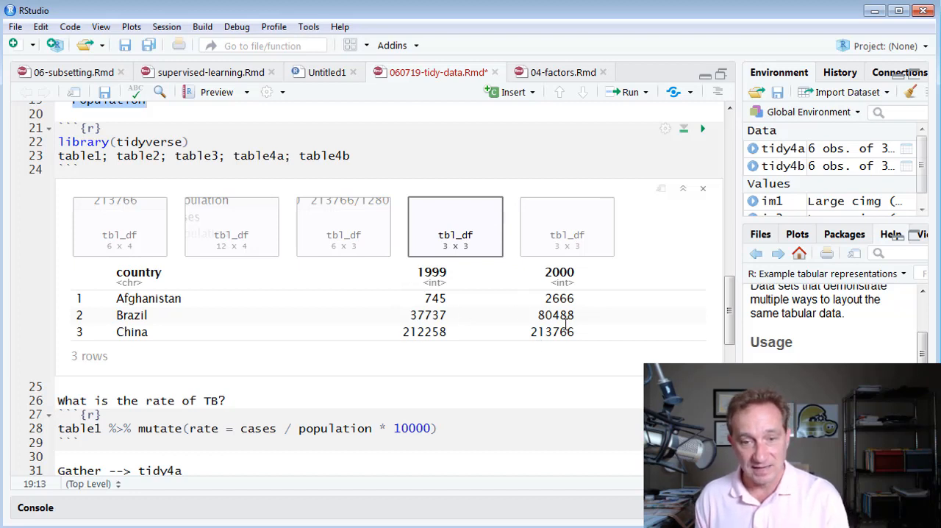
mouse_move(566, 227)
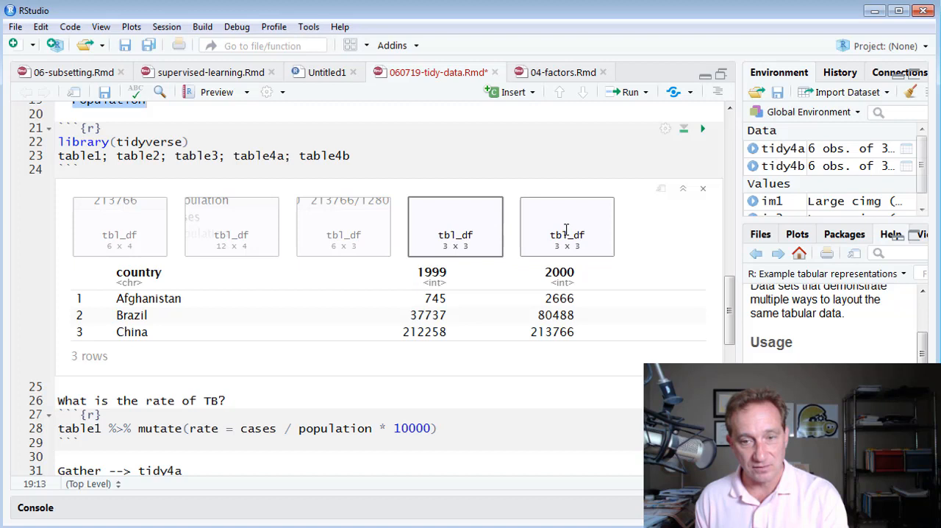
click(567, 226)
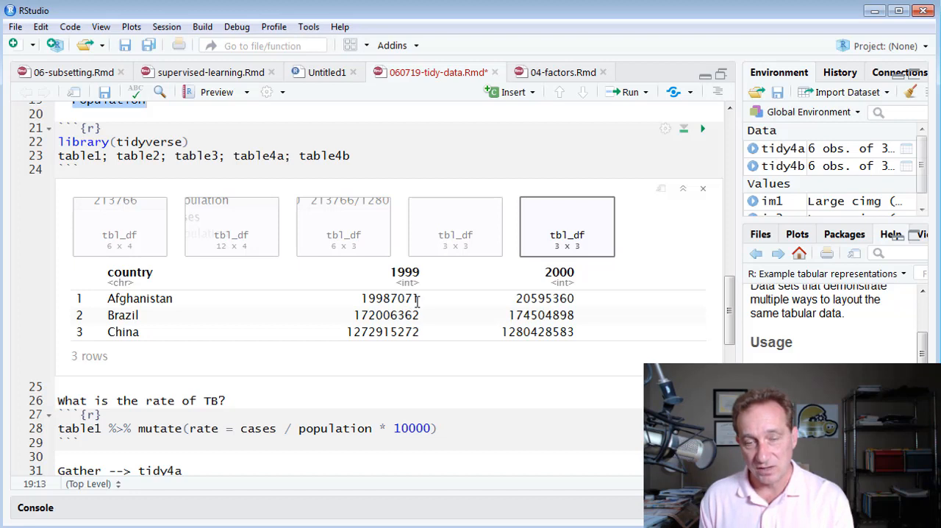
mouse_move(544, 298)
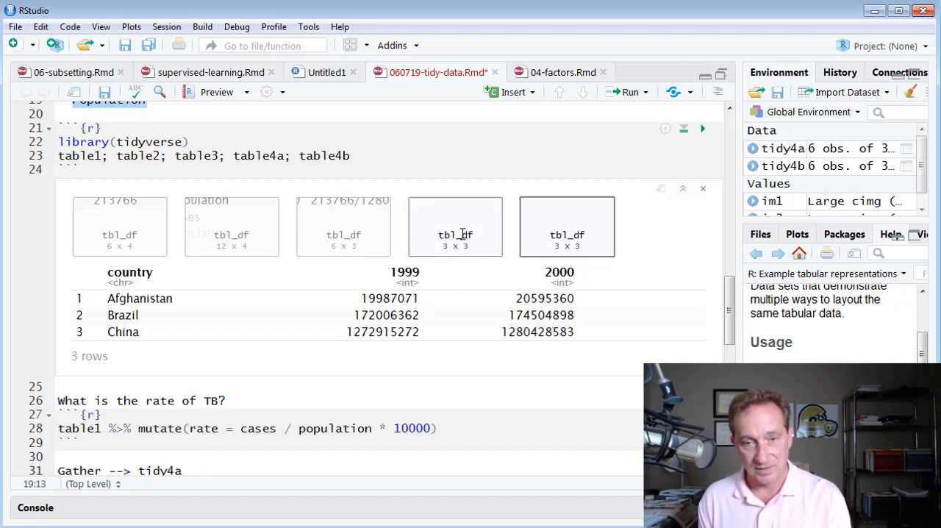
click(455, 225)
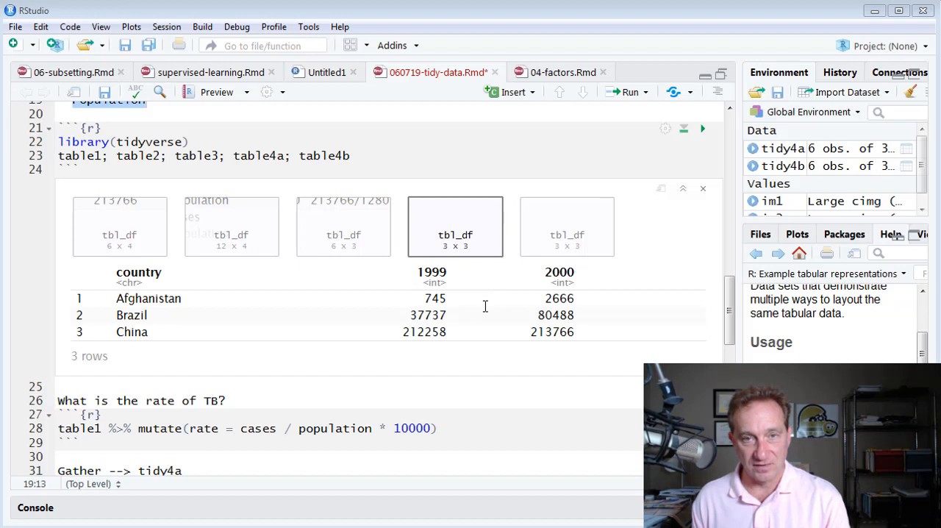
mouse_move(470, 309)
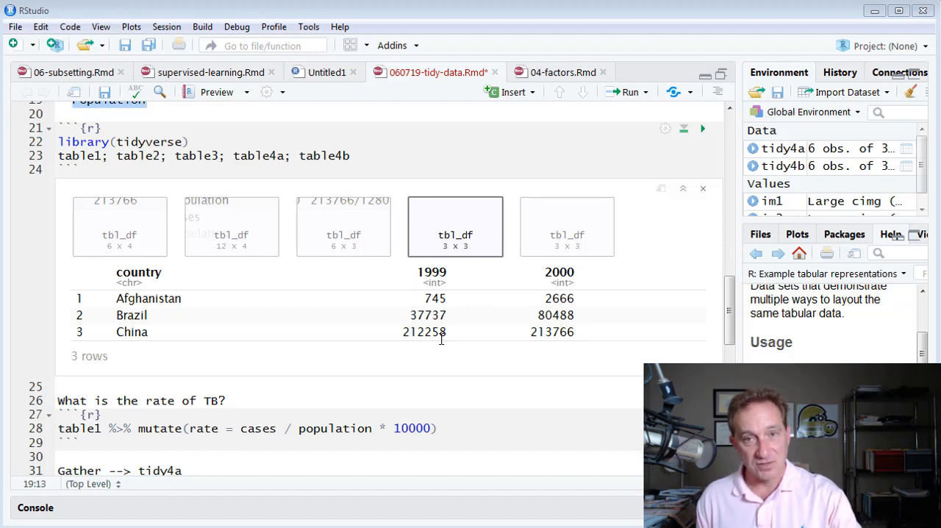
mouse_move(408, 360)
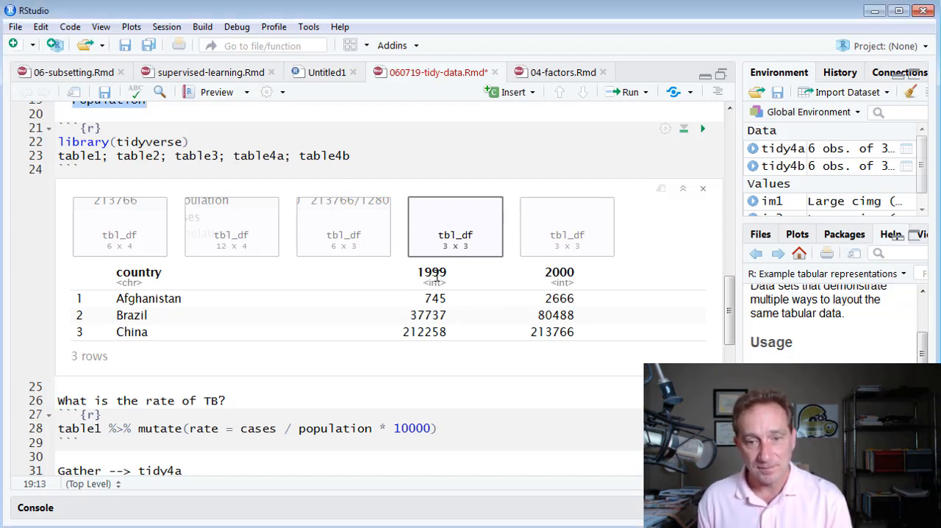
Step: Pick out table4a's 1999 and 2000 columns as the Year variable
double_click(431, 272)
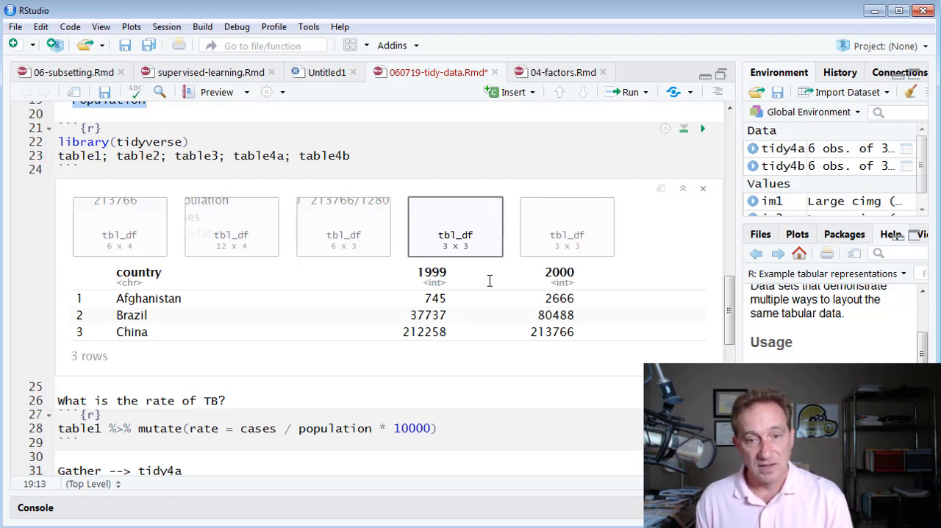
double_click(560, 272)
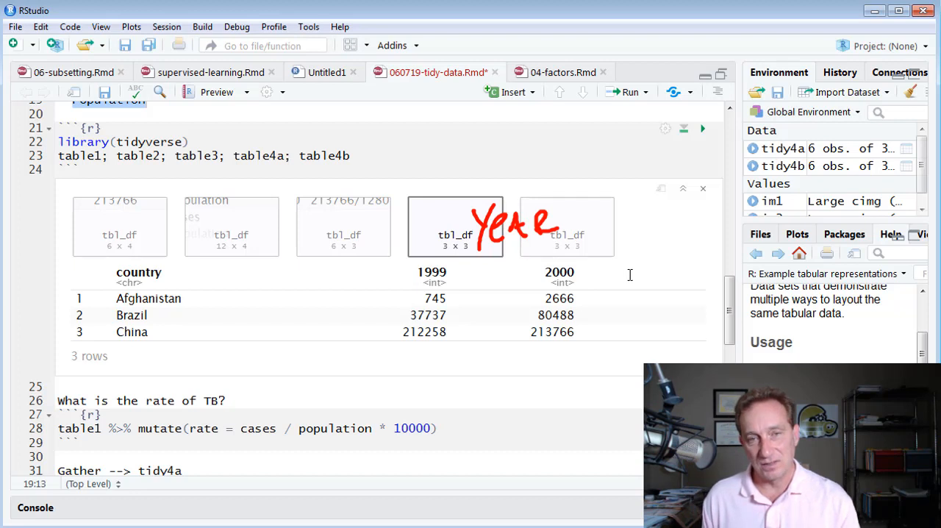
mouse_move(360, 278)
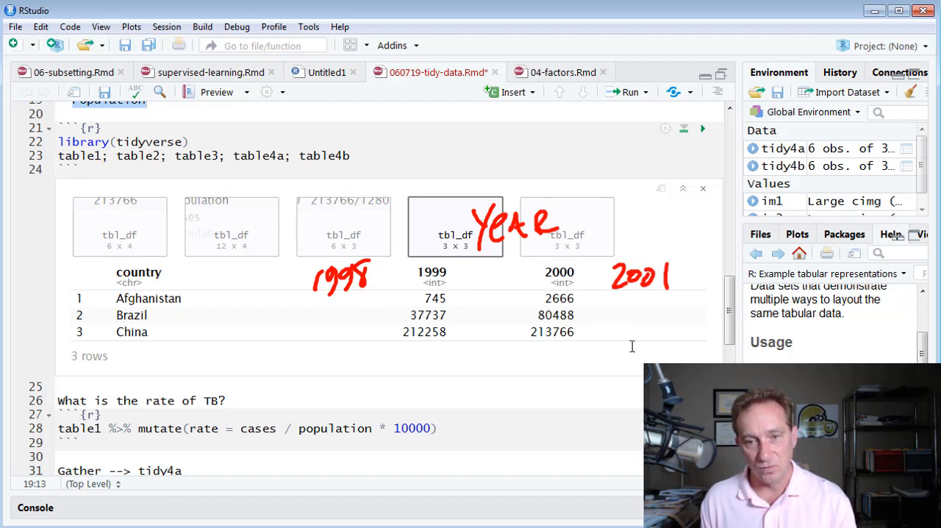
mouse_move(340, 337)
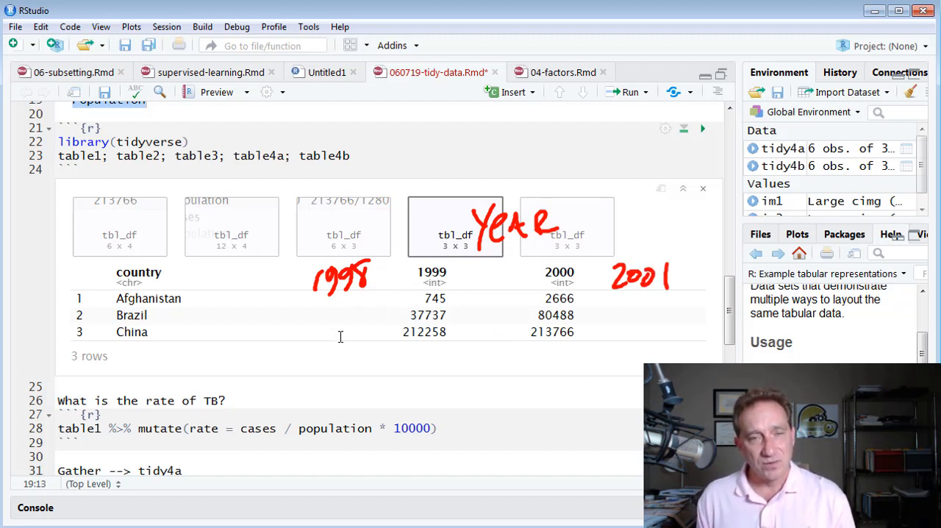
mouse_move(533, 380)
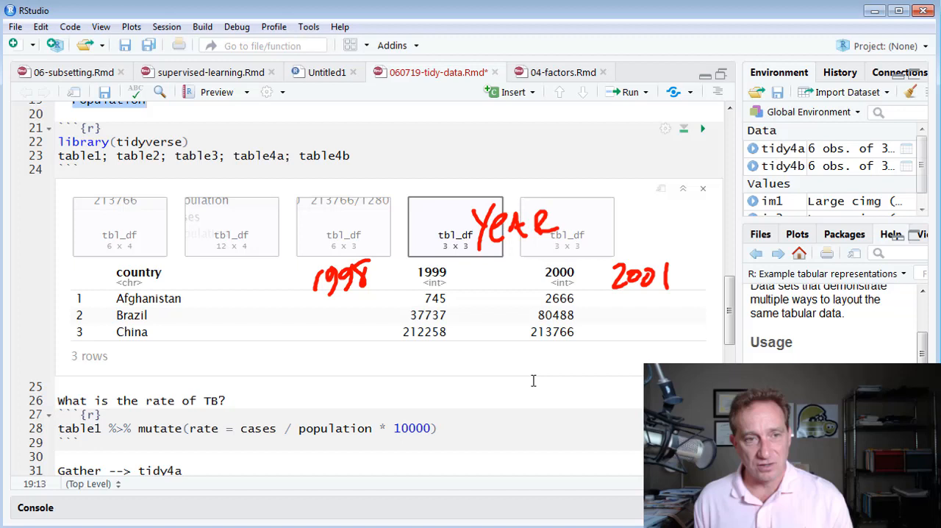
mouse_move(557, 243)
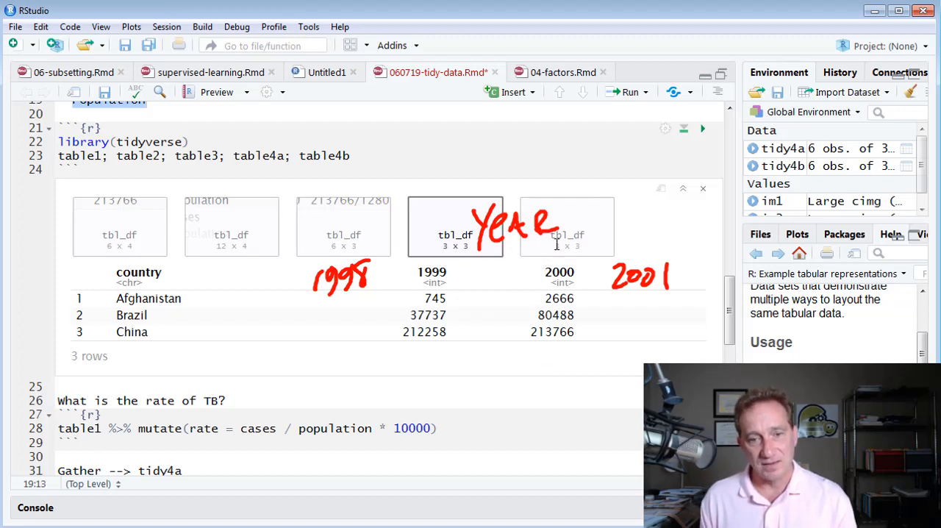
mouse_move(312, 303)
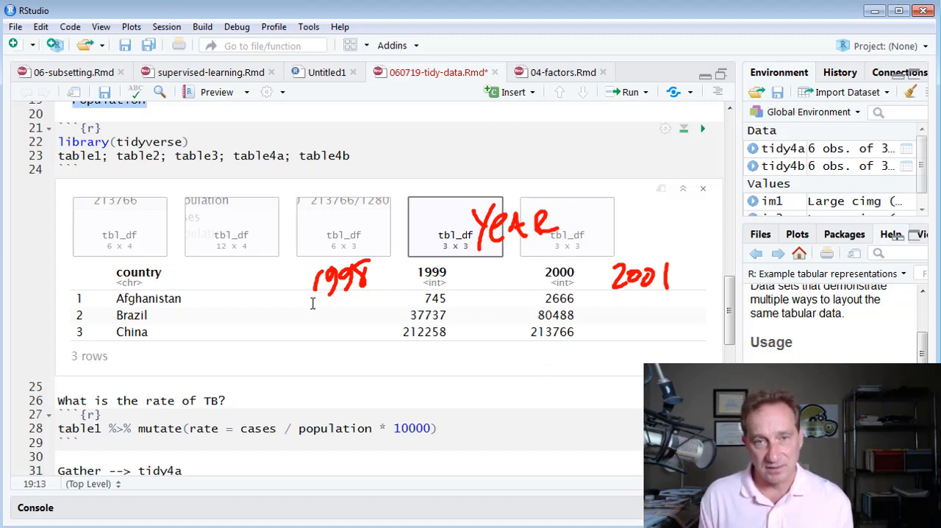
mouse_move(513, 312)
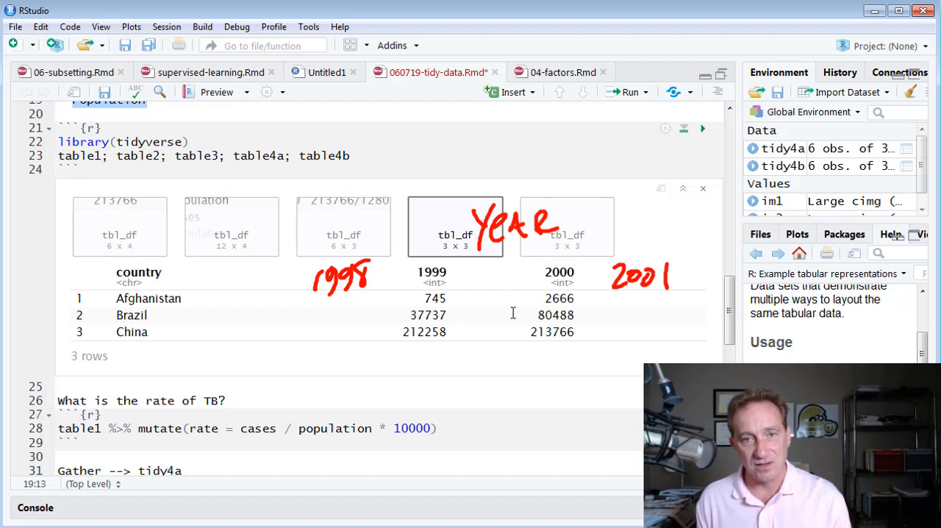
mouse_move(398, 293)
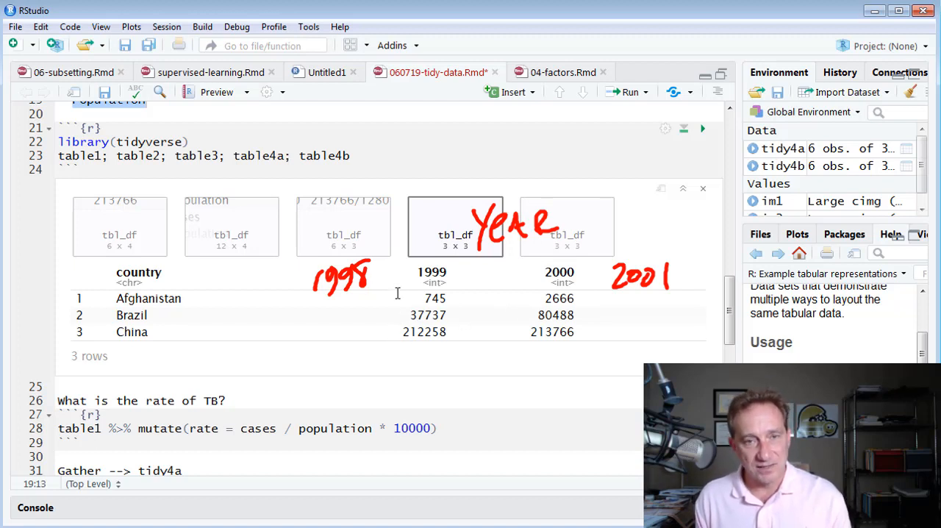
mouse_move(447, 301)
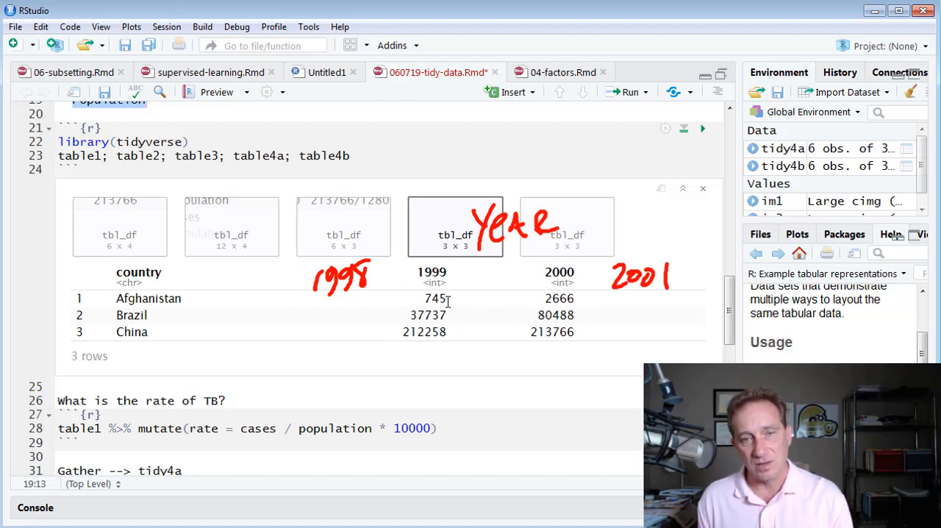
mouse_move(527, 299)
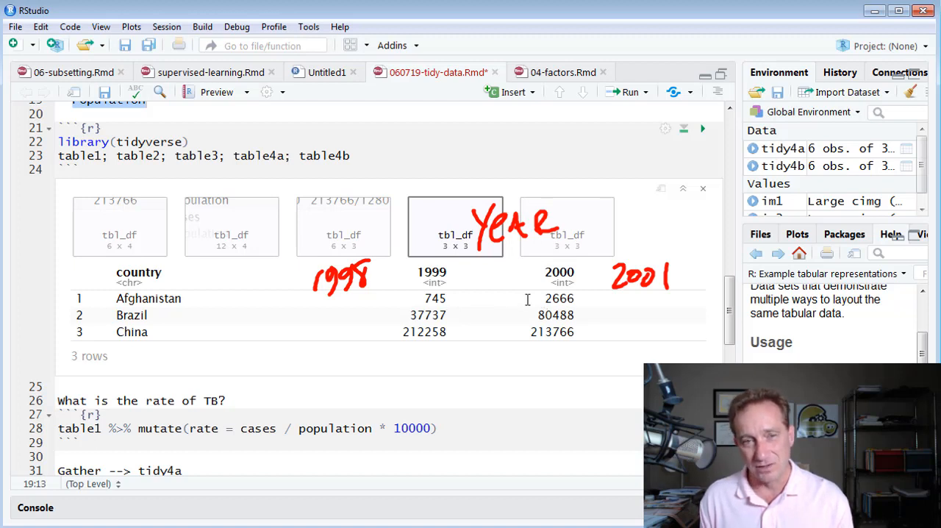
mouse_move(490, 255)
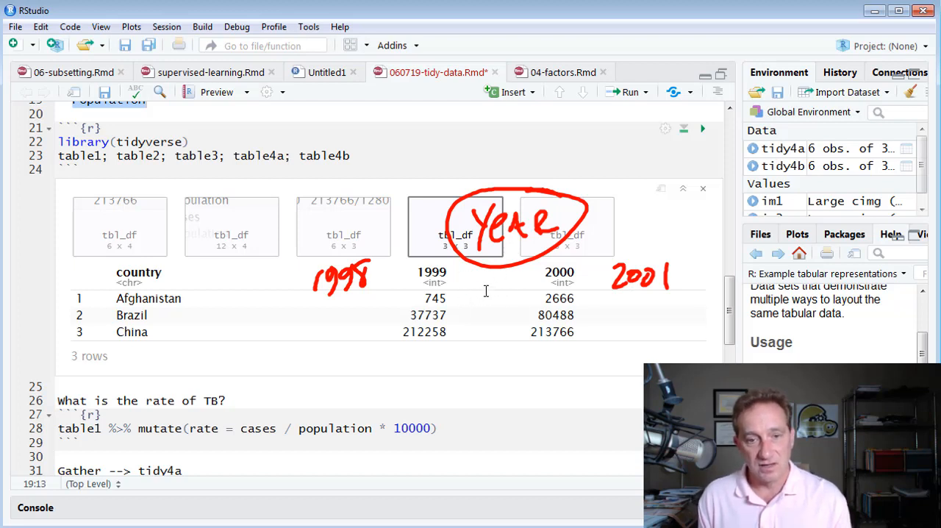
mouse_move(548, 252)
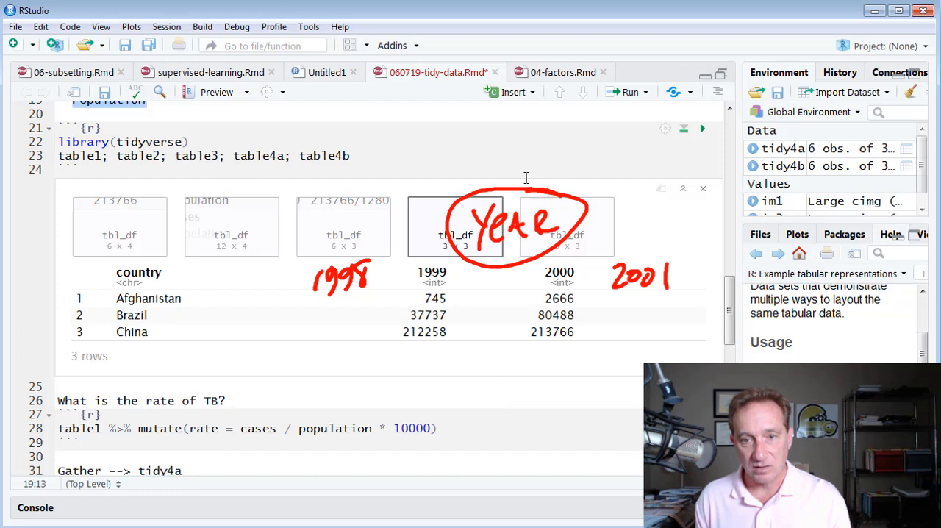
mouse_move(508, 253)
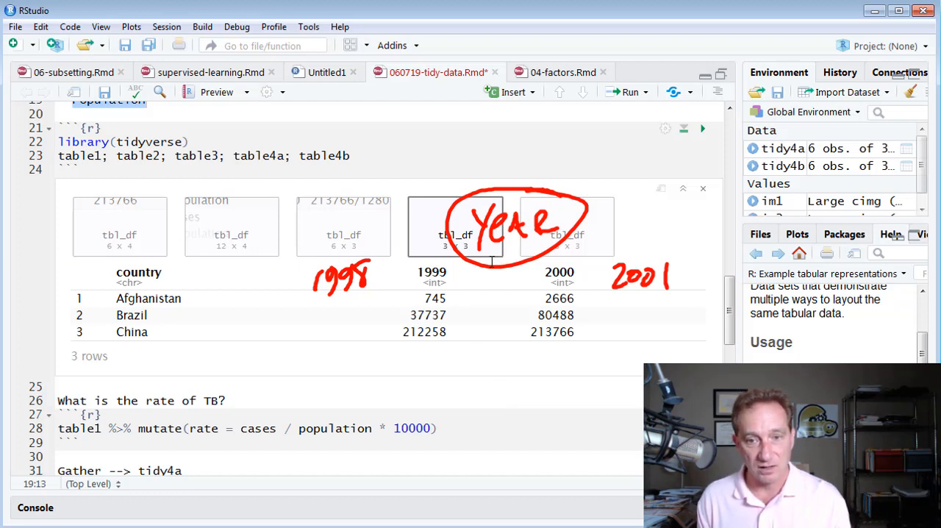
mouse_move(544, 246)
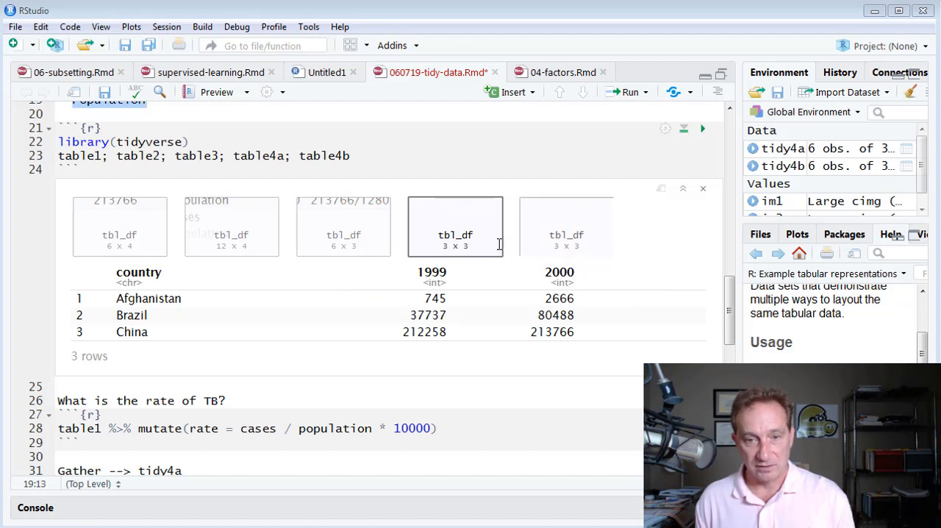
Step: Show table3 and pick out parts of its first rate value, 745/19987071
click(343, 226)
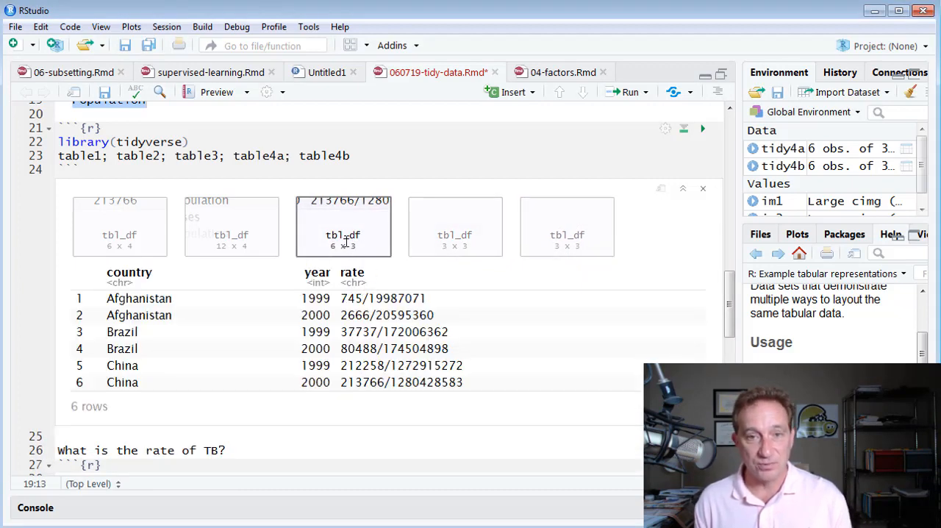
mouse_move(394, 342)
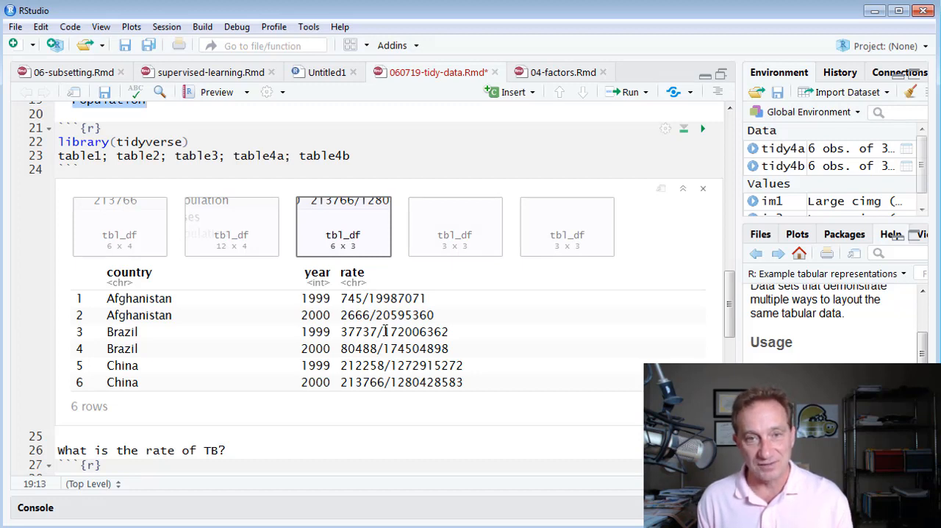
mouse_move(131, 278)
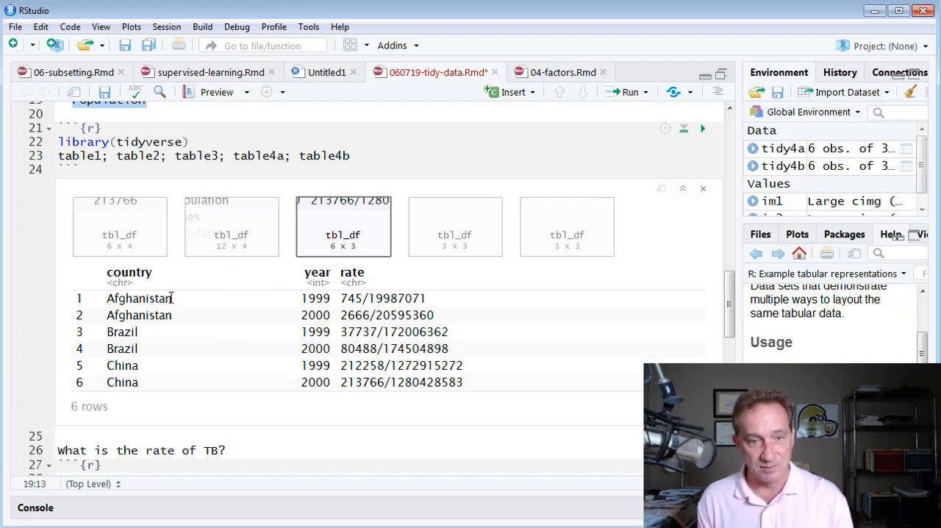
mouse_move(287, 310)
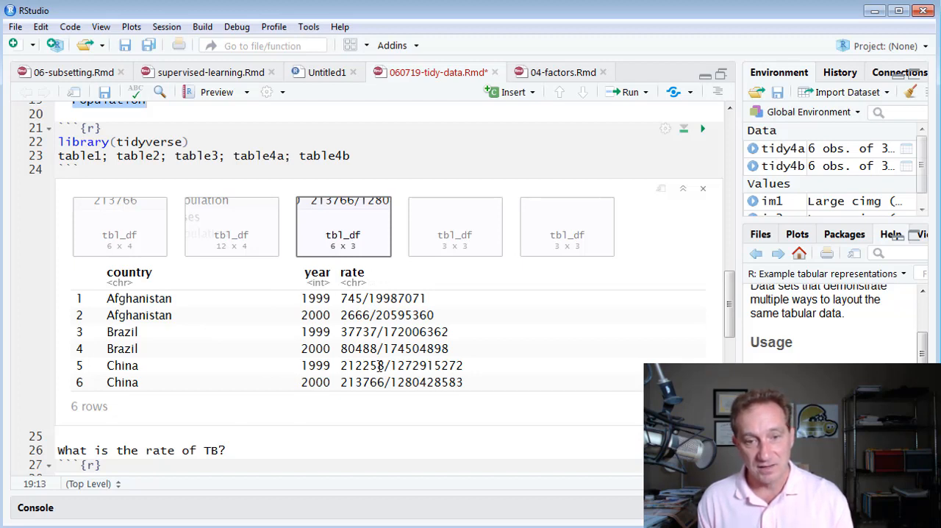
mouse_move(344, 303)
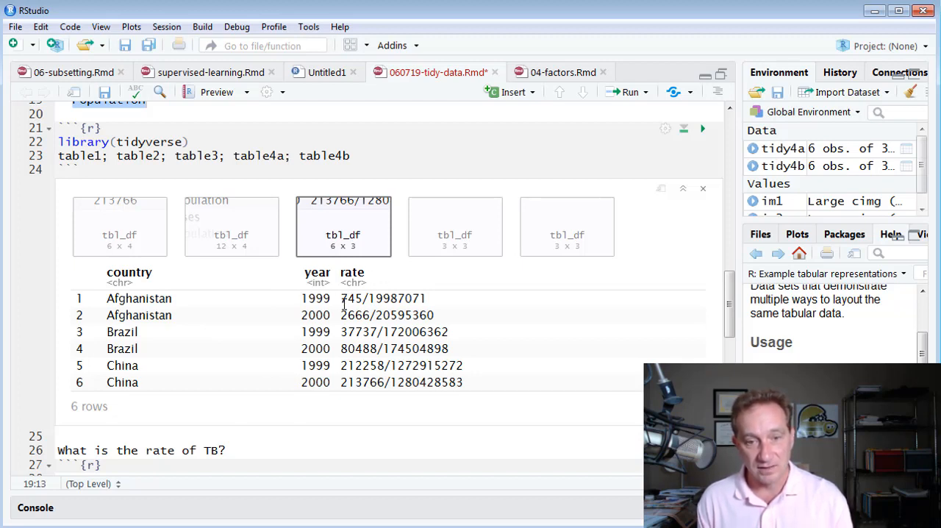
double_click(382, 298)
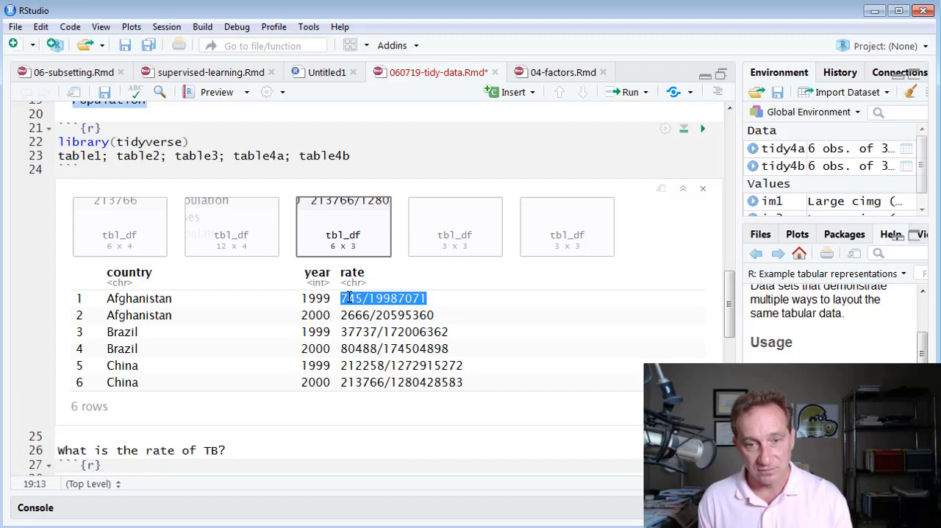
click(417, 358)
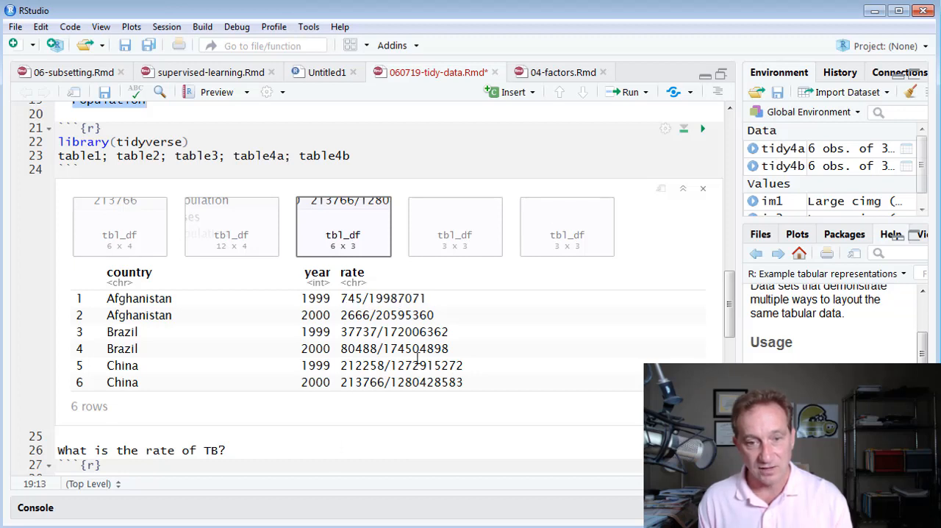
double_click(396, 298)
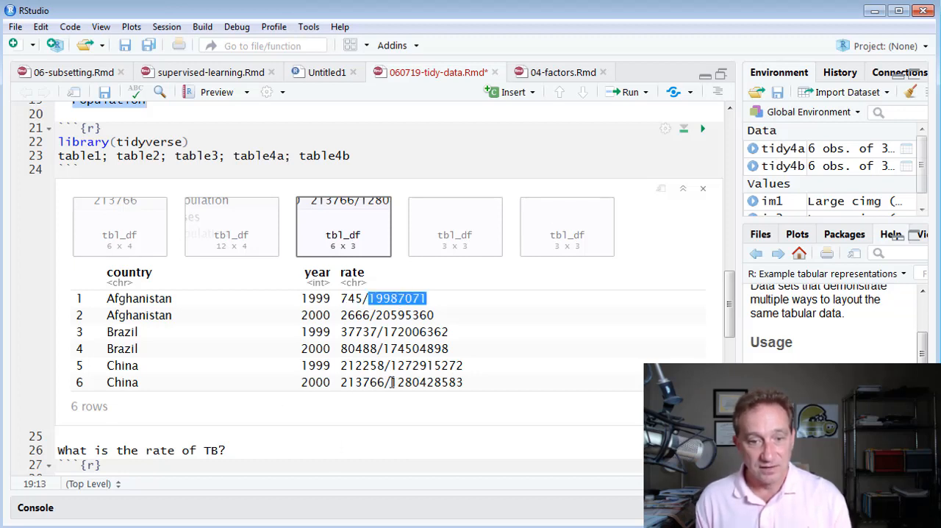
mouse_move(452, 306)
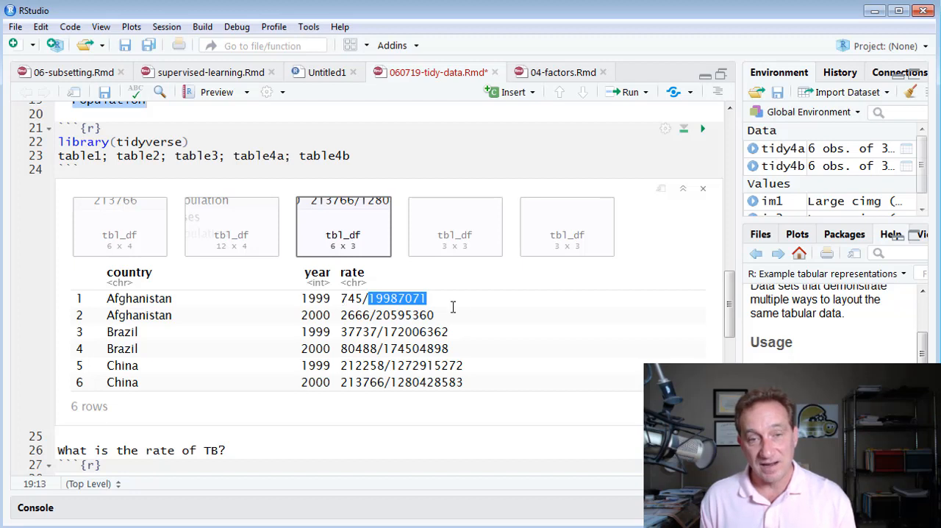
mouse_move(405, 356)
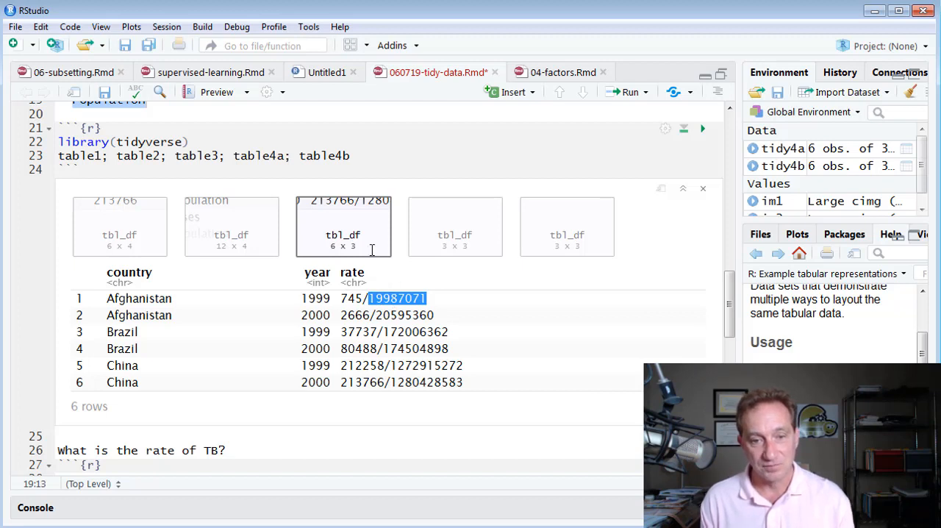
mouse_move(397, 307)
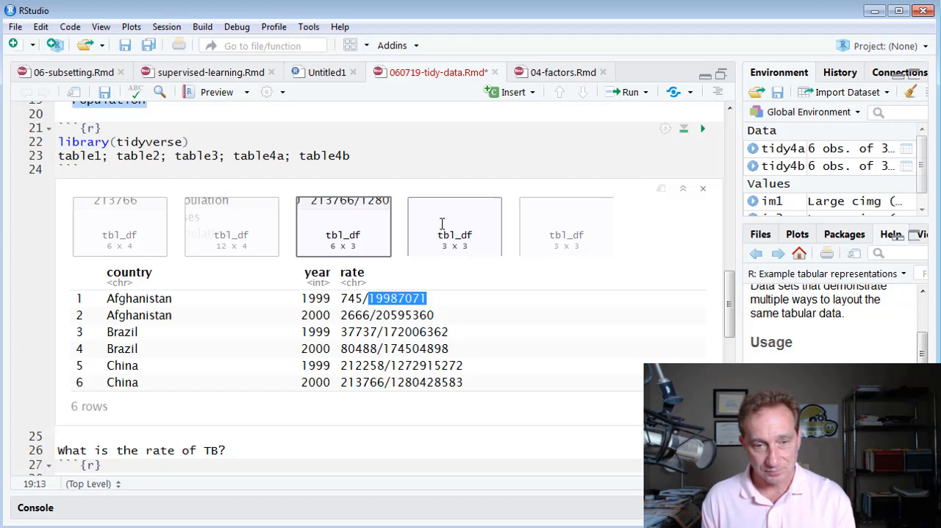
Step: Cycle through the table2, table4a and table3 outputs, ending on table3
click(231, 225)
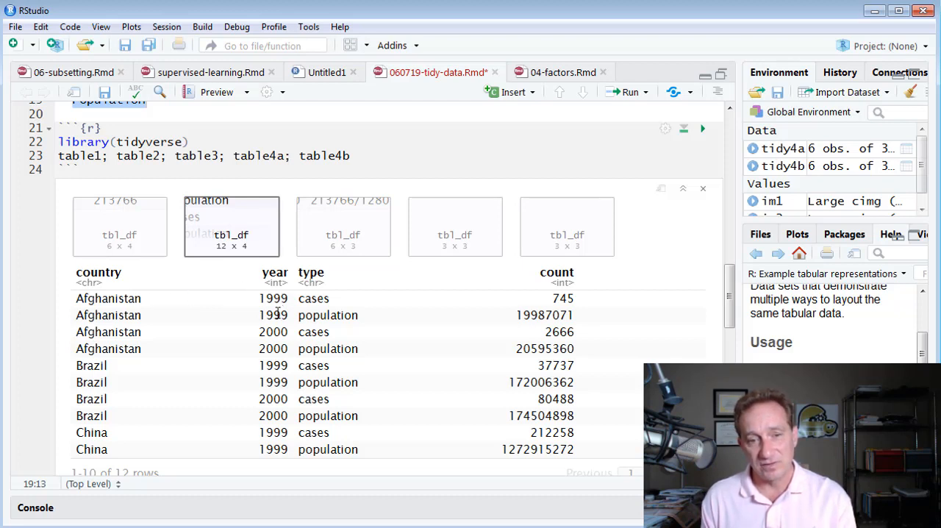
mouse_move(420, 260)
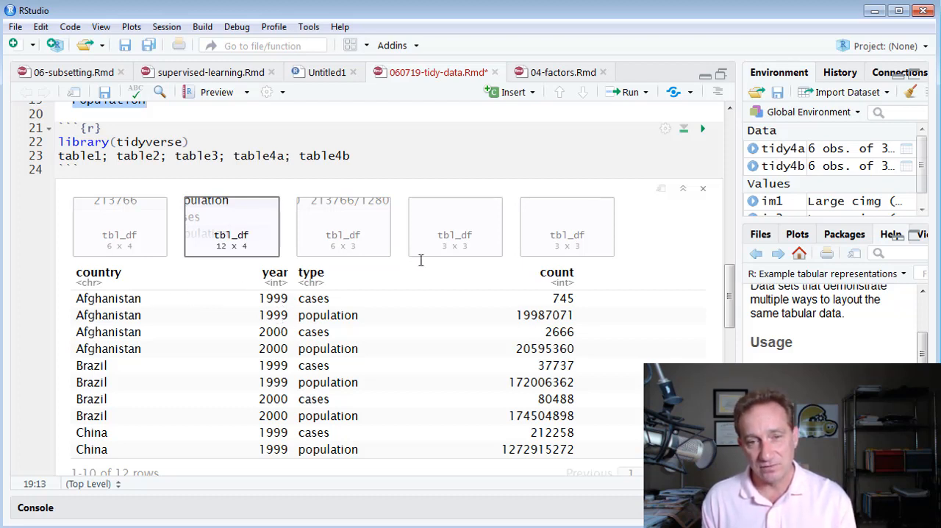
click(455, 225)
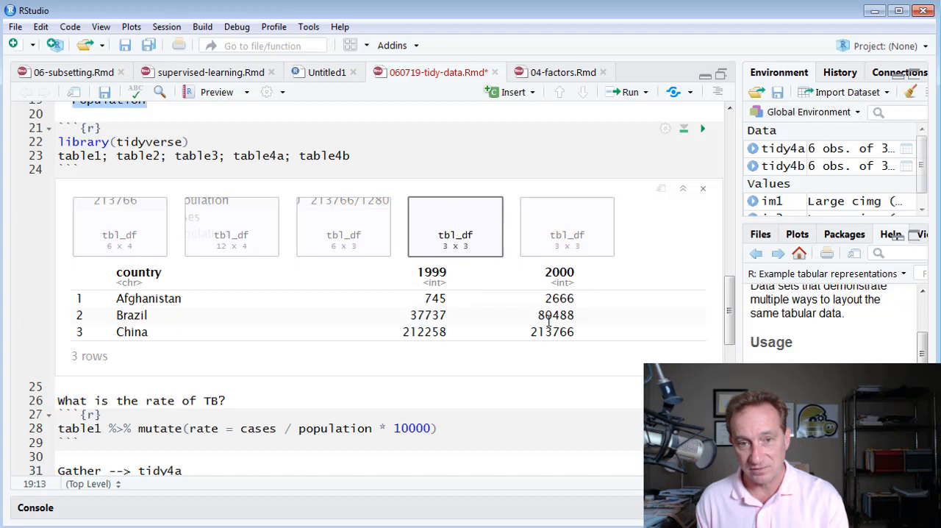
click(343, 226)
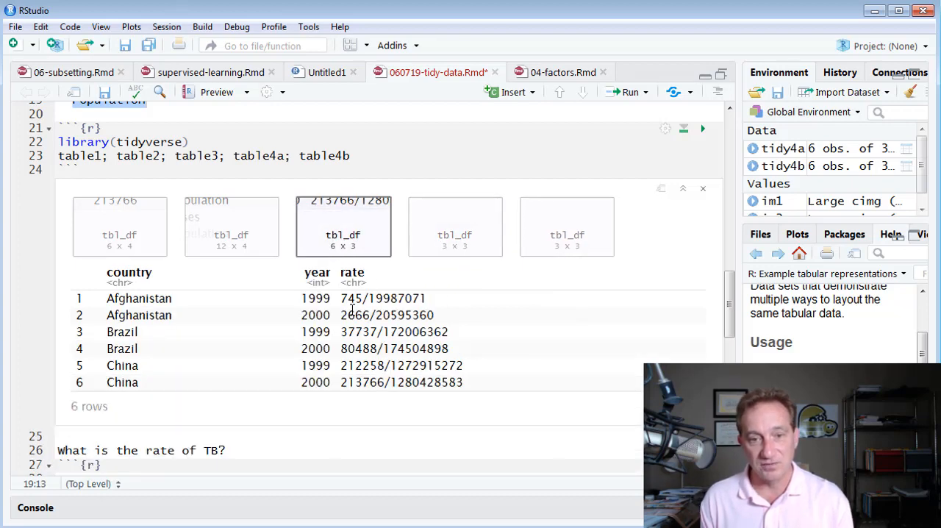
mouse_move(403, 277)
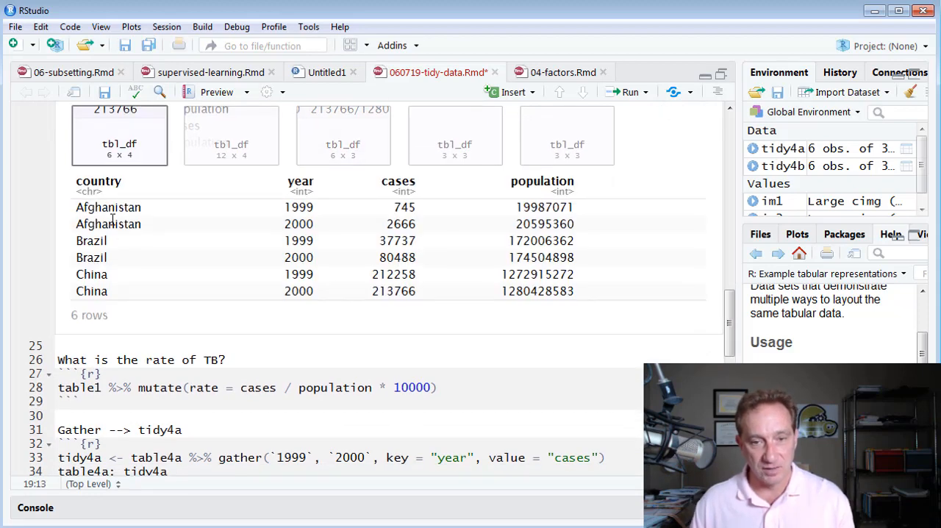
scroll(up, 3)
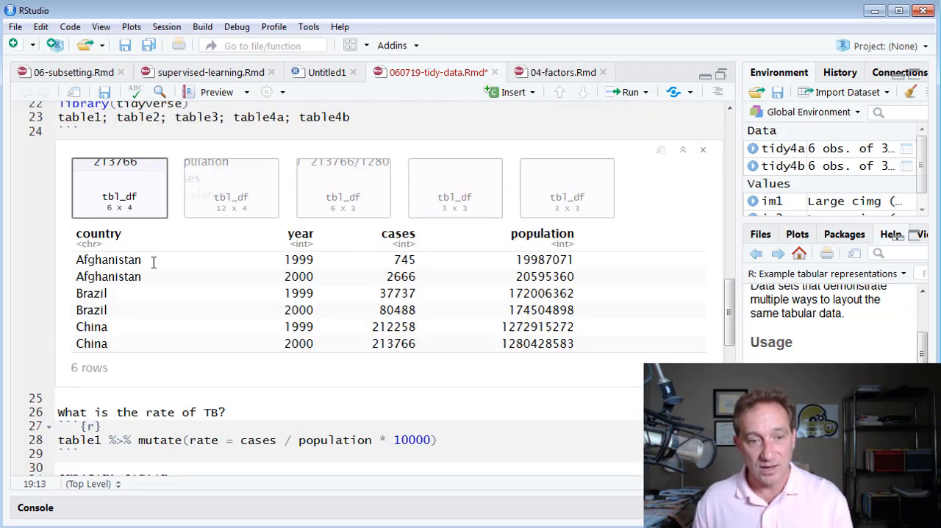
mouse_move(300, 399)
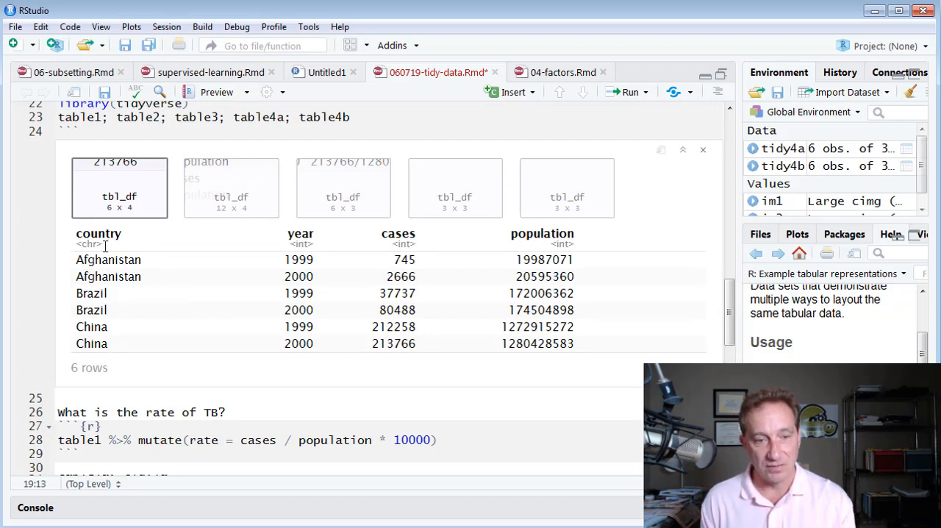
mouse_move(118, 236)
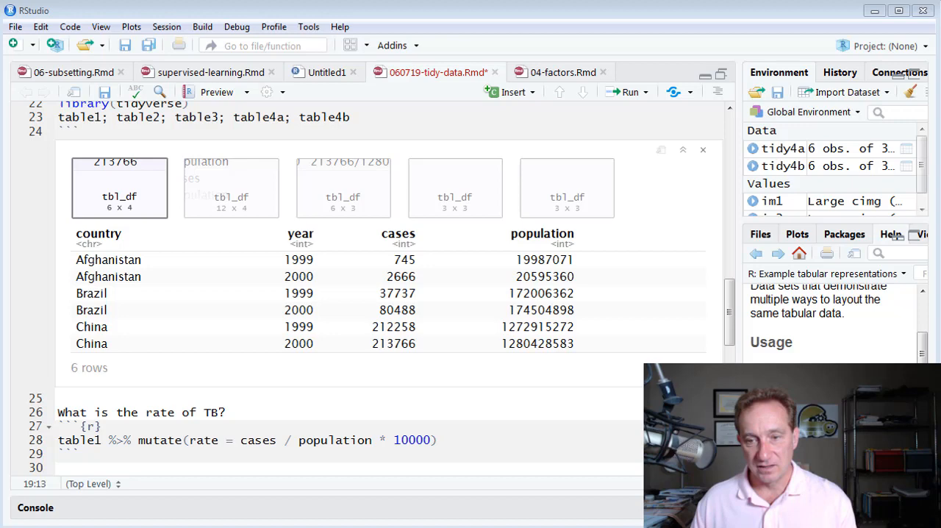
scroll(down, 3)
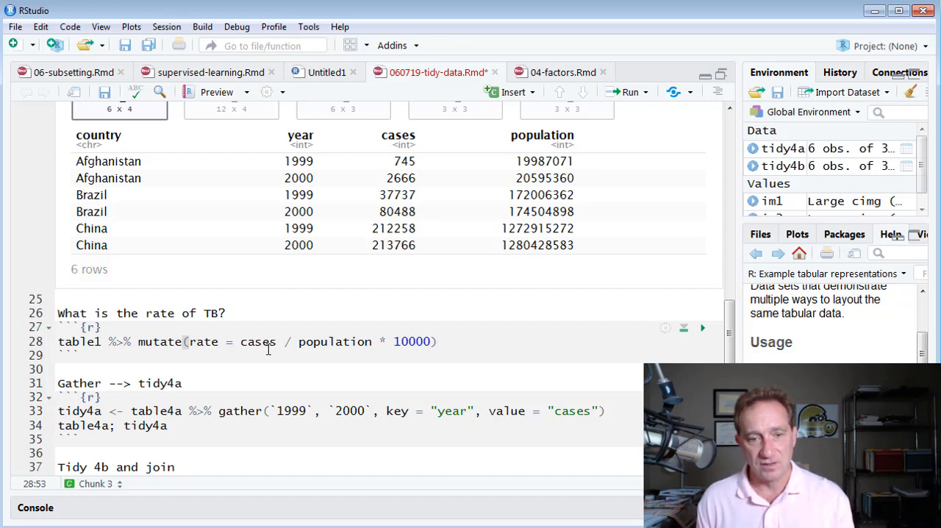
mouse_move(300, 353)
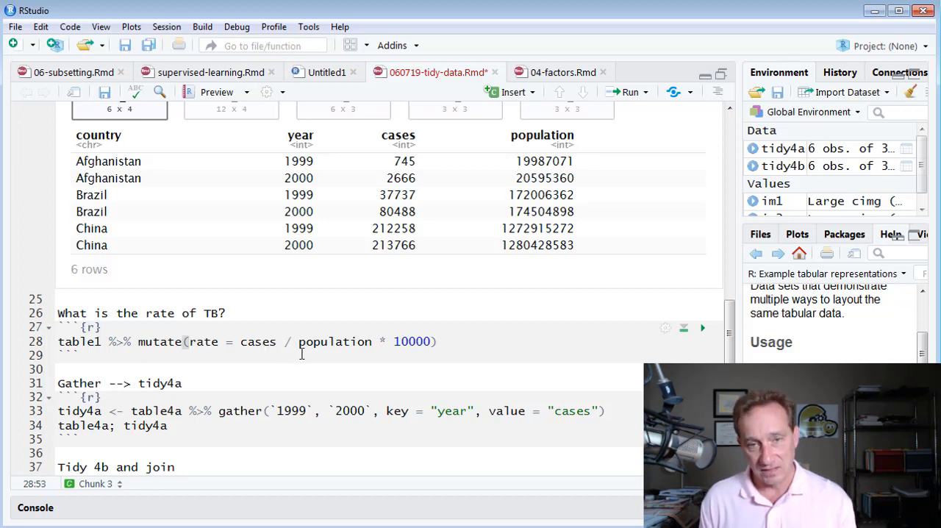
mouse_move(197, 347)
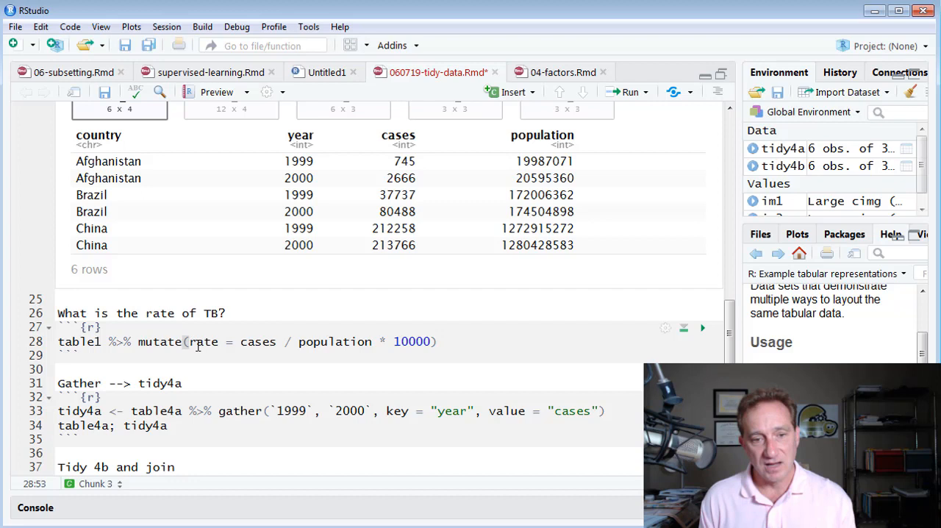
Step: Review table1 and the new rate column in the mutate line, then run the chunk
click(79, 341)
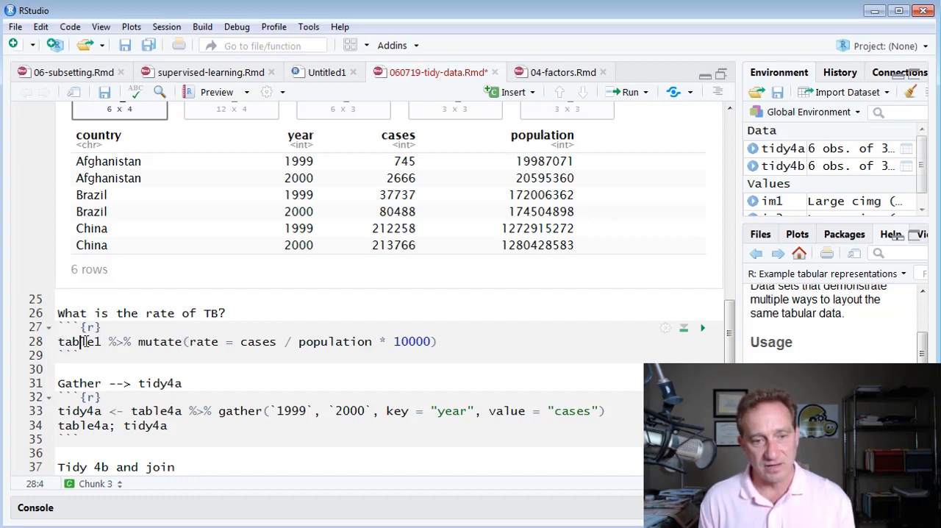
double_click(78, 341)
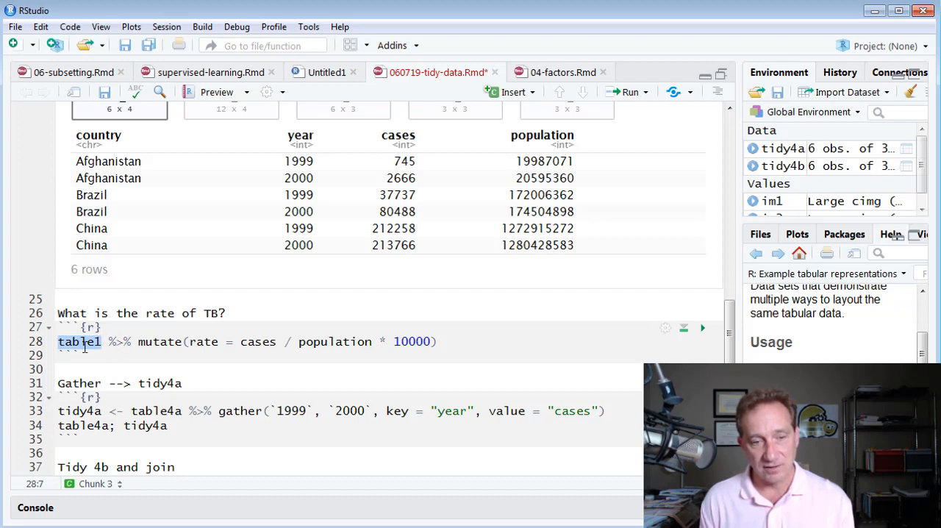
double_click(159, 341)
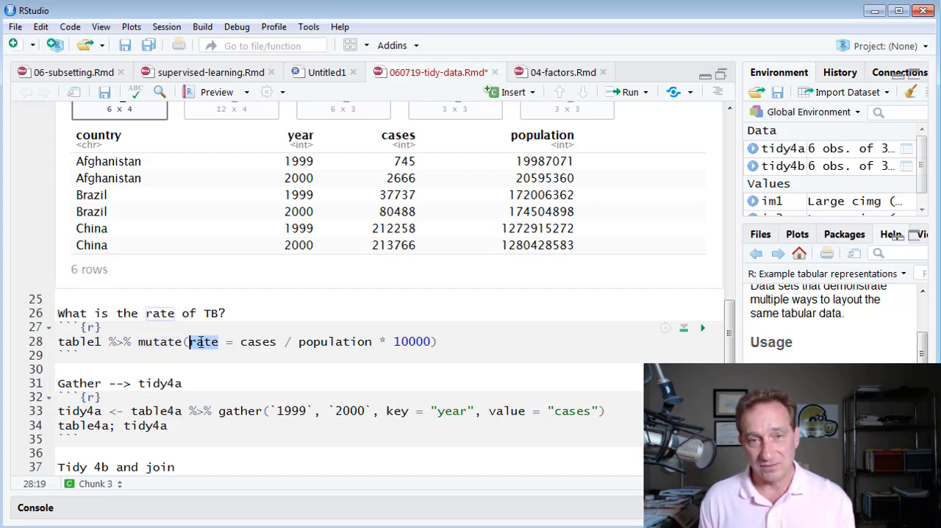
mouse_move(630, 145)
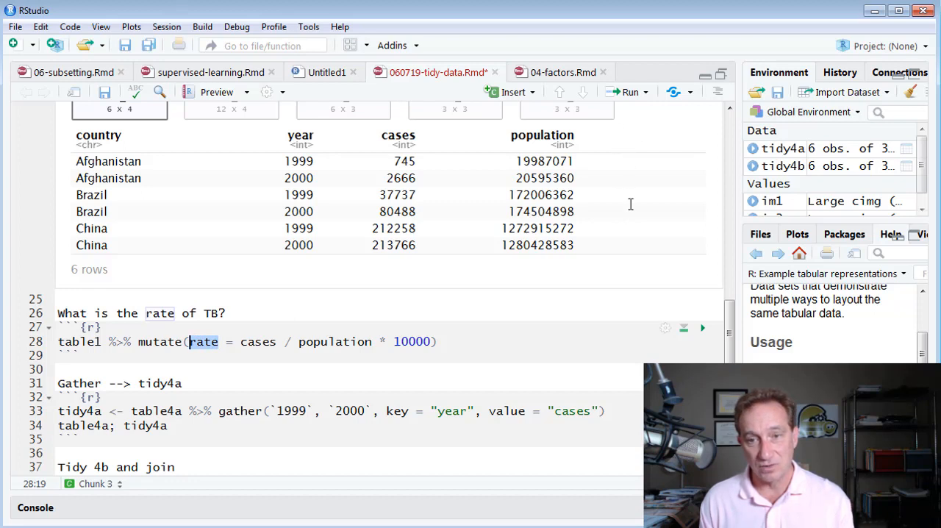
mouse_move(238, 344)
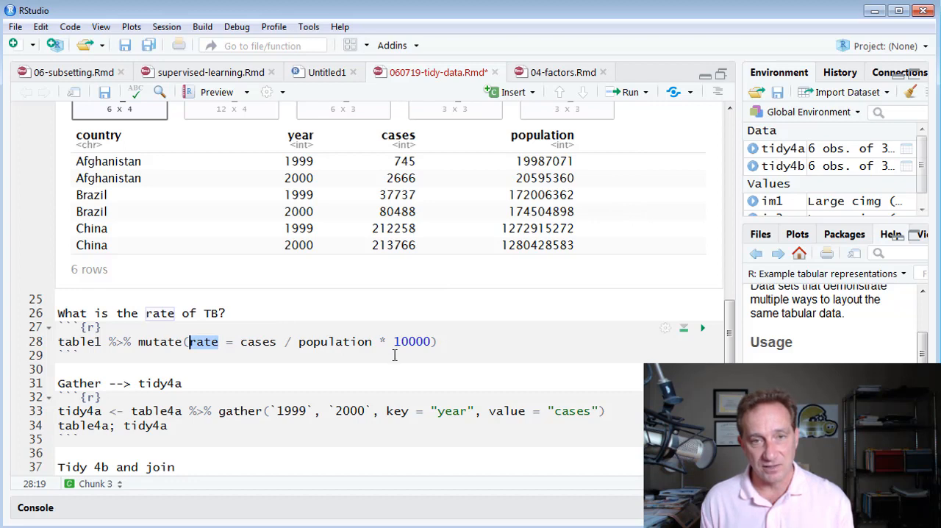
mouse_move(435, 207)
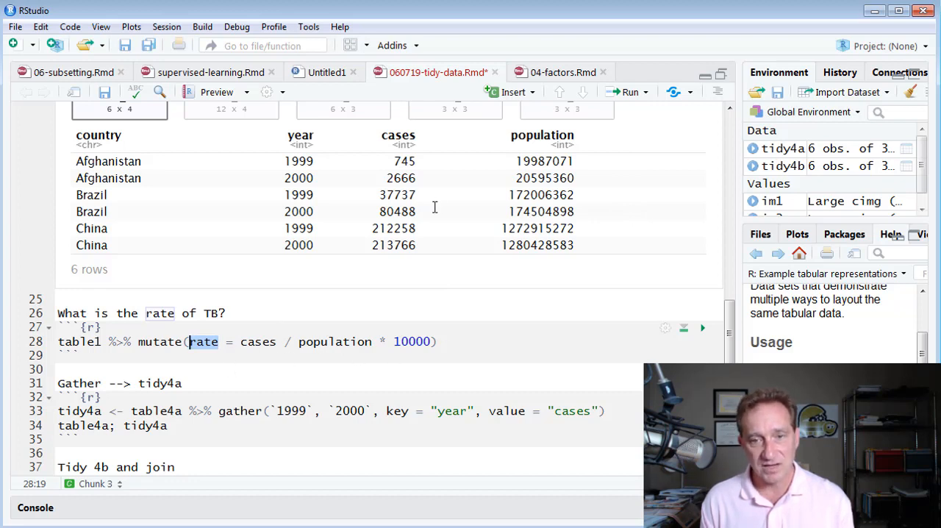
mouse_move(519, 156)
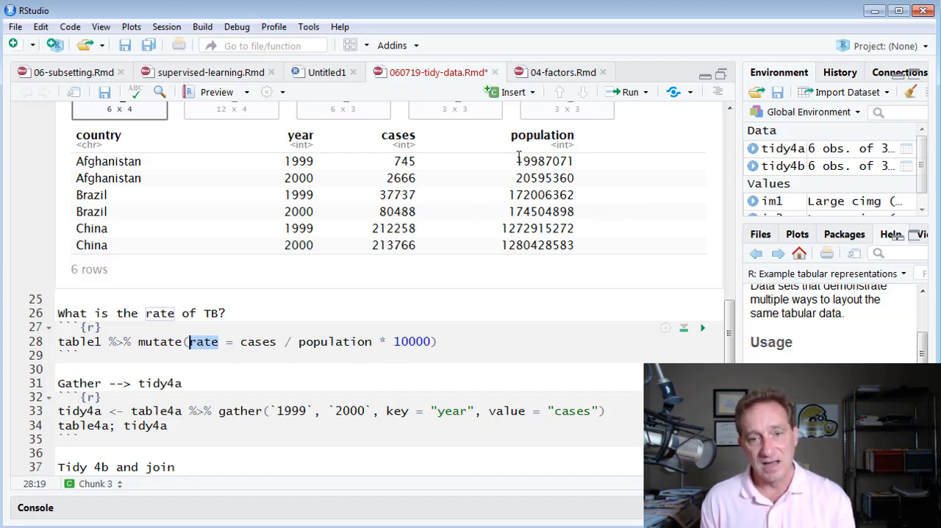
mouse_move(452, 202)
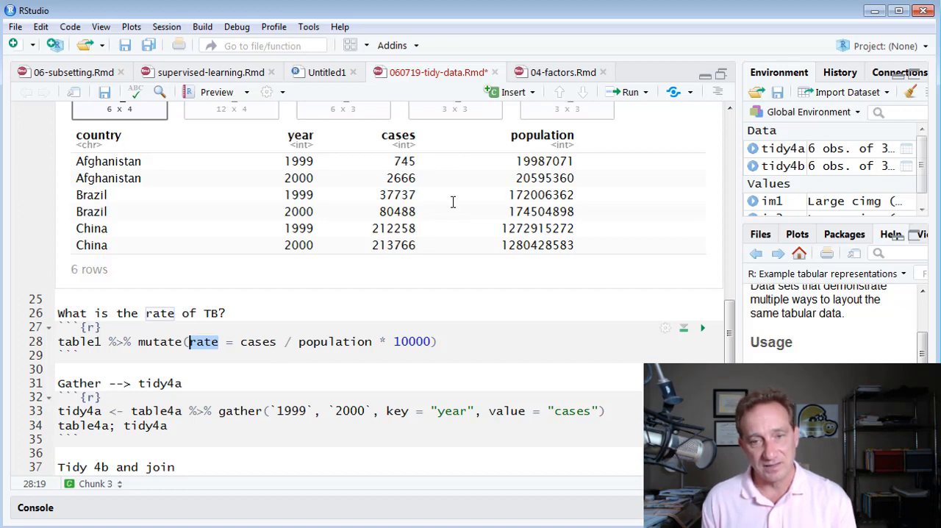
mouse_move(452, 345)
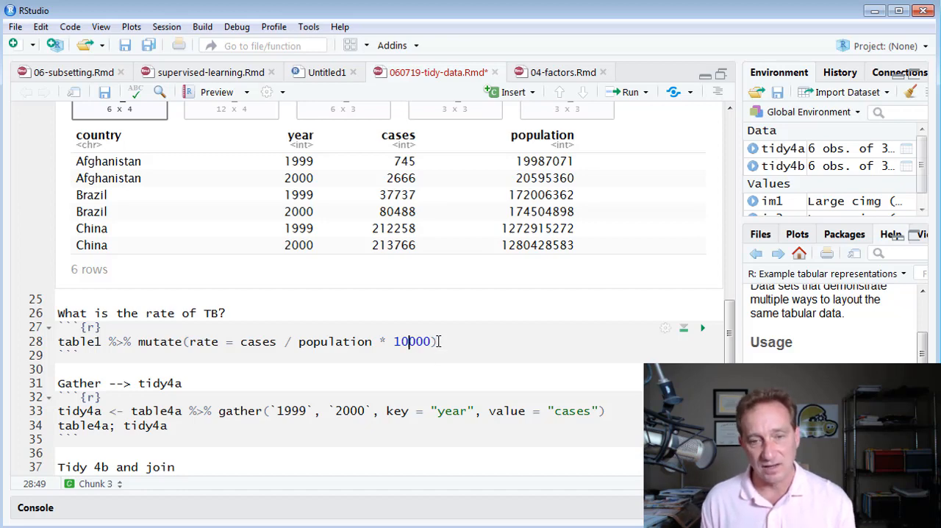
mouse_move(431, 374)
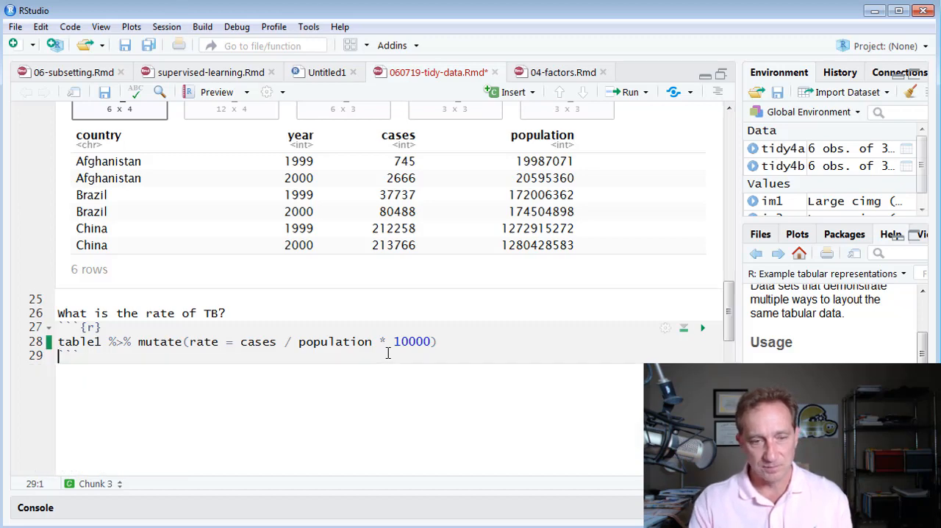
click(701, 159)
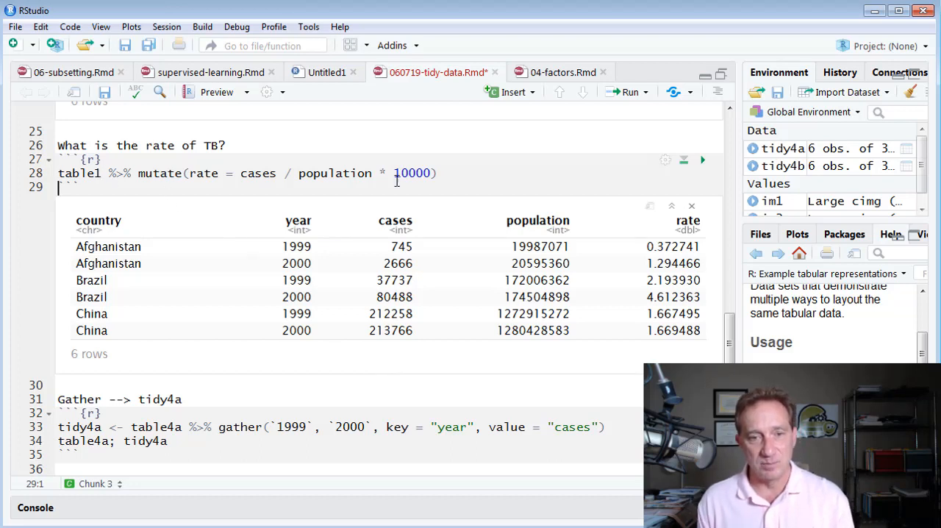
mouse_move(295, 268)
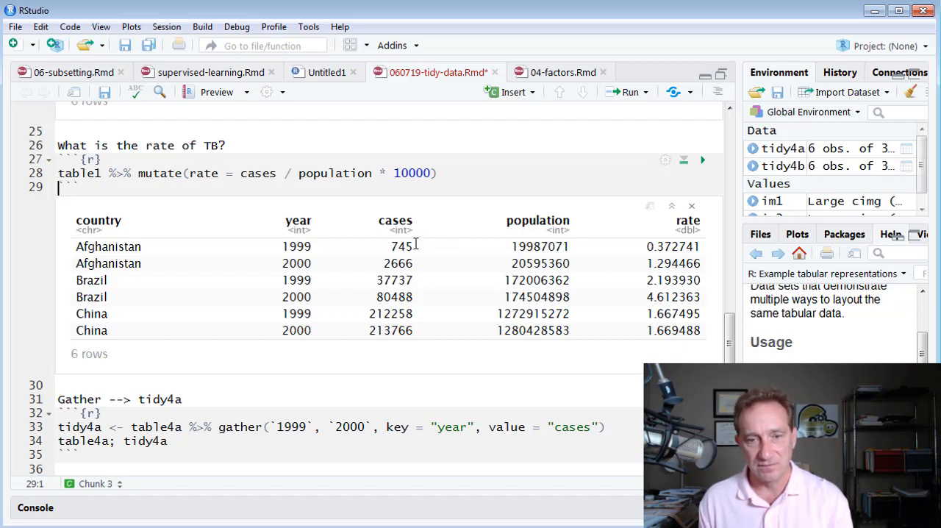
mouse_move(523, 250)
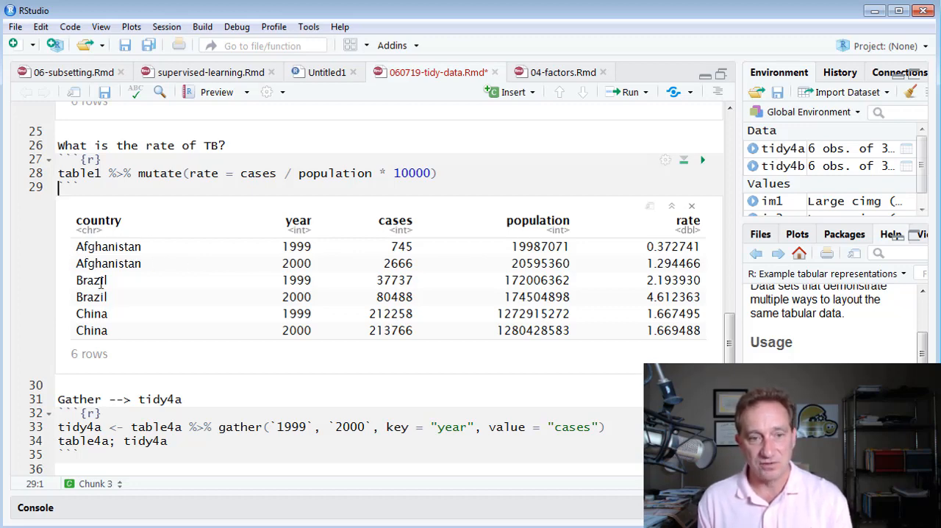
mouse_move(215, 385)
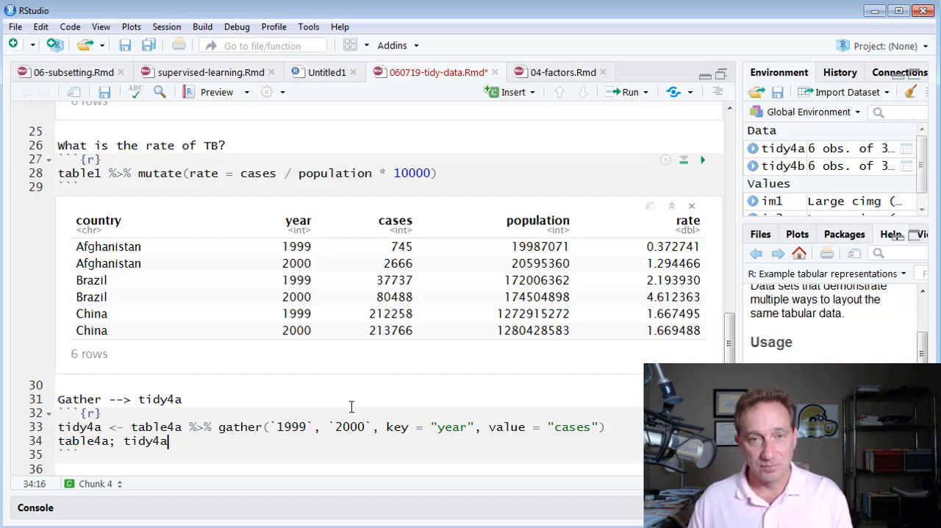
mouse_move(282, 407)
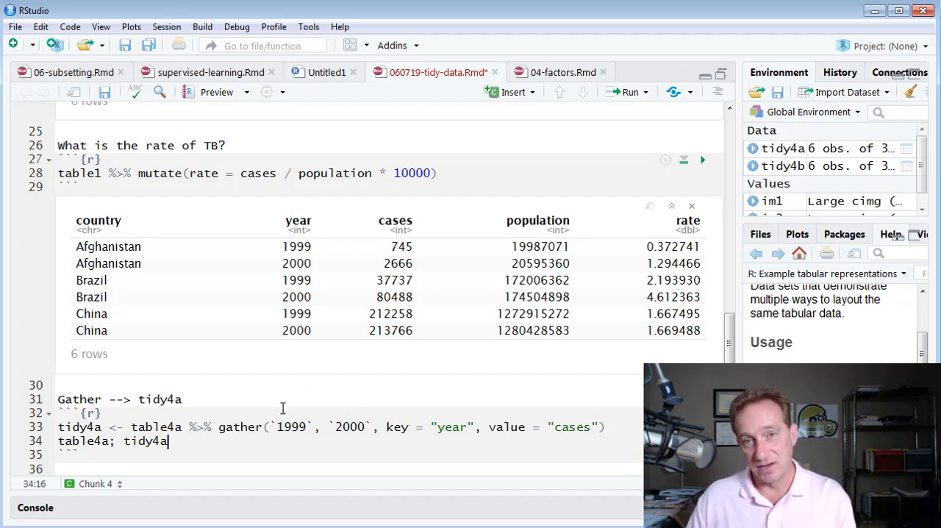
Step: Scroll down and place the caret in the gather chunk
scroll(down, 3)
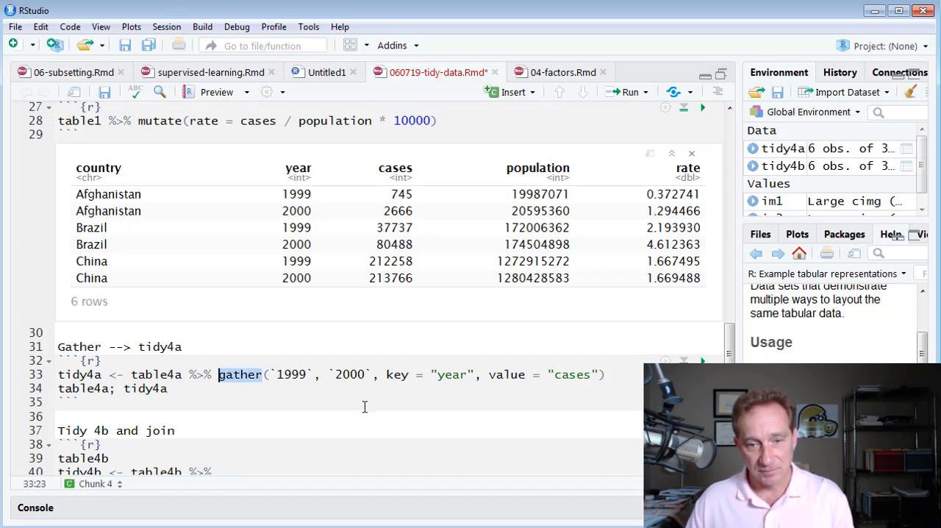
click(605, 374)
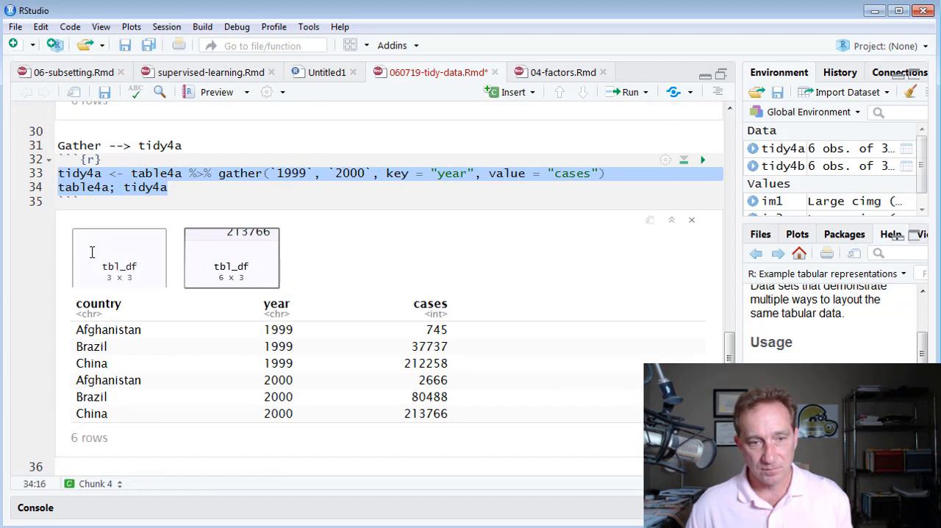
Step: Compare table4a with the gathered tidy4a output, returning to table4a
click(119, 257)
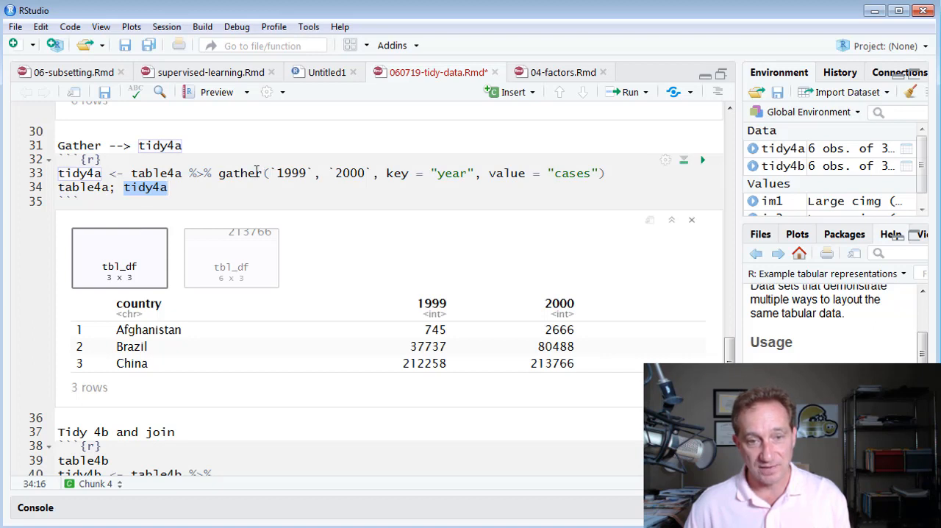
click(231, 257)
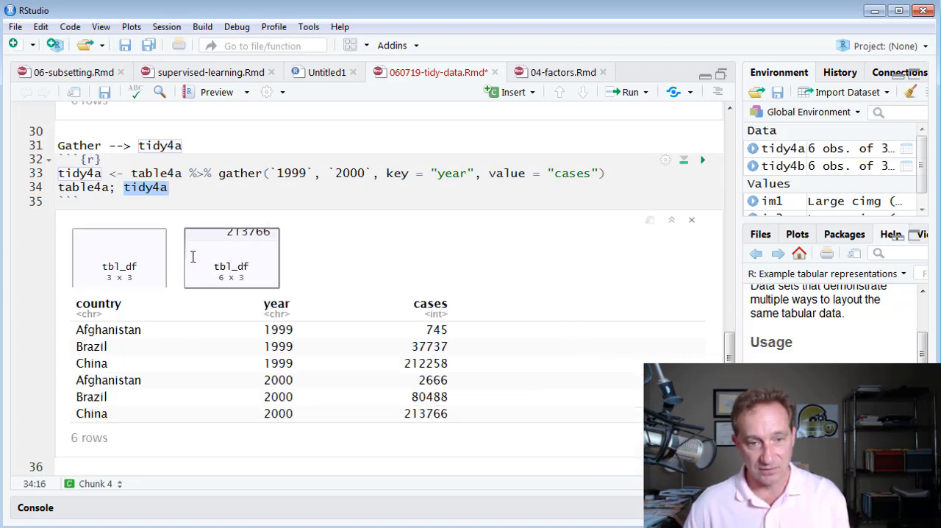
click(119, 257)
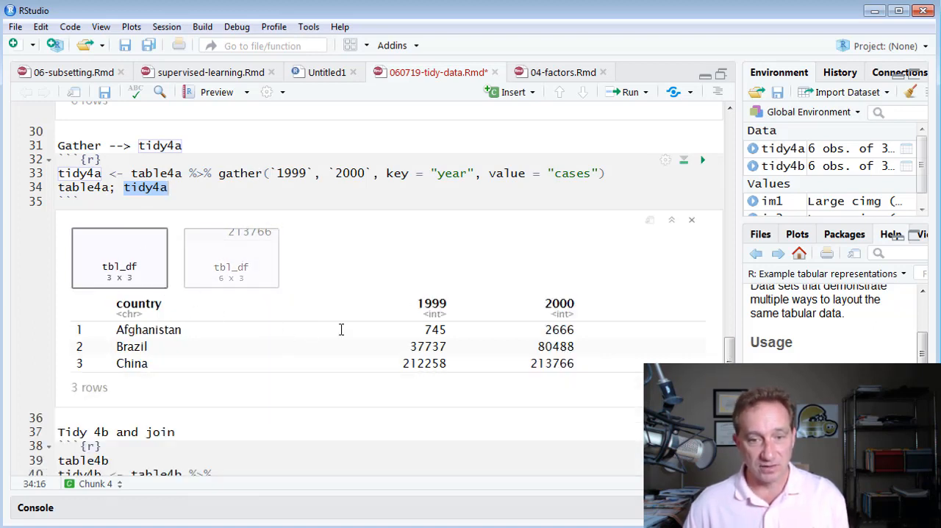
mouse_move(434, 310)
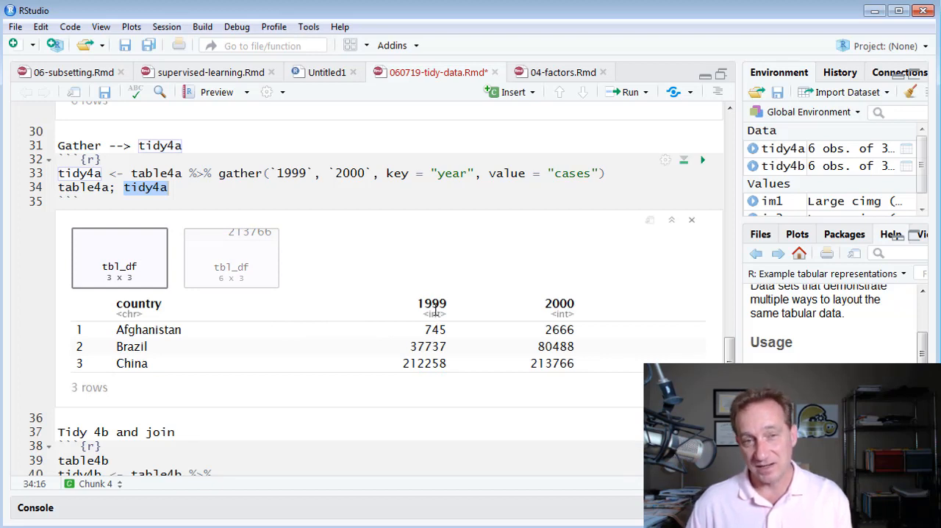
mouse_move(460, 248)
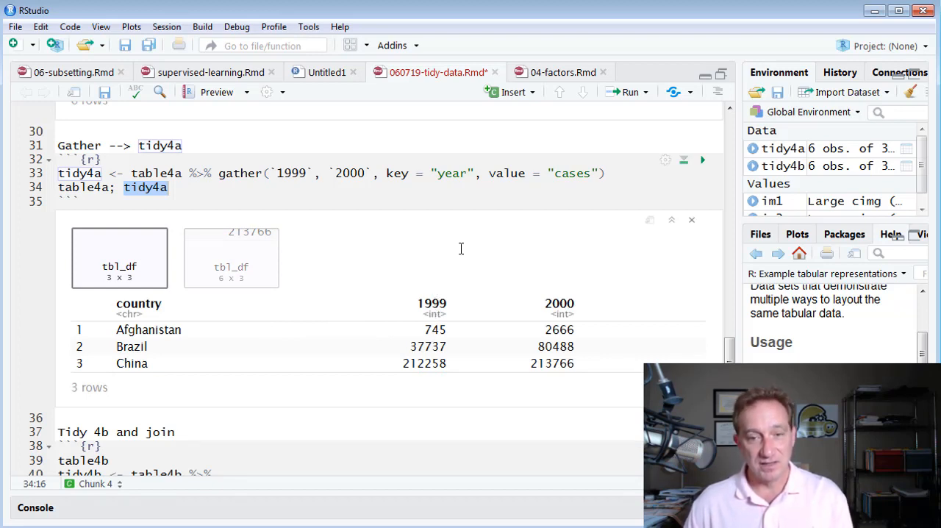
mouse_move(531, 321)
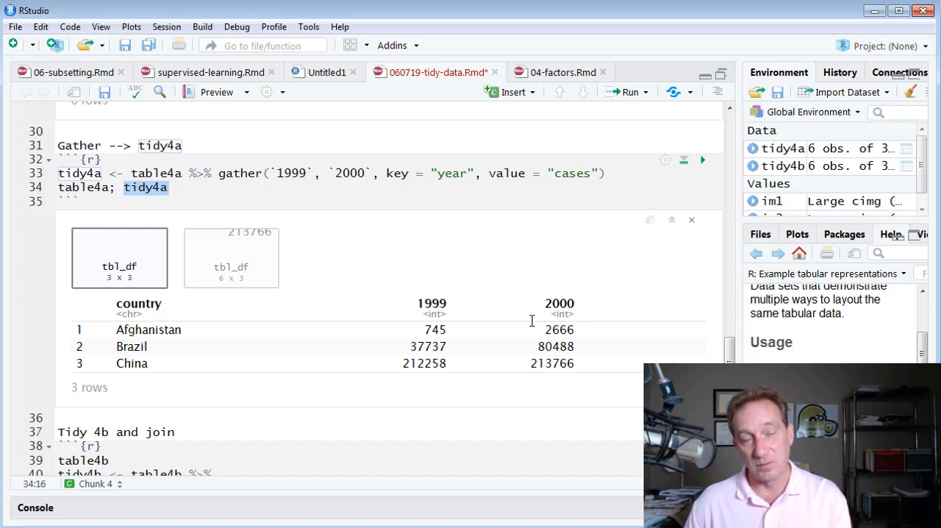
mouse_move(454, 308)
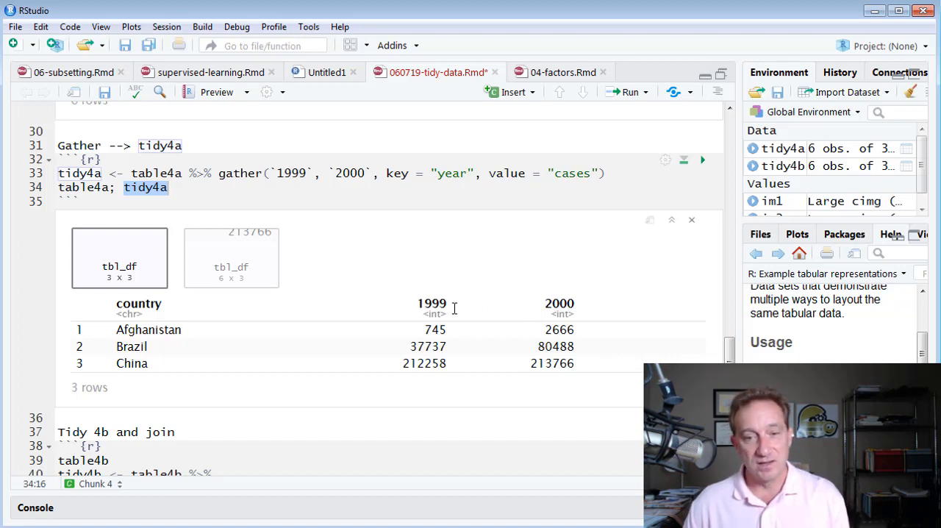
mouse_move(539, 315)
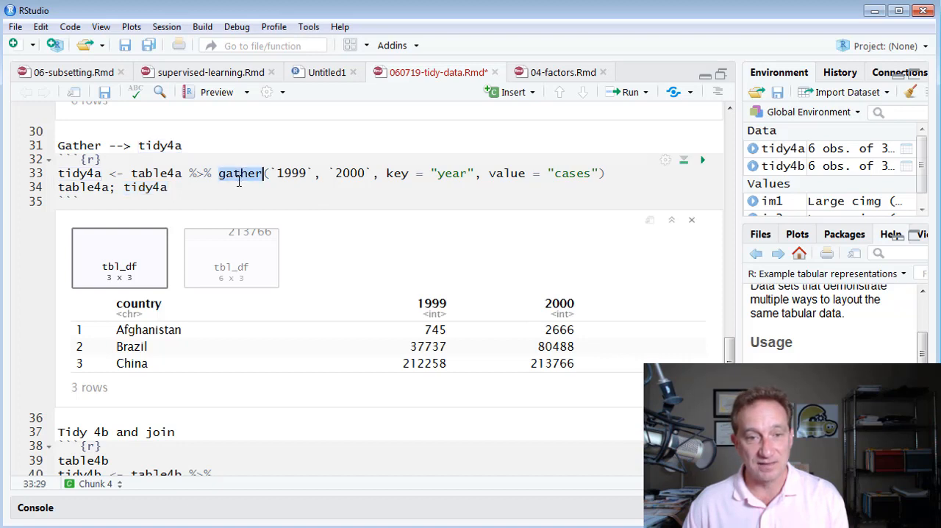
mouse_move(360, 219)
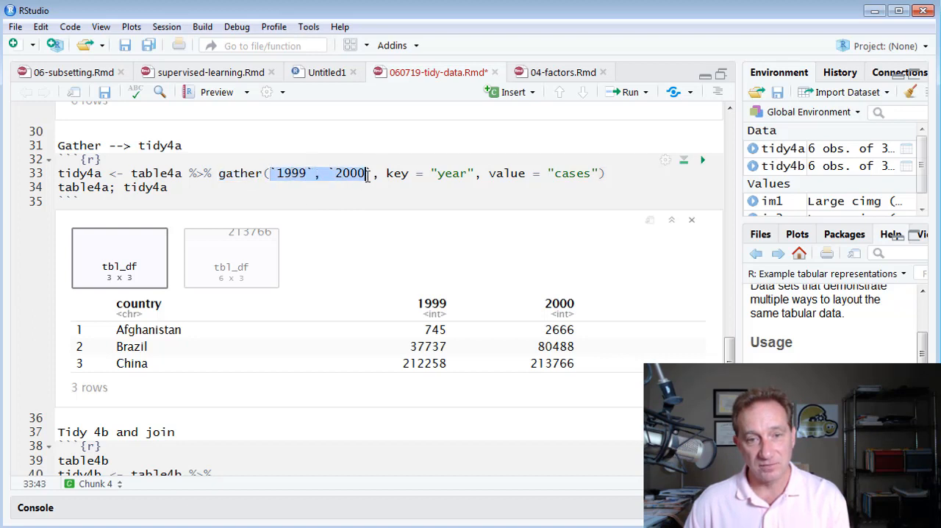
mouse_move(432, 275)
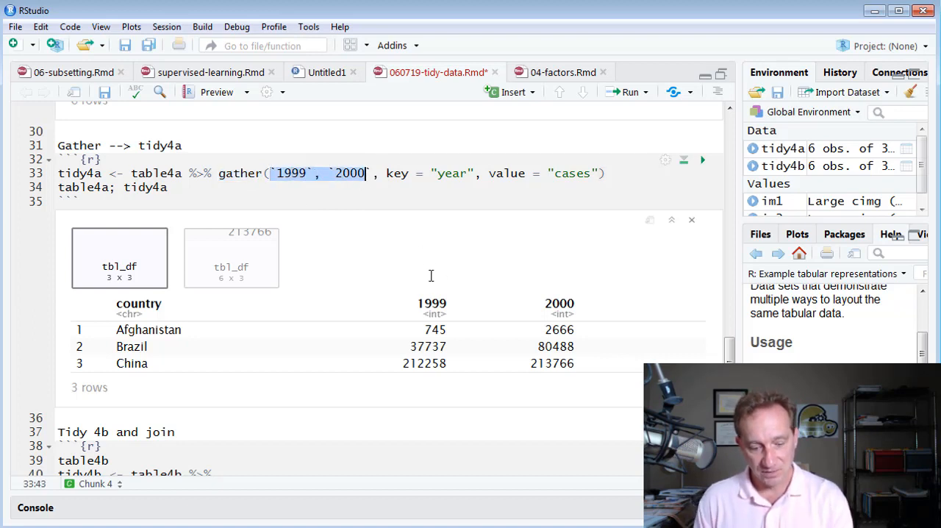
mouse_move(493, 214)
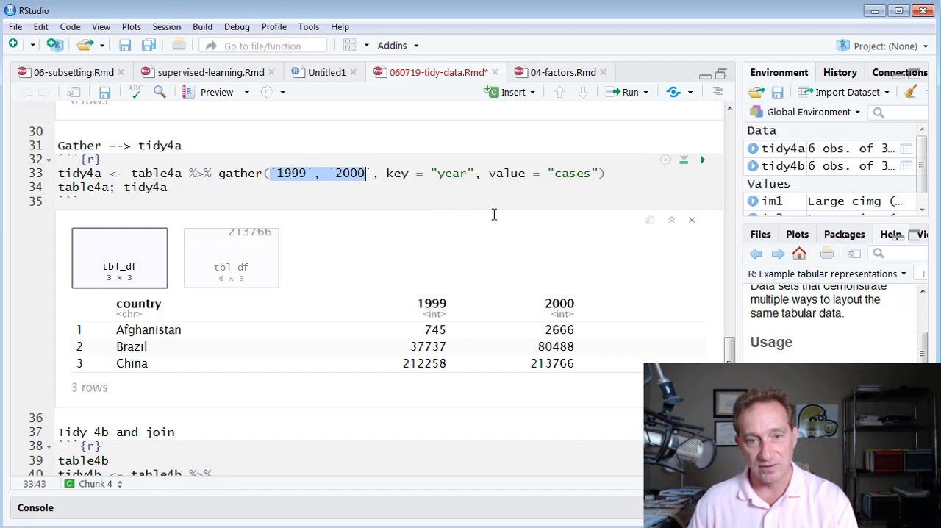
mouse_move(434, 292)
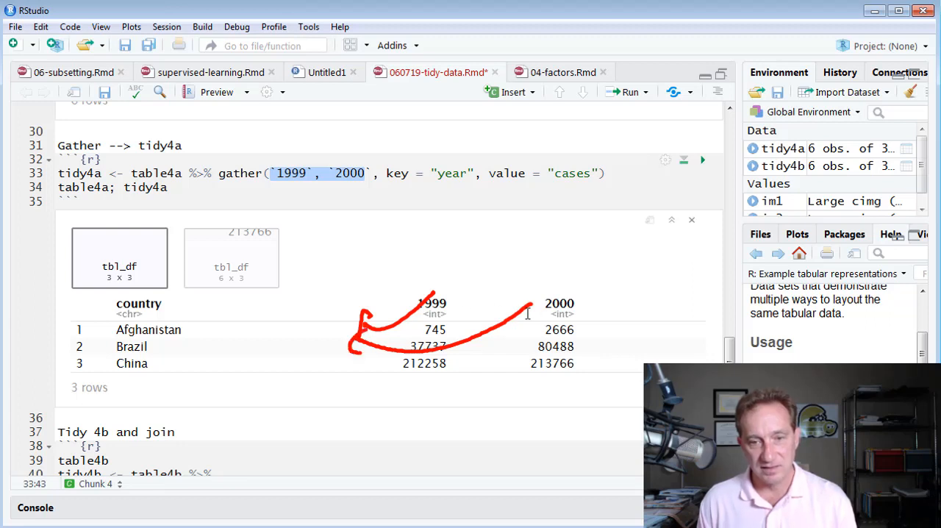
mouse_move(316, 304)
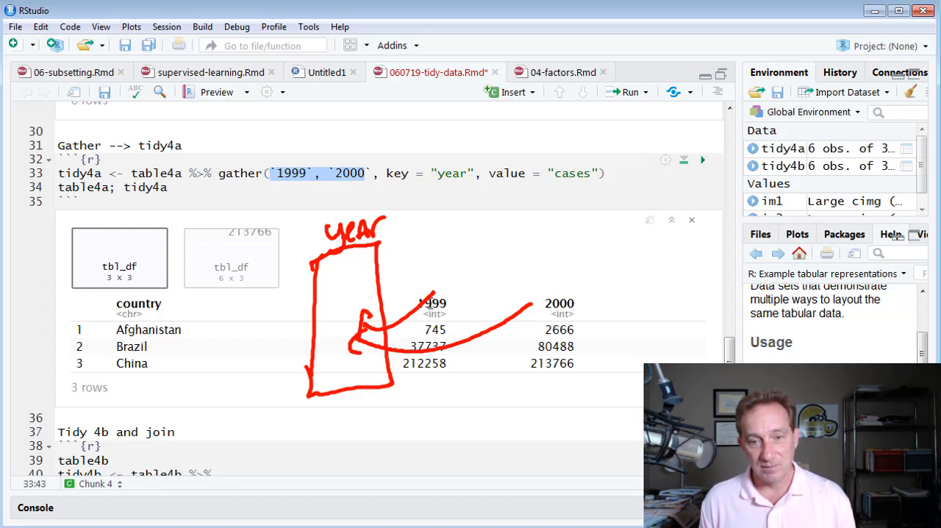
Step: Sketch a year column with 1999 and 2000 over the tidy4a output
drag(327, 264, 342, 287)
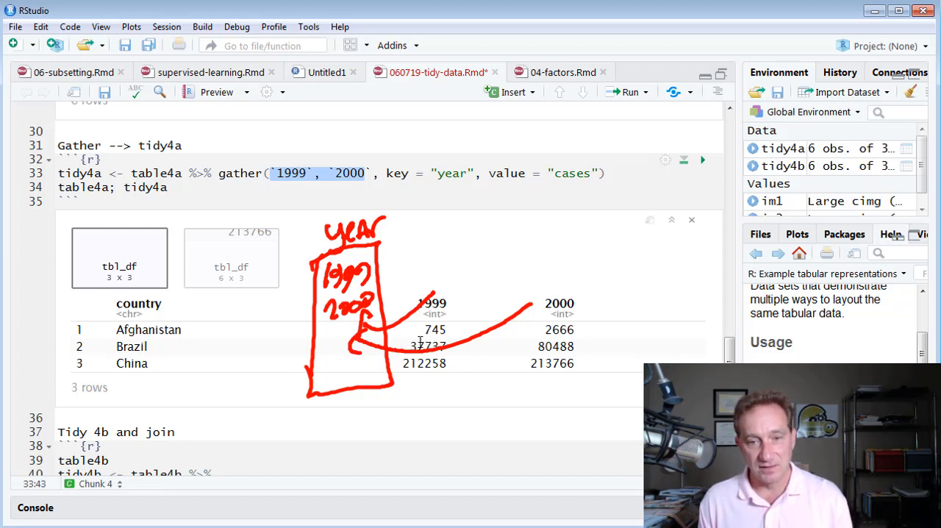
drag(401, 232, 444, 239)
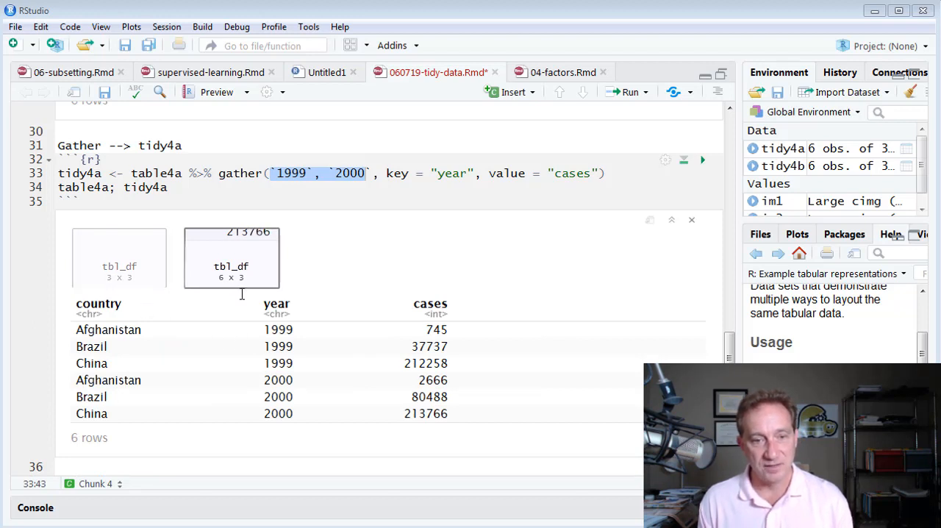
mouse_move(405, 328)
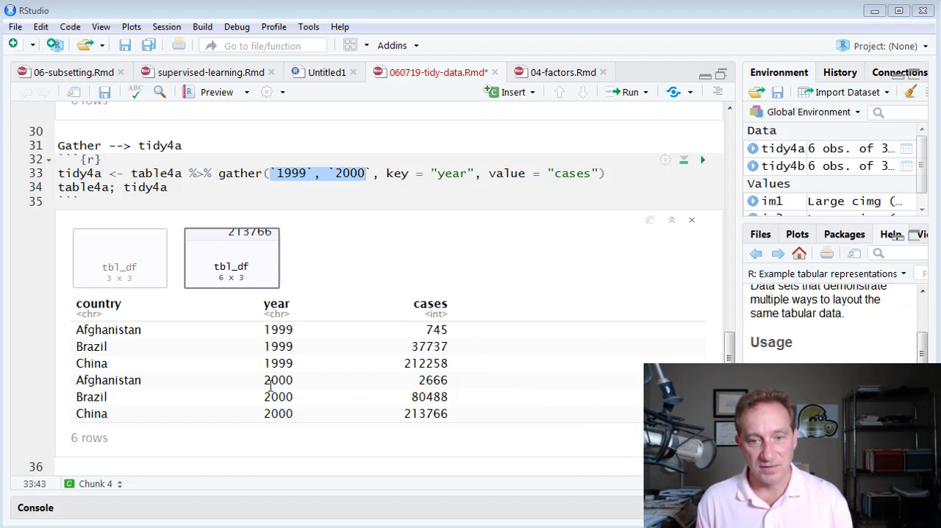
mouse_move(236, 314)
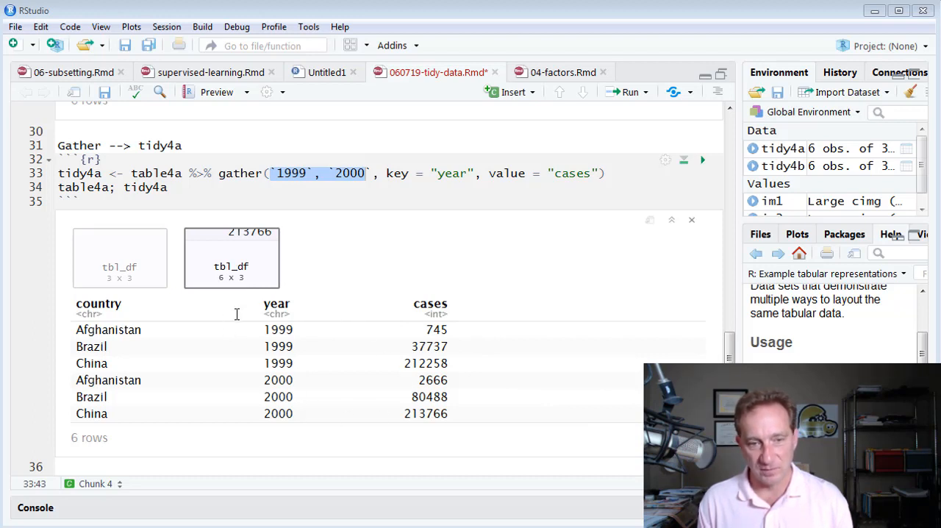
mouse_move(300, 377)
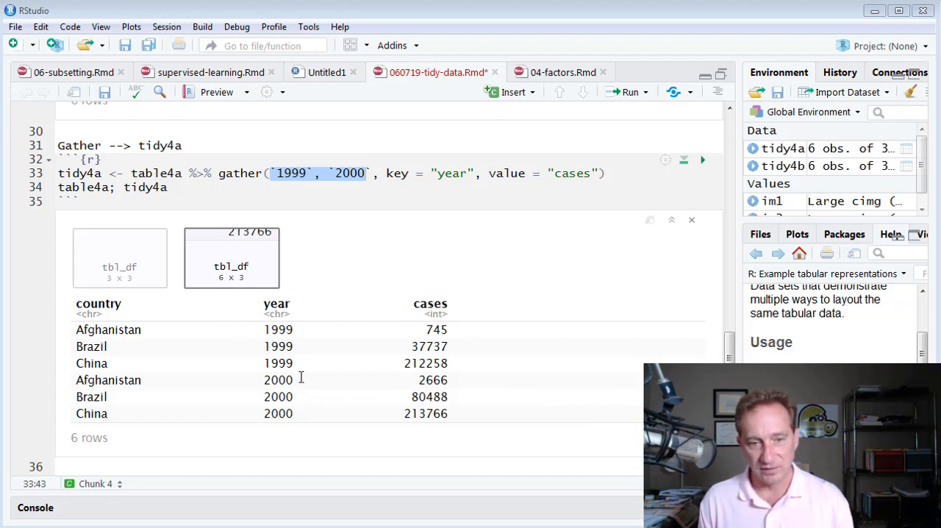
mouse_move(441, 320)
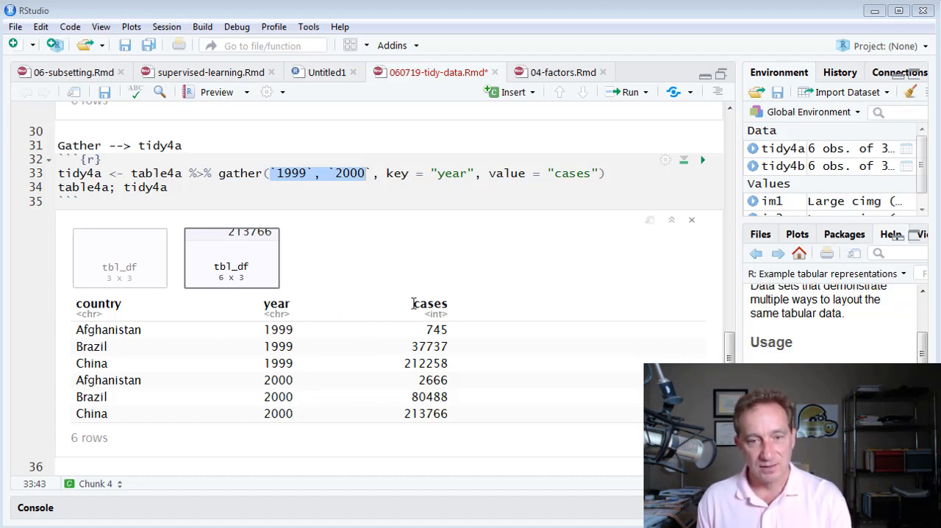
mouse_move(324, 413)
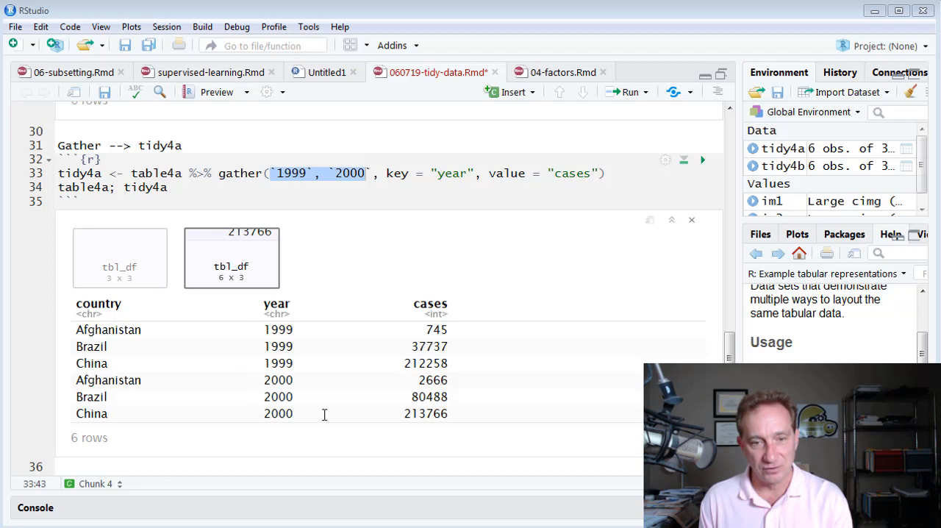
mouse_move(294, 353)
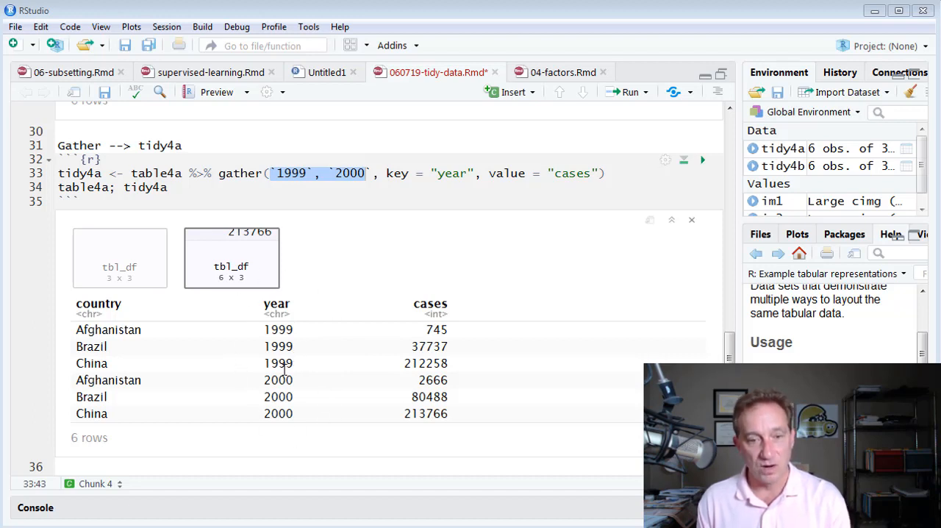
mouse_move(274, 314)
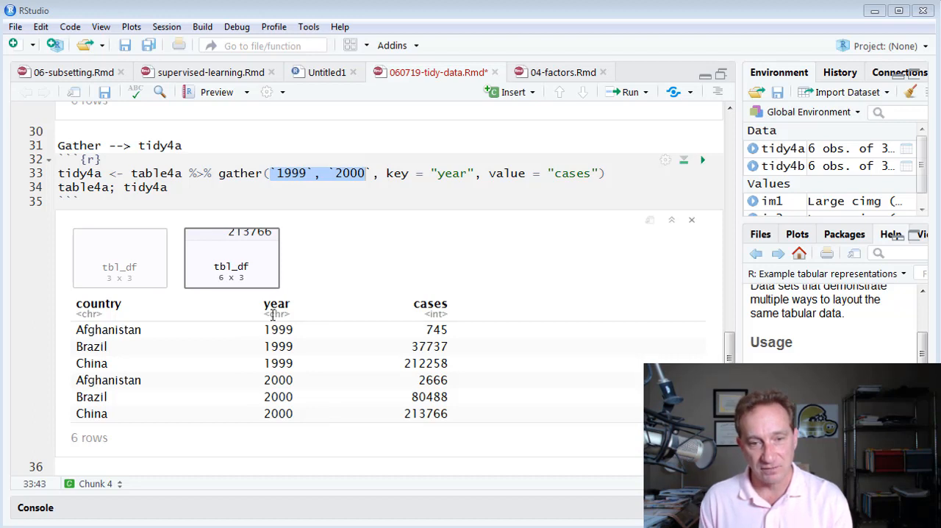
mouse_move(408, 173)
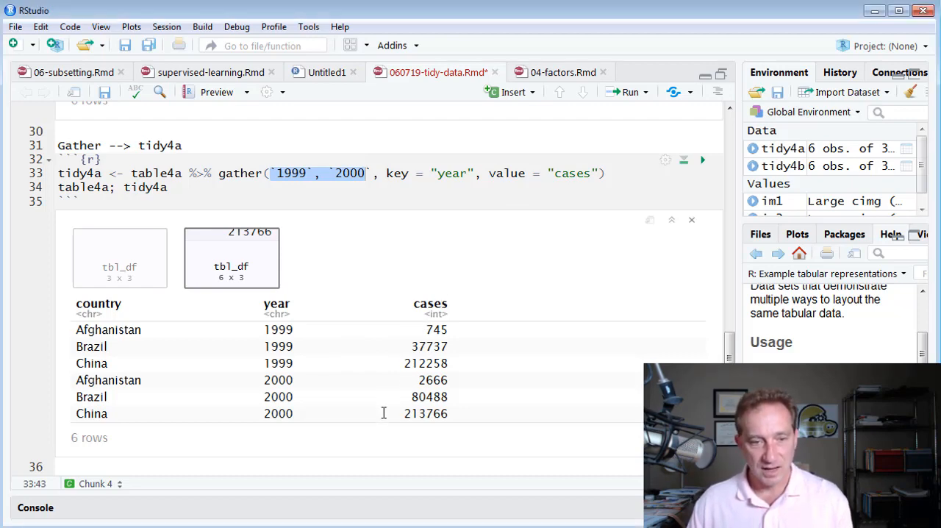
Step: Select and run the table4b and tidy4b gathering lines (39–41) in the join chunk
scroll(down, 3)
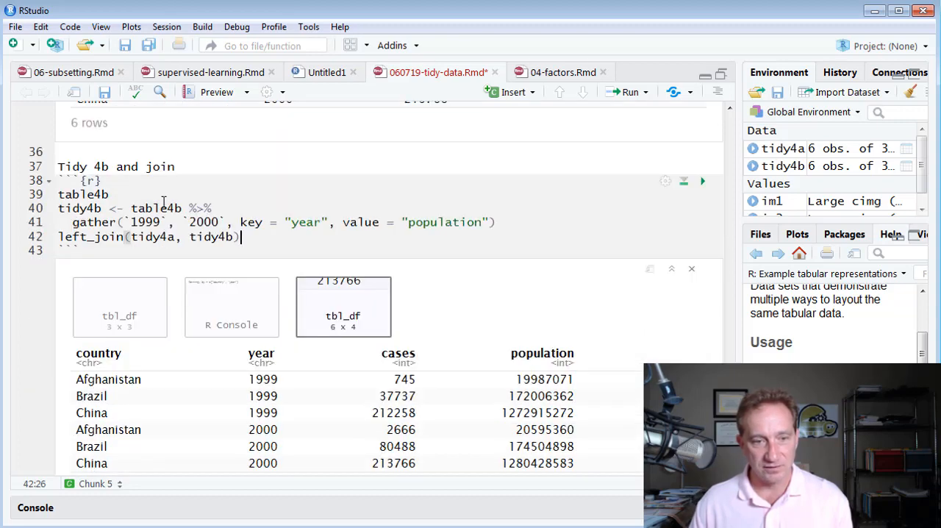
click(59, 194)
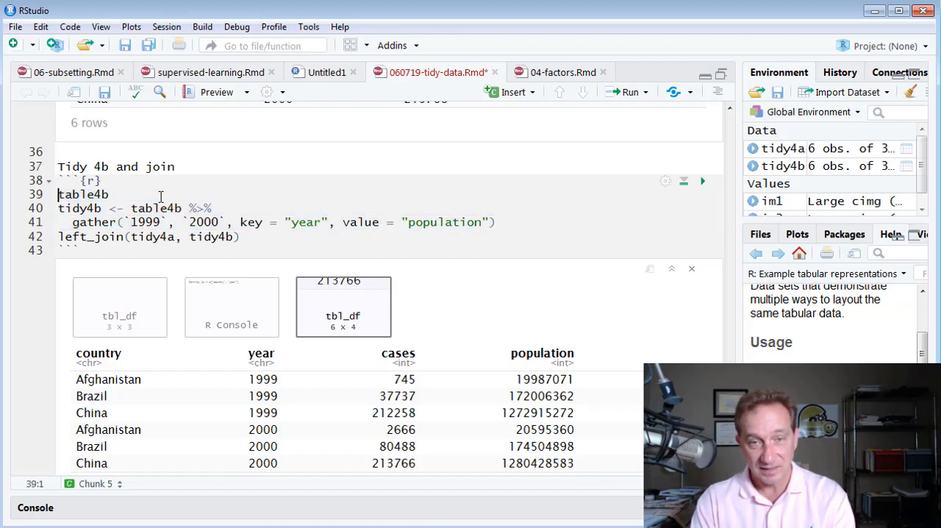
drag(58, 194, 497, 222)
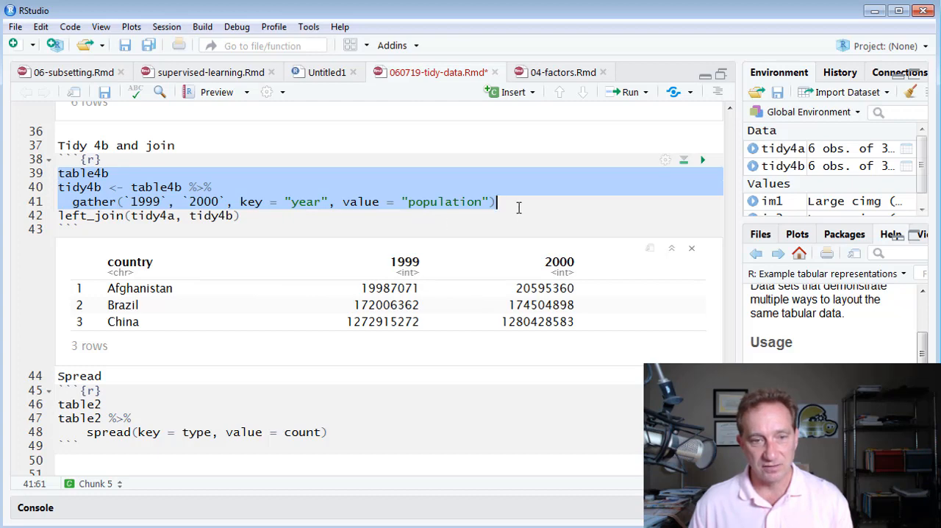
click(240, 215)
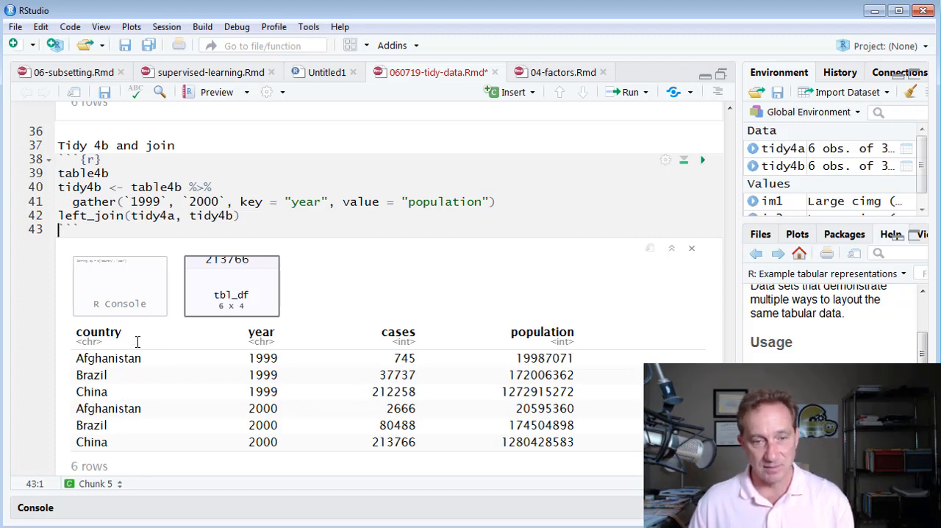
Step: Move down to the Spread chunk and onto its table2 pipeline line to run it
scroll(down, 3)
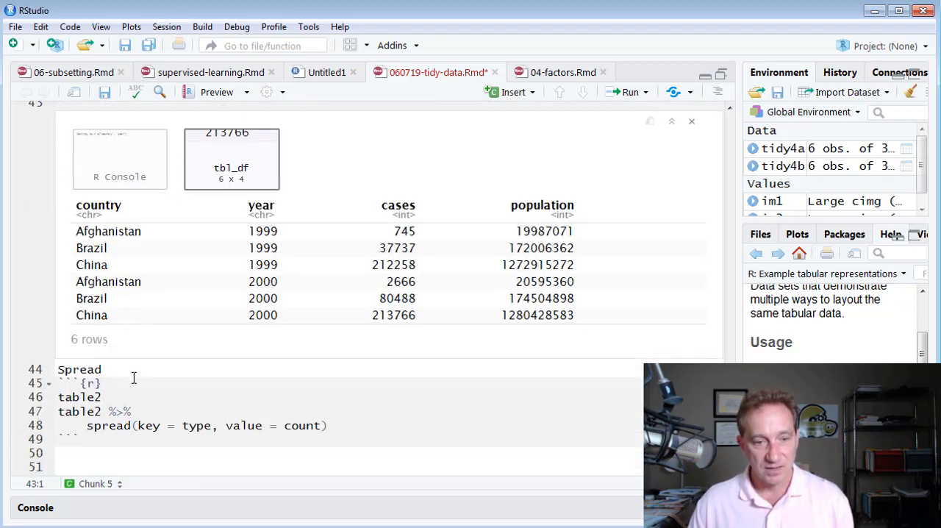
click(103, 369)
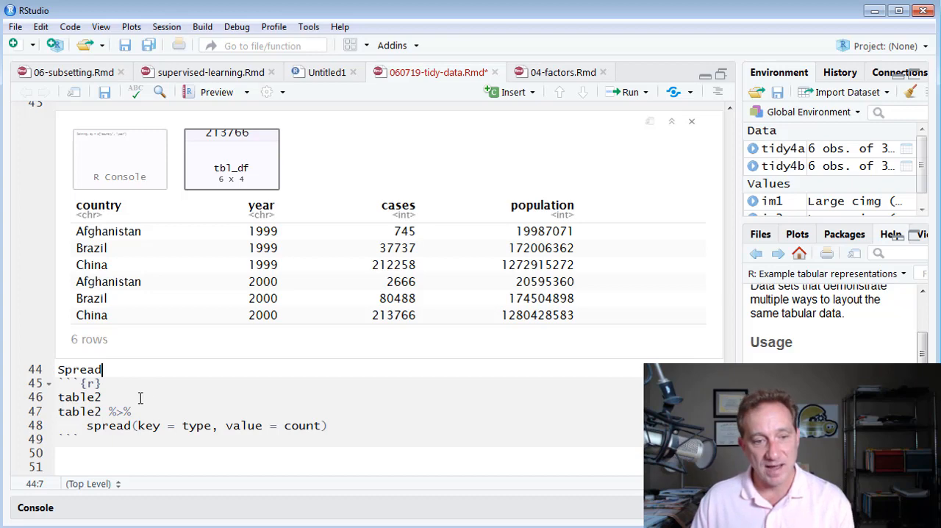
click(701, 168)
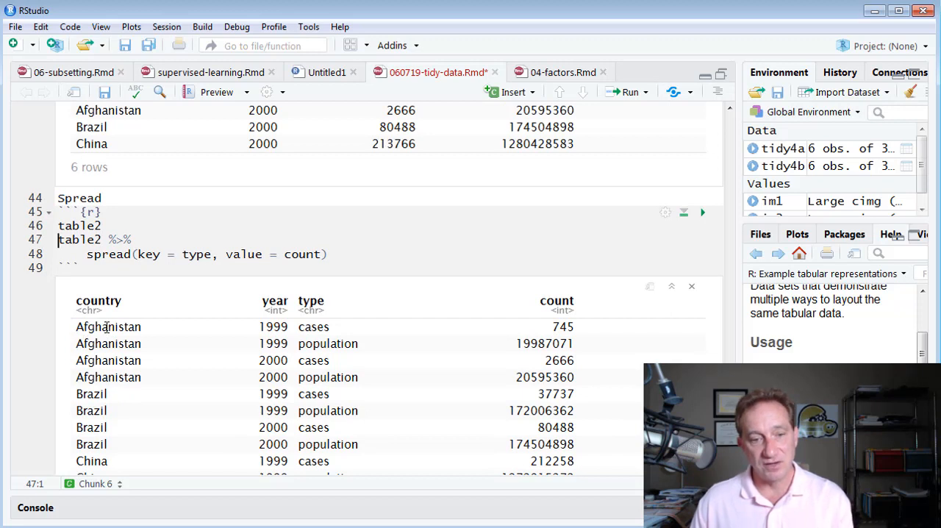
mouse_move(136, 348)
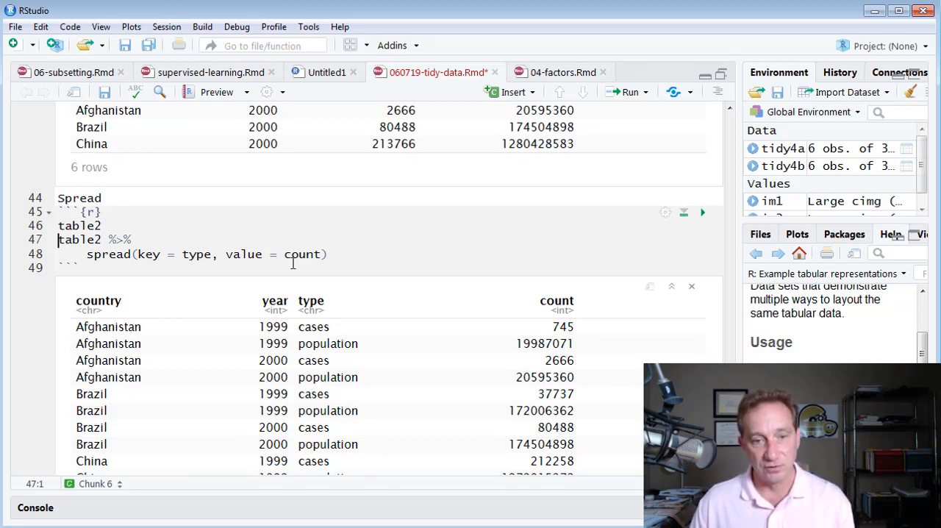
drag(58, 239, 327, 253)
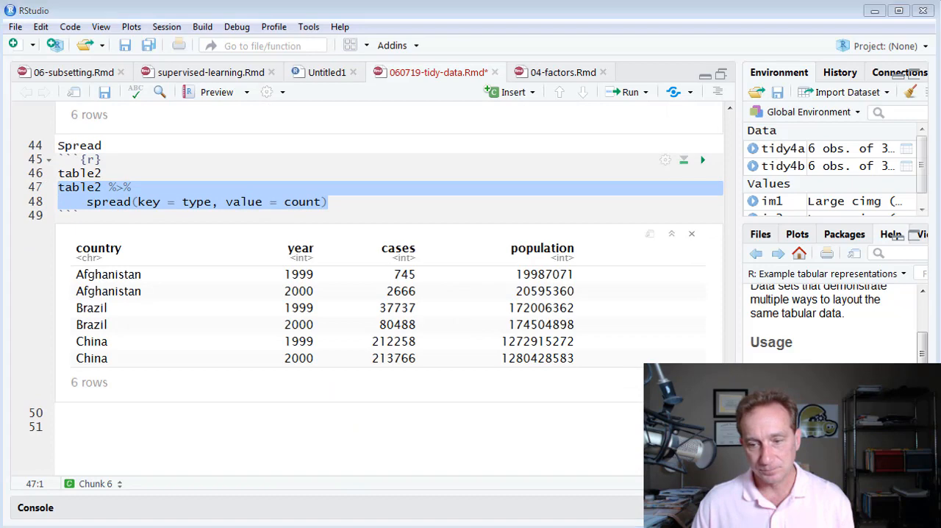
click(130, 173)
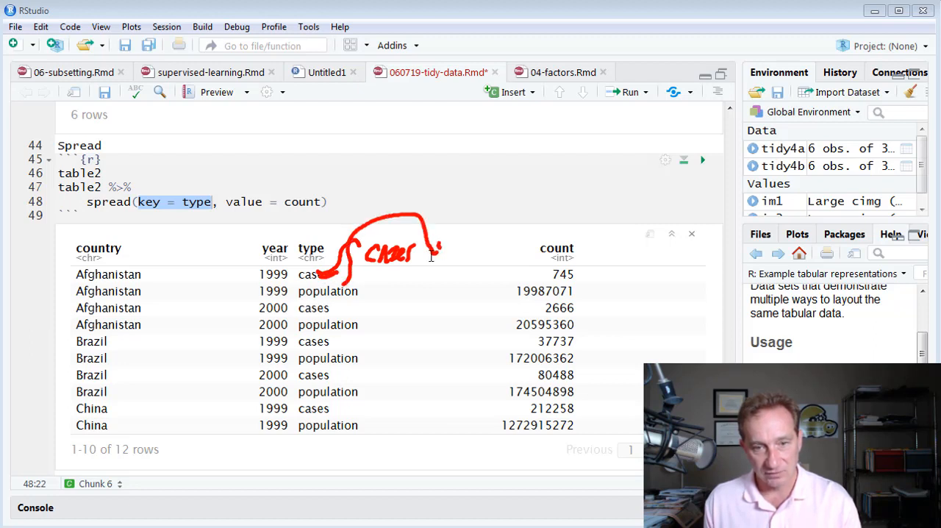
drag(451, 260, 496, 268)
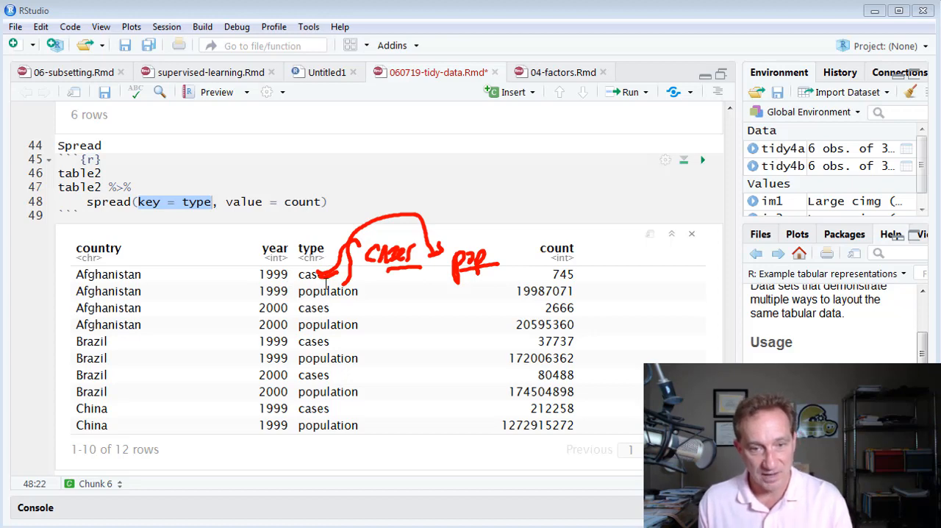
mouse_move(282, 319)
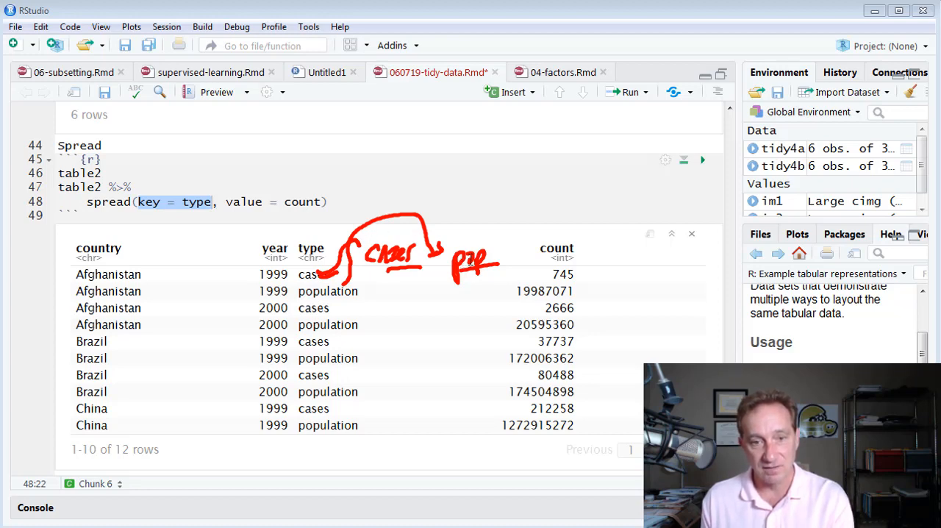
mouse_move(517, 341)
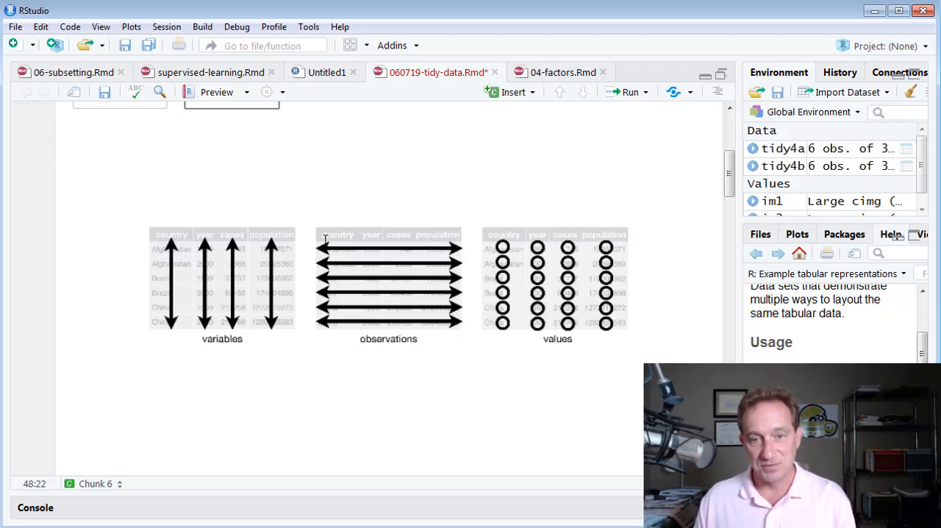
mouse_move(407, 283)
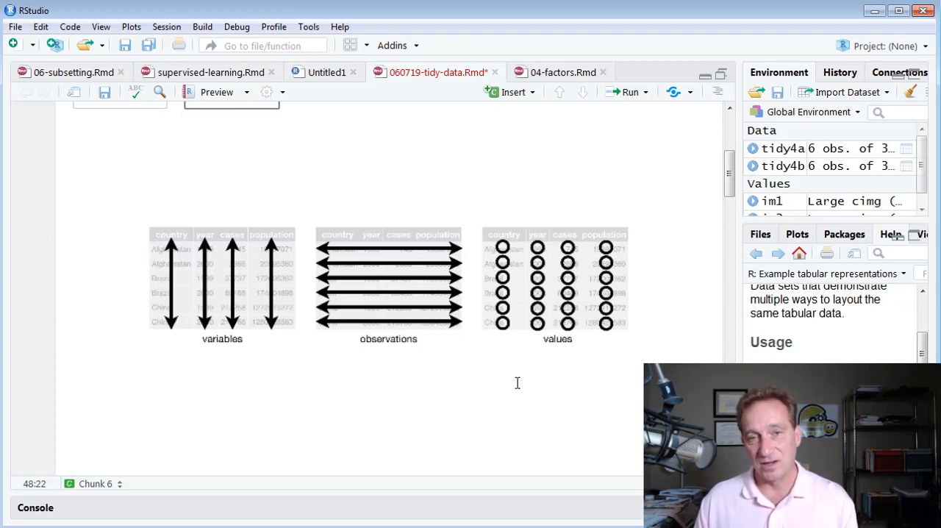
mouse_move(509, 386)
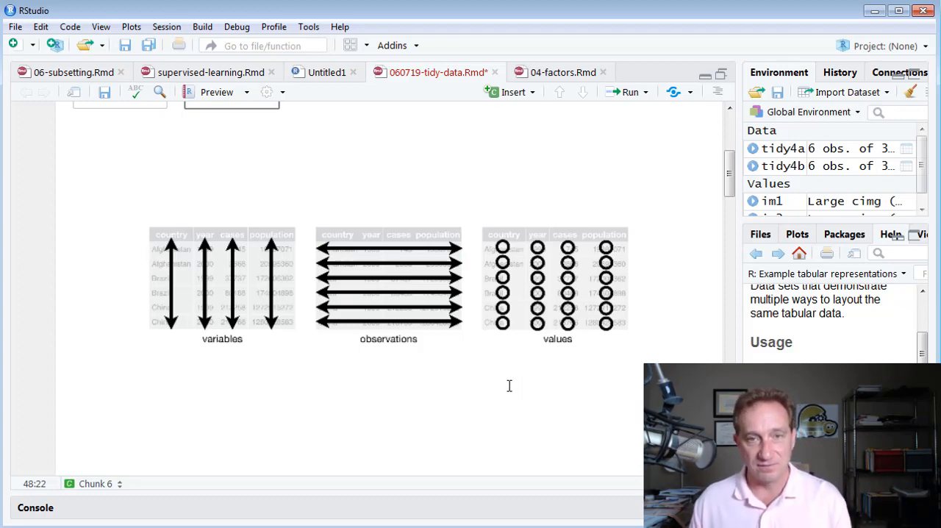